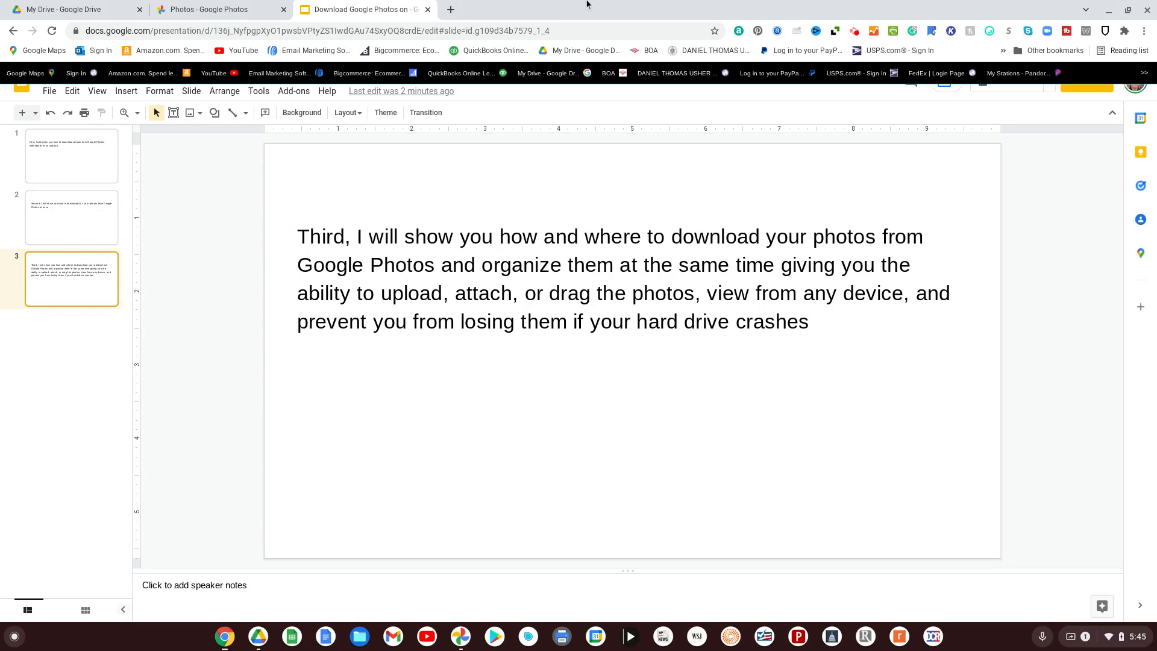
Select the Wed, Oct 9, 2019 photos in Google Photos and show their More options menu
{"action": "left_click", "coordinate": [218, 9]}
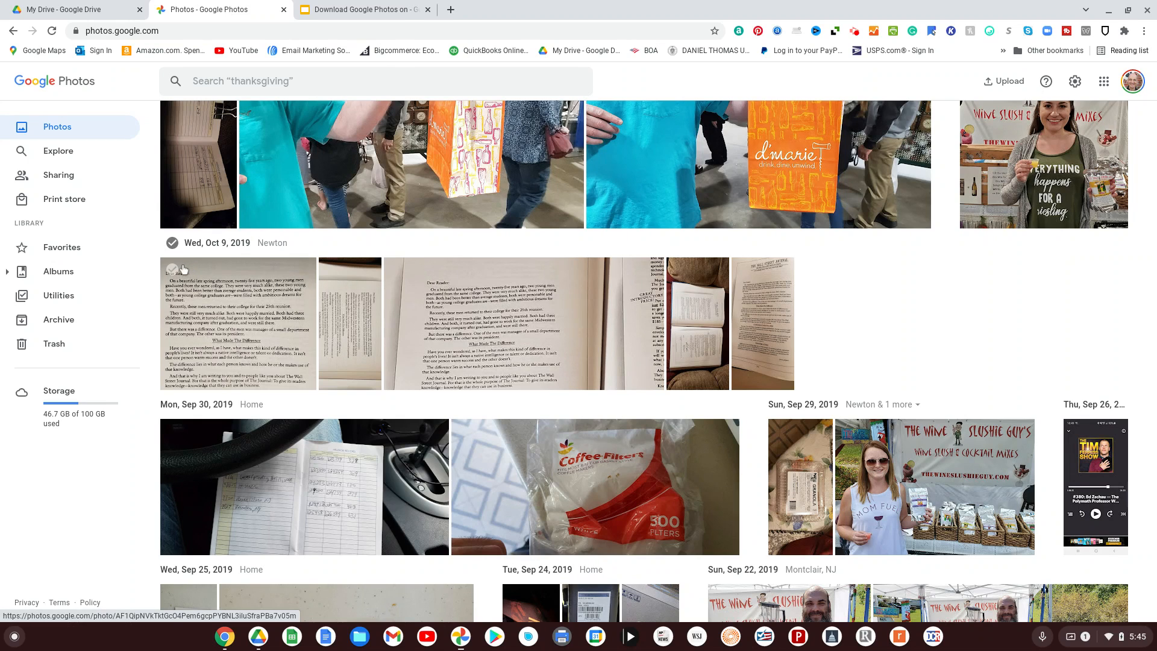
{"action": "left_click", "coordinate": [172, 269]}
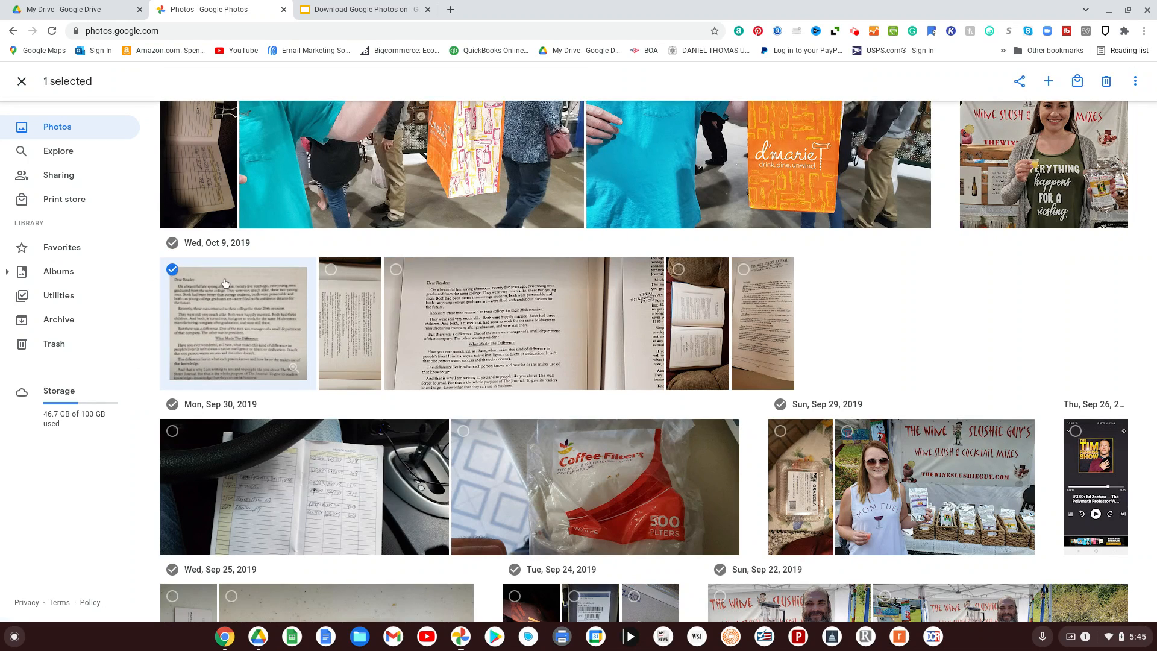
{"action": "mouse_move", "coordinate": [226, 277]}
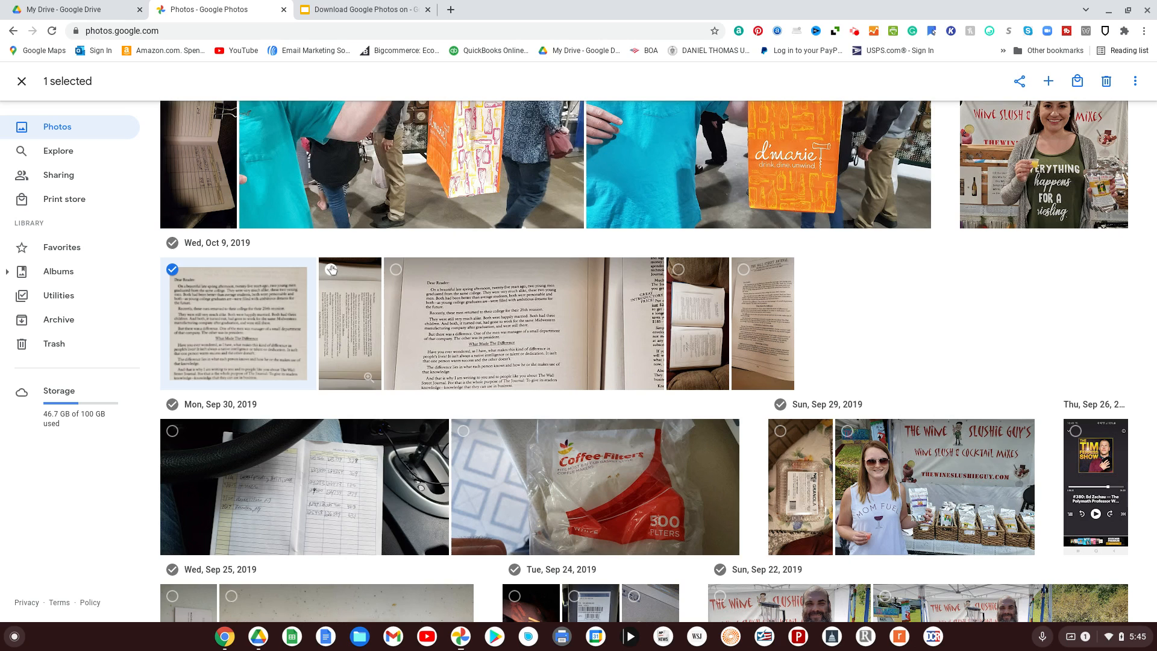
{"action": "left_click", "coordinate": [331, 270]}
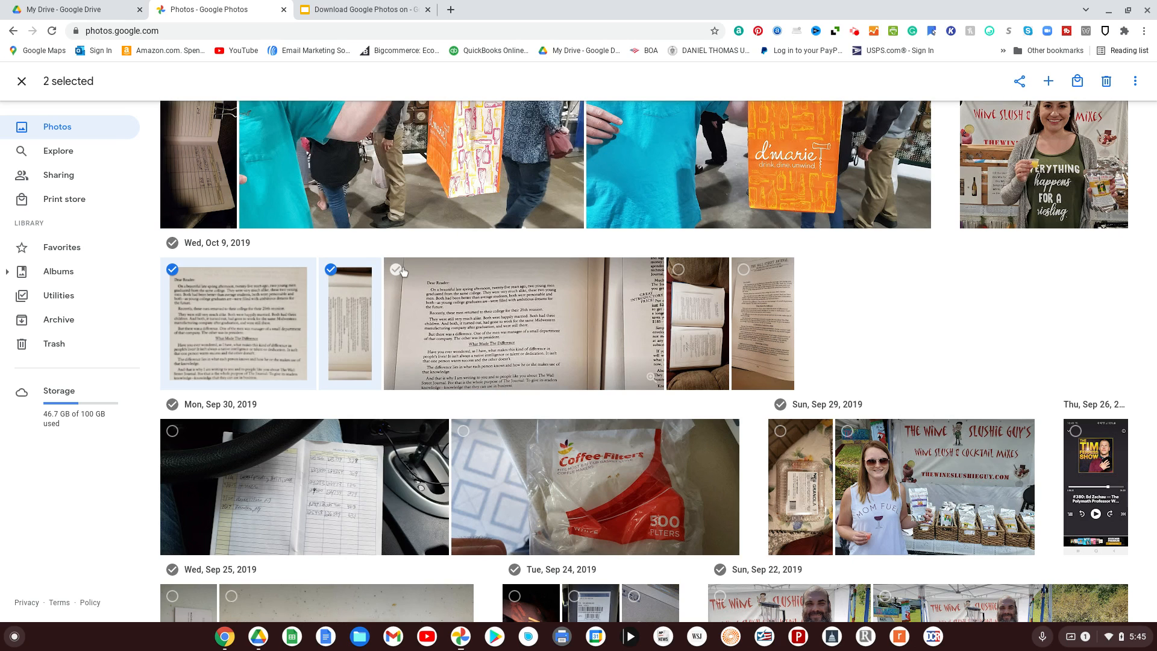
{"action": "left_click", "coordinate": [395, 270]}
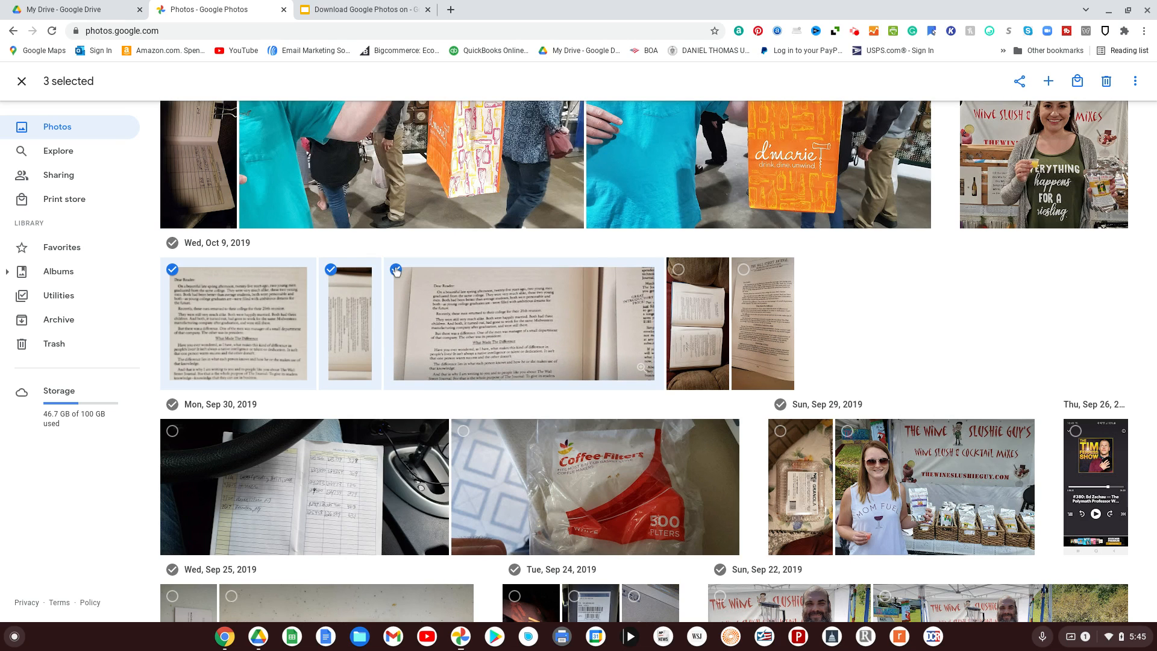
{"action": "left_click", "coordinate": [397, 270]}
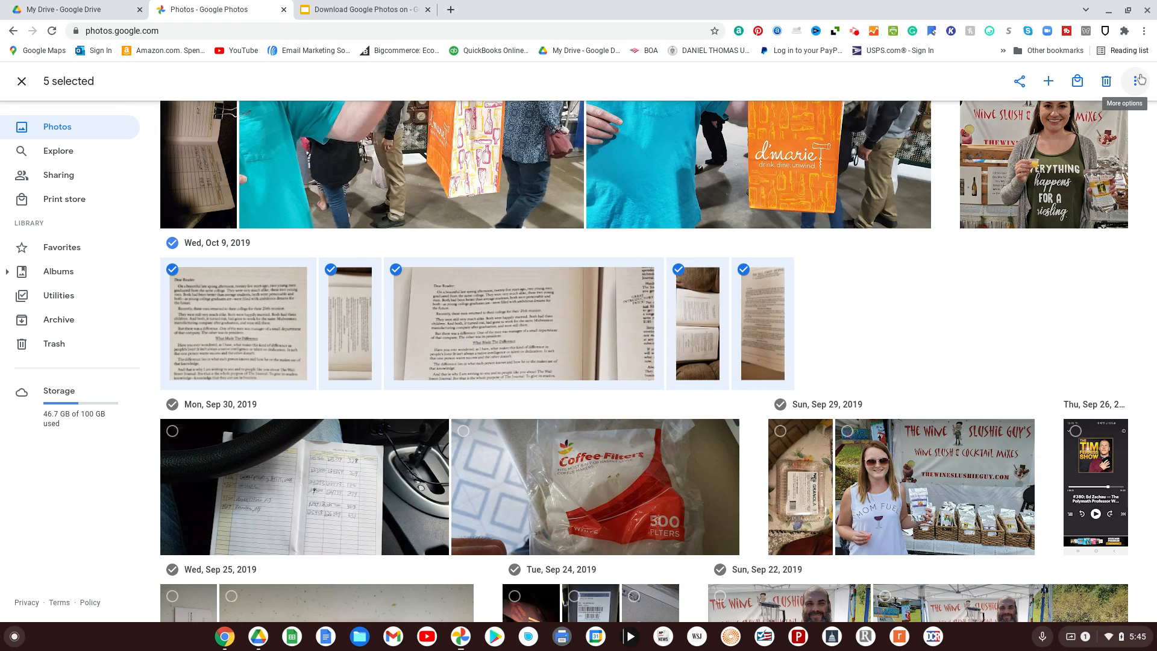
{"action": "left_click", "coordinate": [1139, 81]}
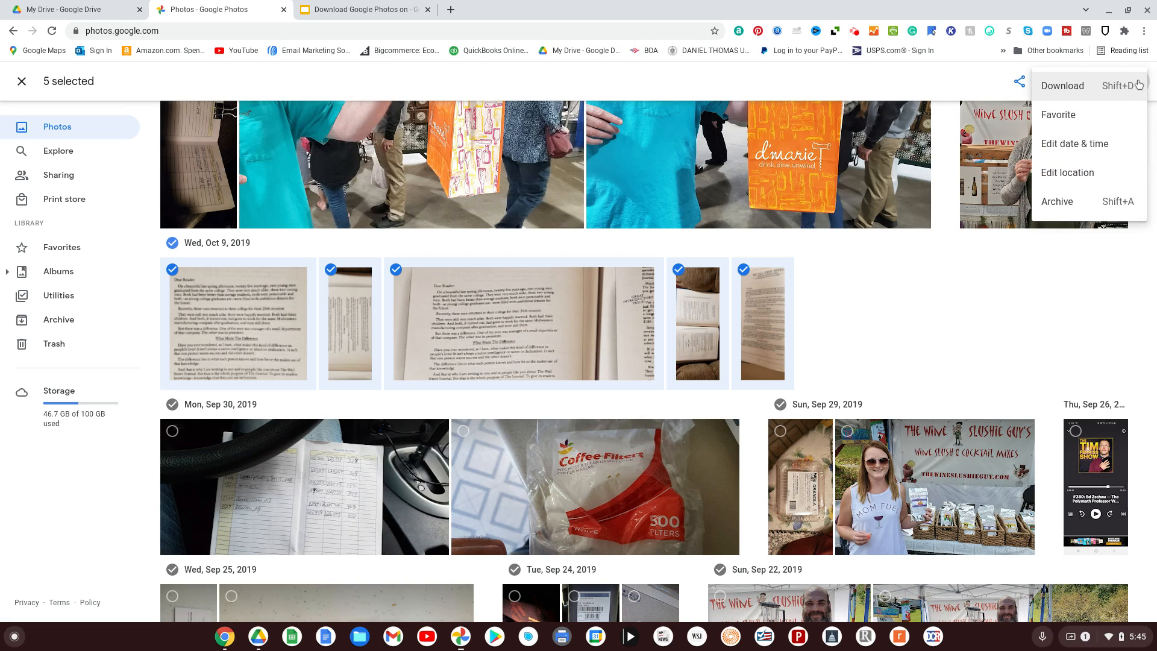
{"action": "mouse_move", "coordinate": [1138, 84]}
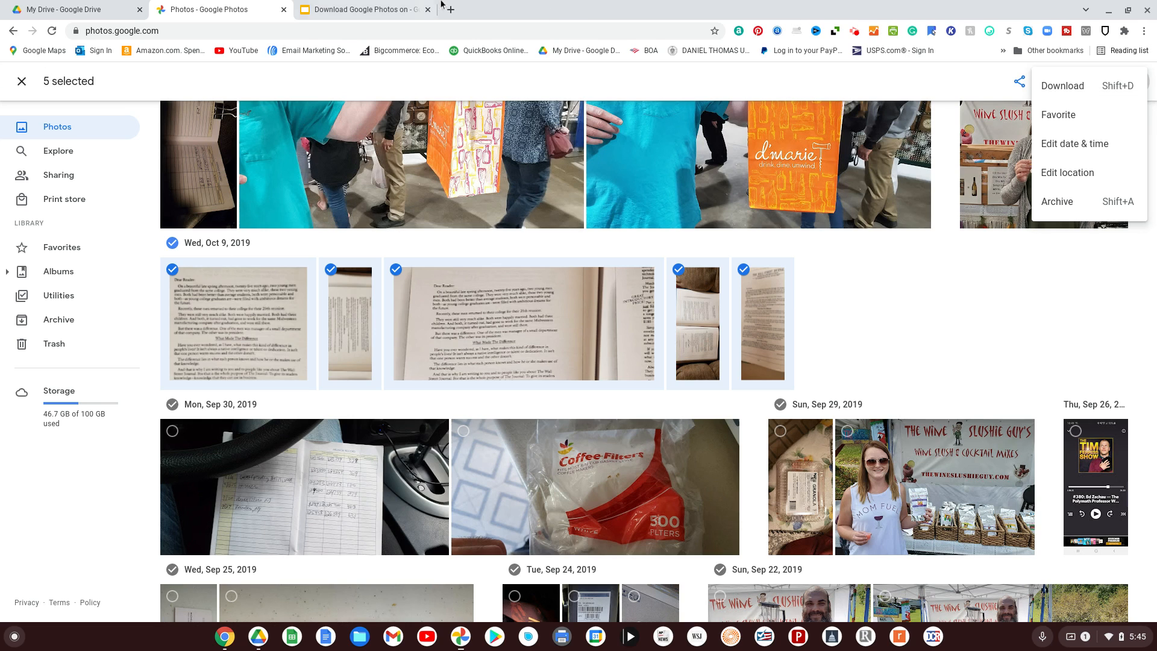
Start a new Google Takeout export with all 49 products deselected, scrolled to Google Photos
{"action": "left_click", "coordinate": [595, 10]}
{"action": "type", "text": "takeout.google.com"}
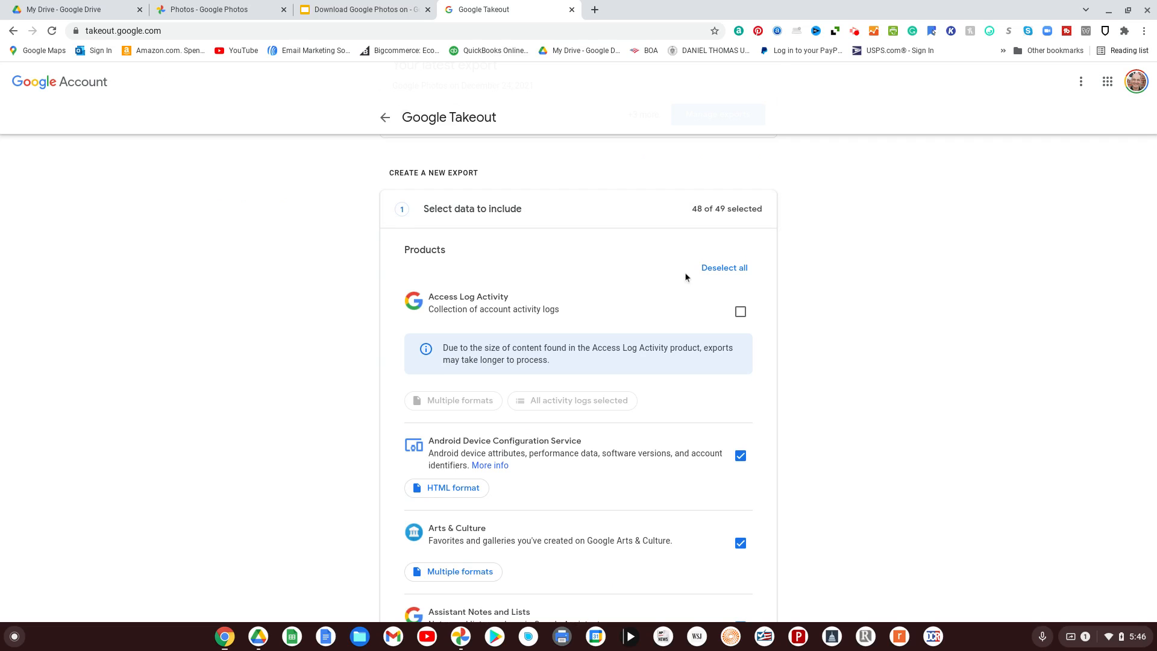
{"action": "scroll", "scroll_direction": "down", "scroll_amount": 3}
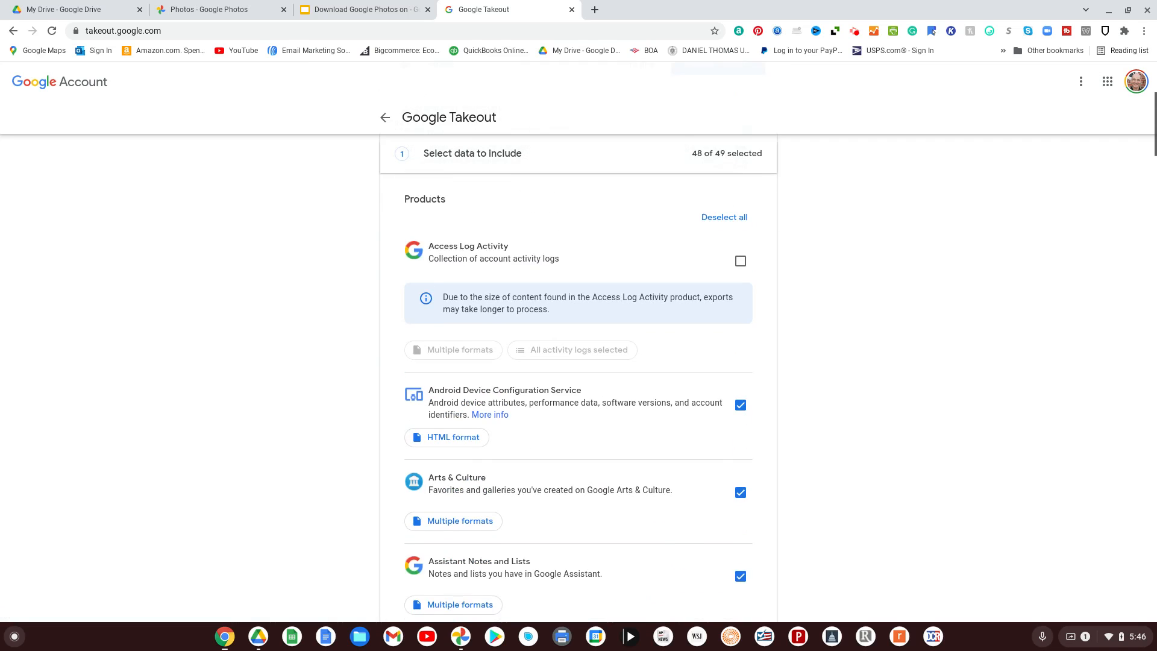
{"action": "left_click", "coordinate": [724, 217]}
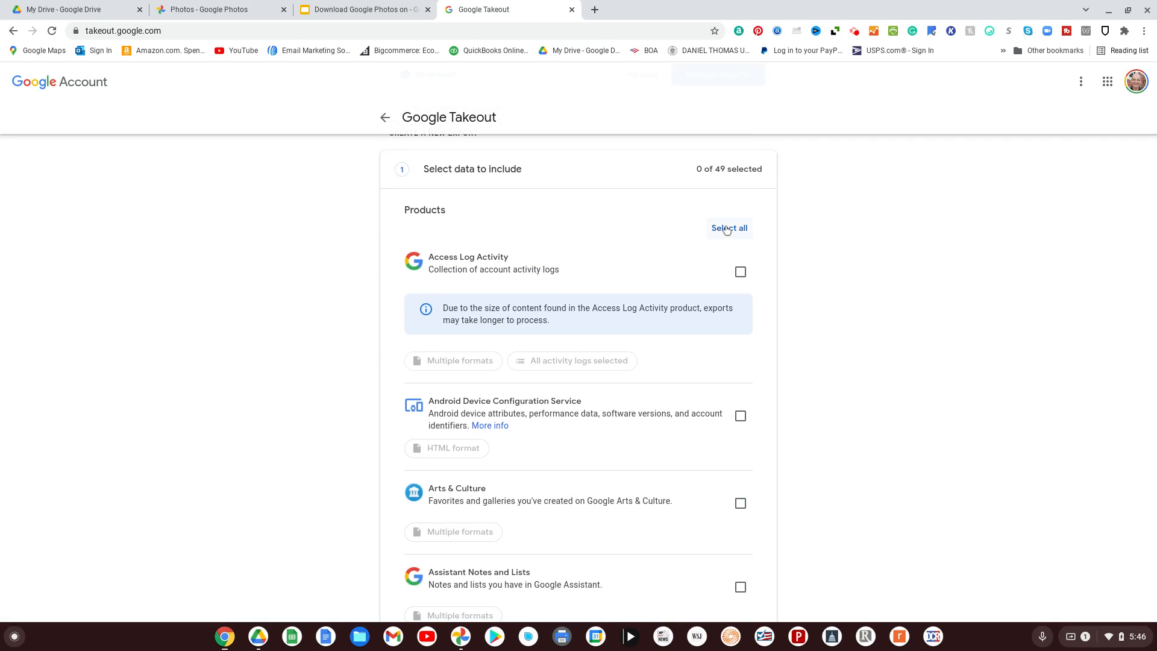
{"action": "scroll", "scroll_direction": "down", "scroll_amount": 3}
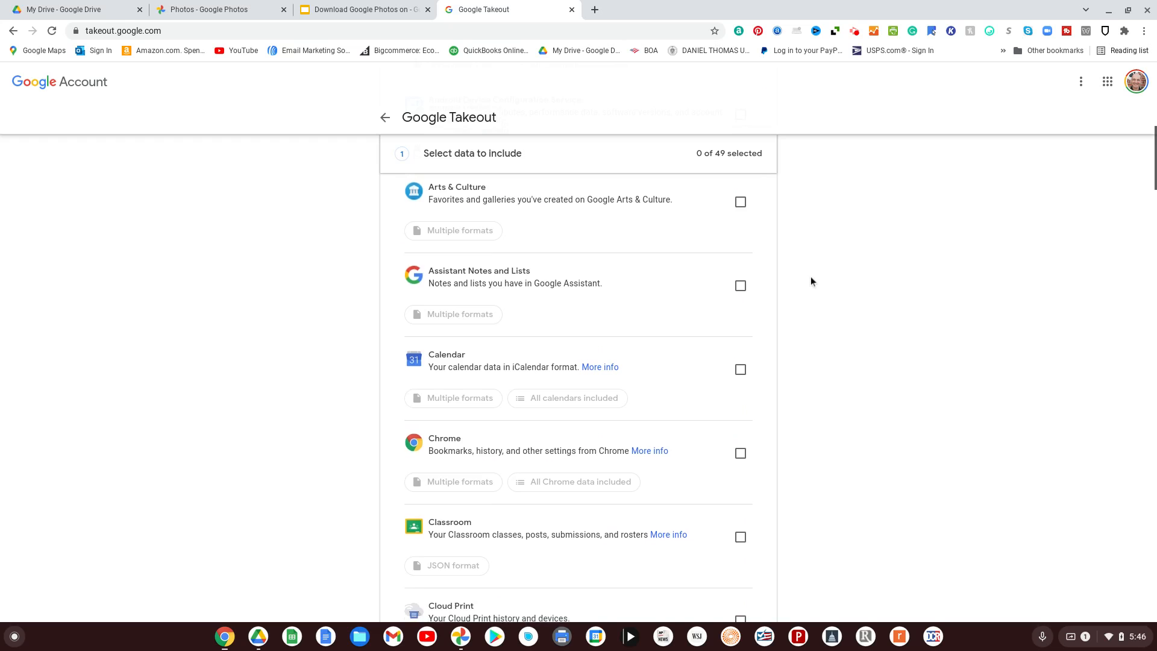
{"action": "scroll", "scroll_direction": "down", "scroll_amount": 3}
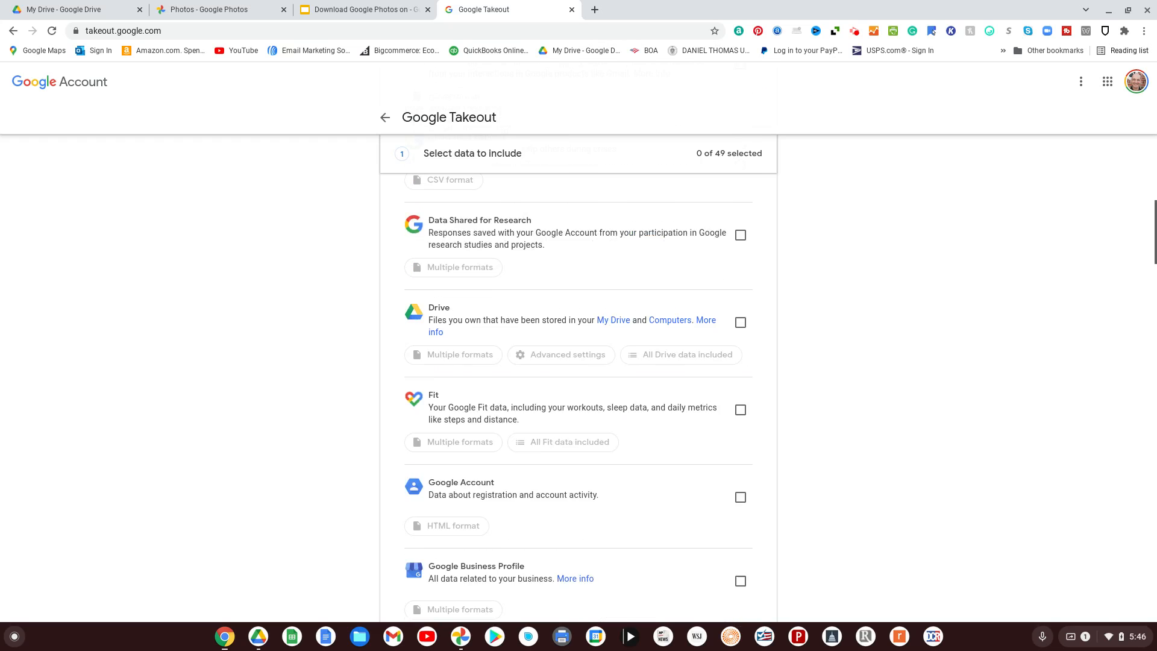
{"action": "scroll", "scroll_direction": "down", "scroll_amount": 3}
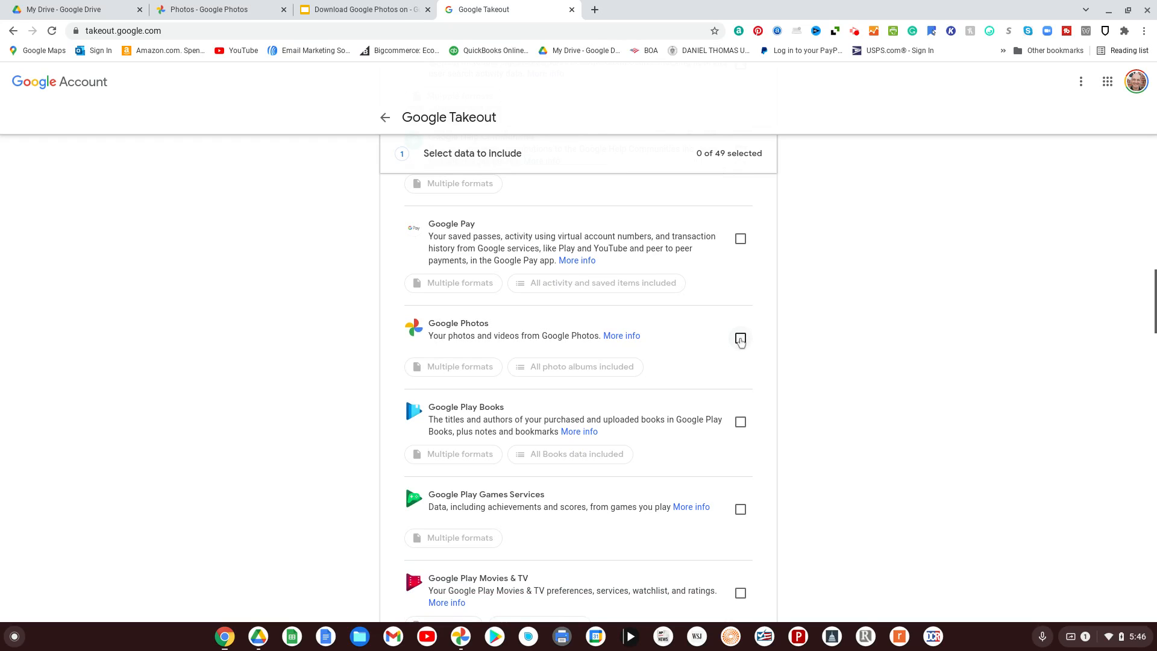
Include Google Photos as the sole export product and review its Multiple formats
{"action": "left_click", "coordinate": [740, 338]}
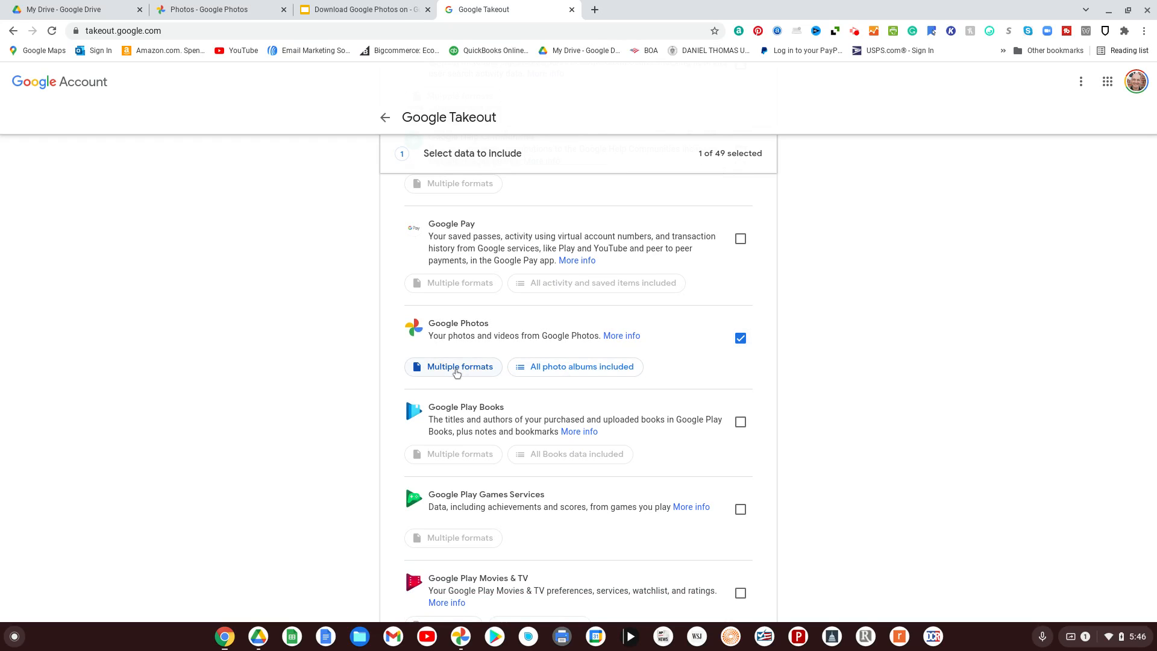
{"action": "left_click", "coordinate": [453, 367]}
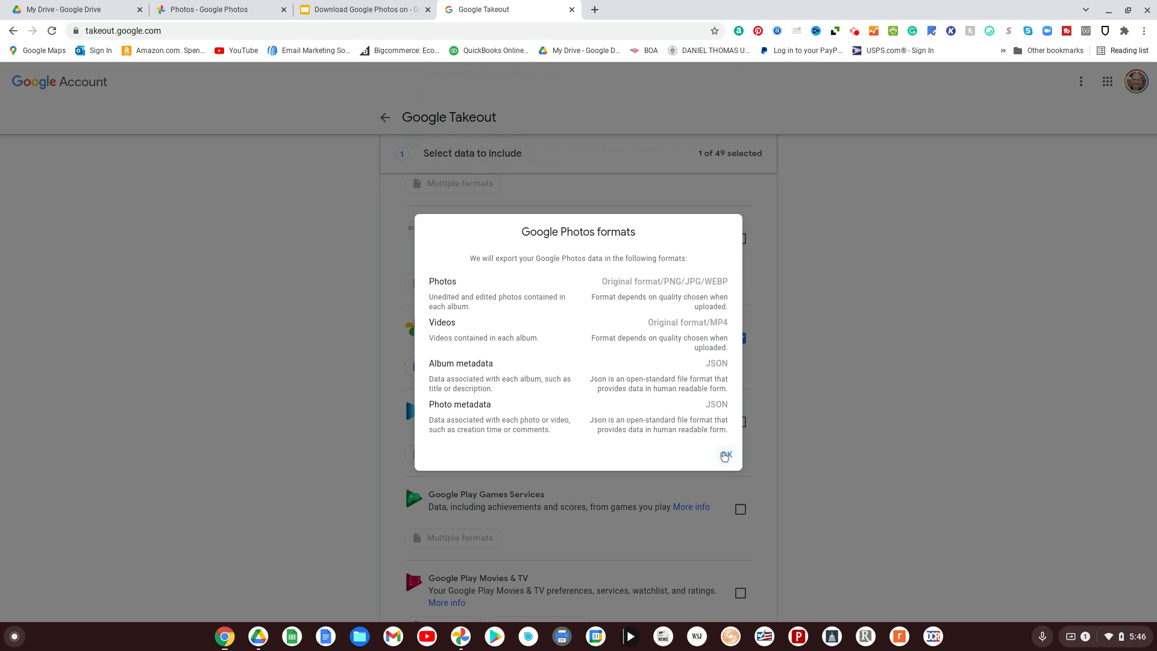
{"action": "left_click", "coordinate": [725, 456]}
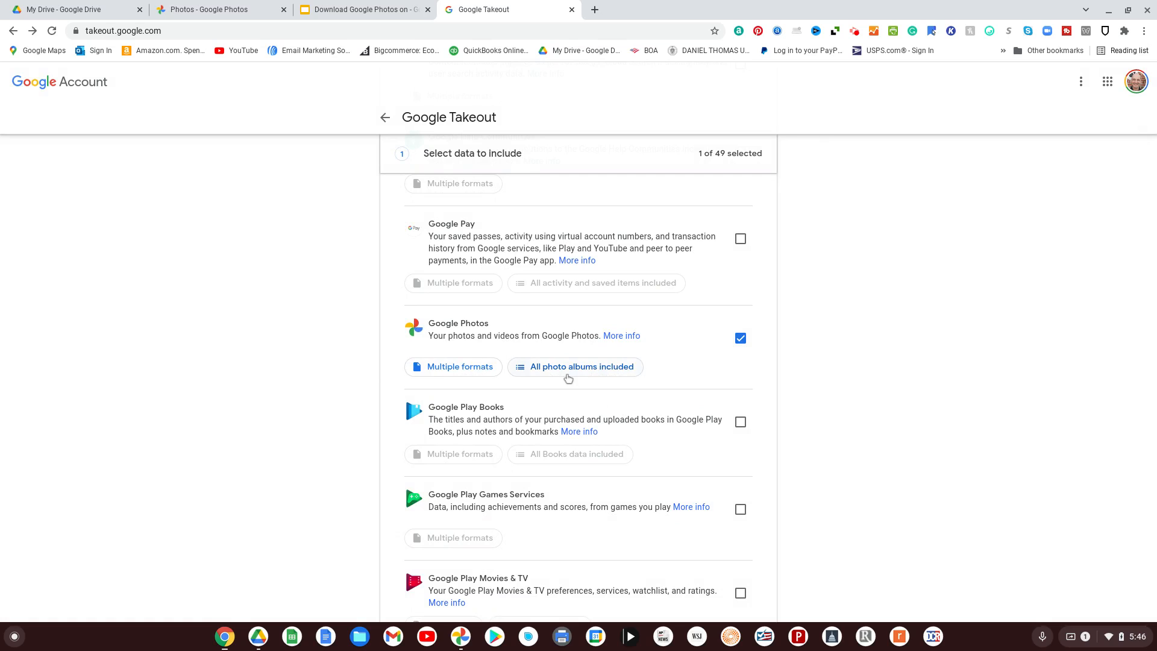
{"action": "mouse_move", "coordinate": [567, 367]}
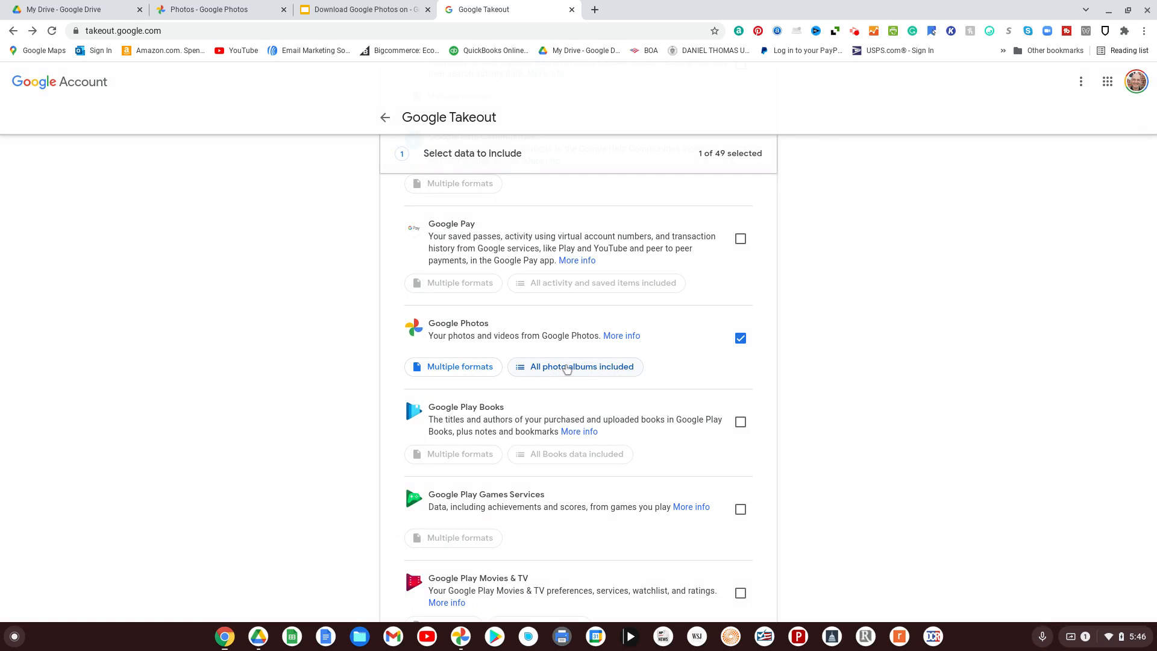
Narrow the Photos export to only the Chatham Aug 2012 album, then scroll to Next step
{"action": "left_click", "coordinate": [581, 367]}
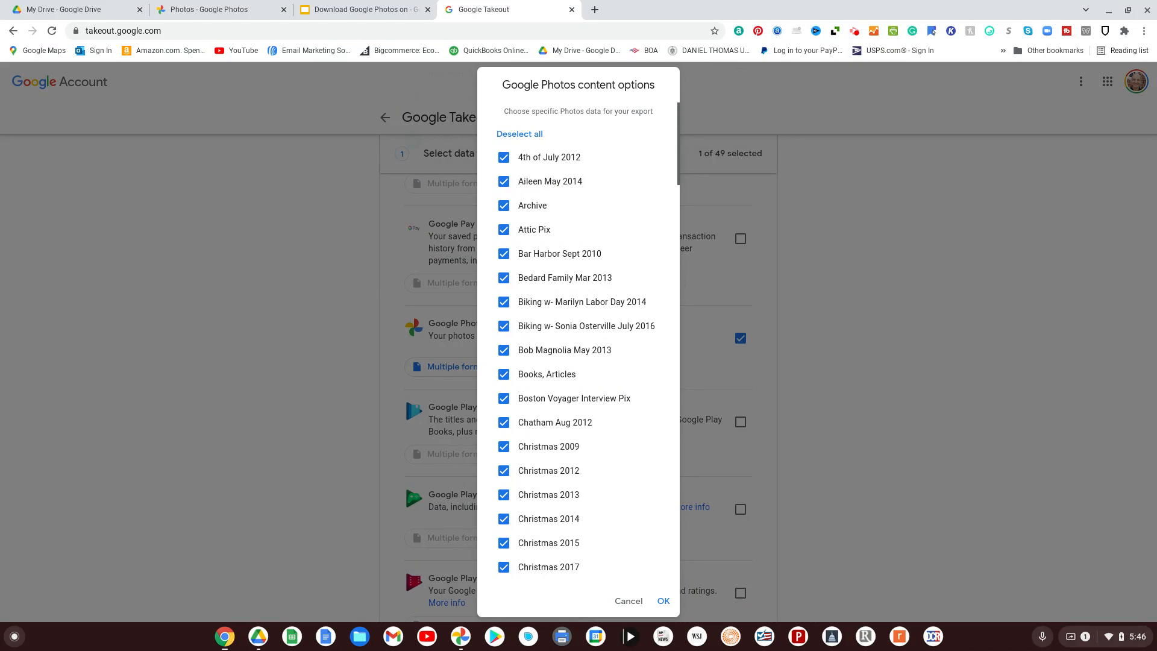
{"action": "scroll", "scroll_direction": "down", "scroll_amount": 3}
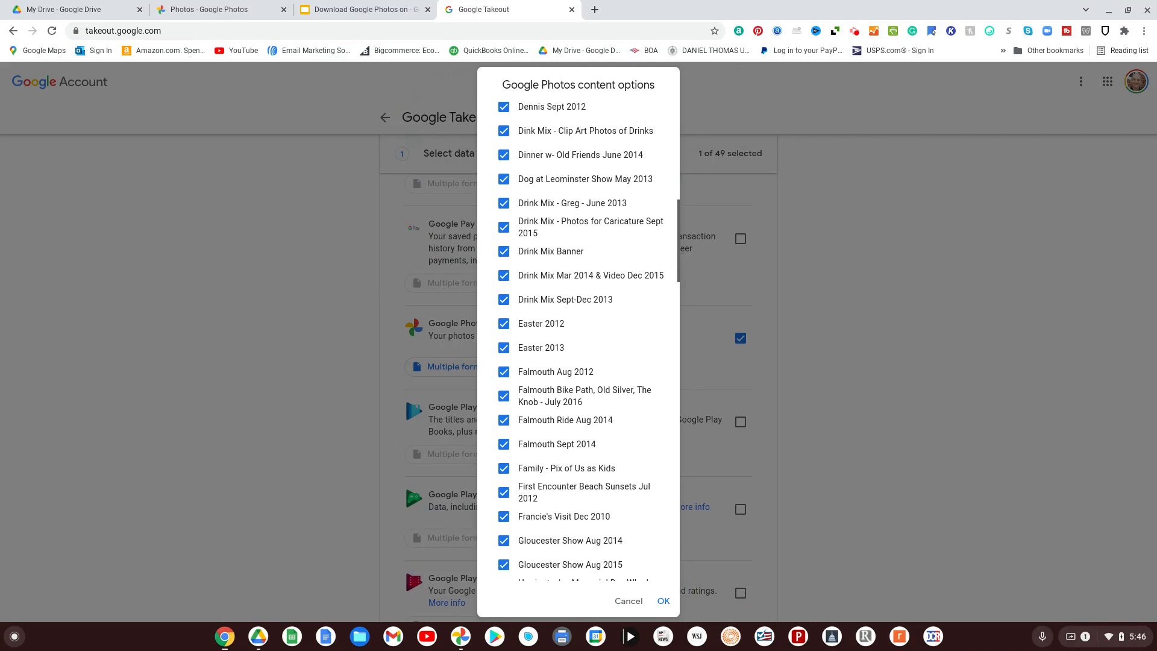
{"action": "scroll", "scroll_direction": "down", "scroll_amount": 3}
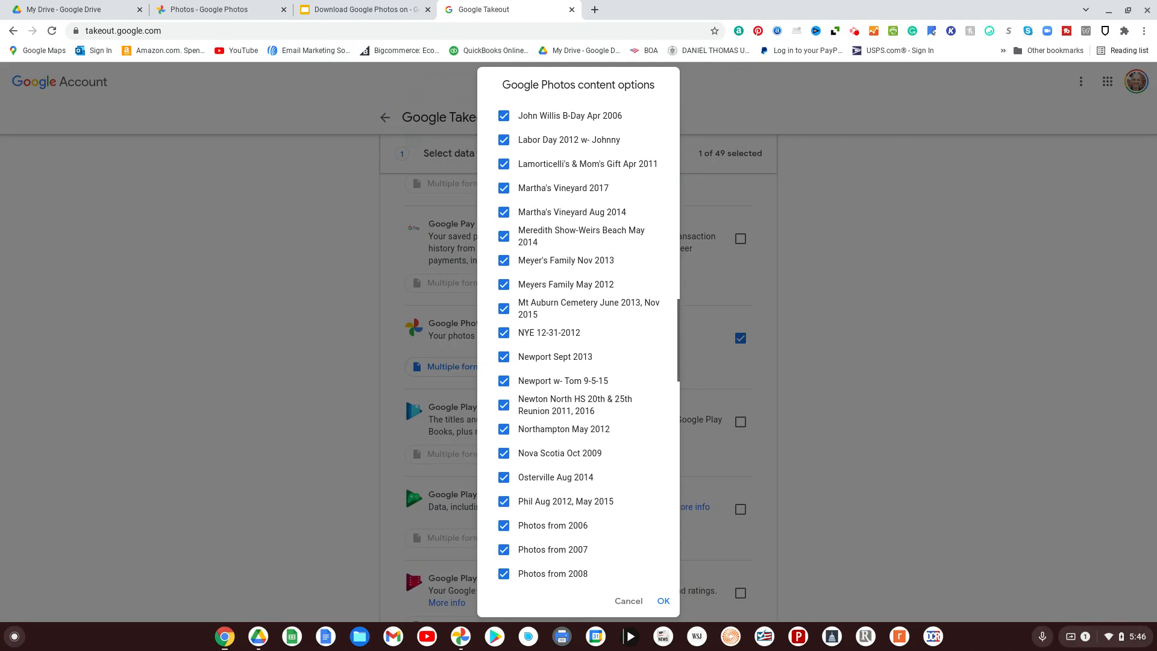
{"action": "scroll", "scroll_direction": "down", "scroll_amount": 3}
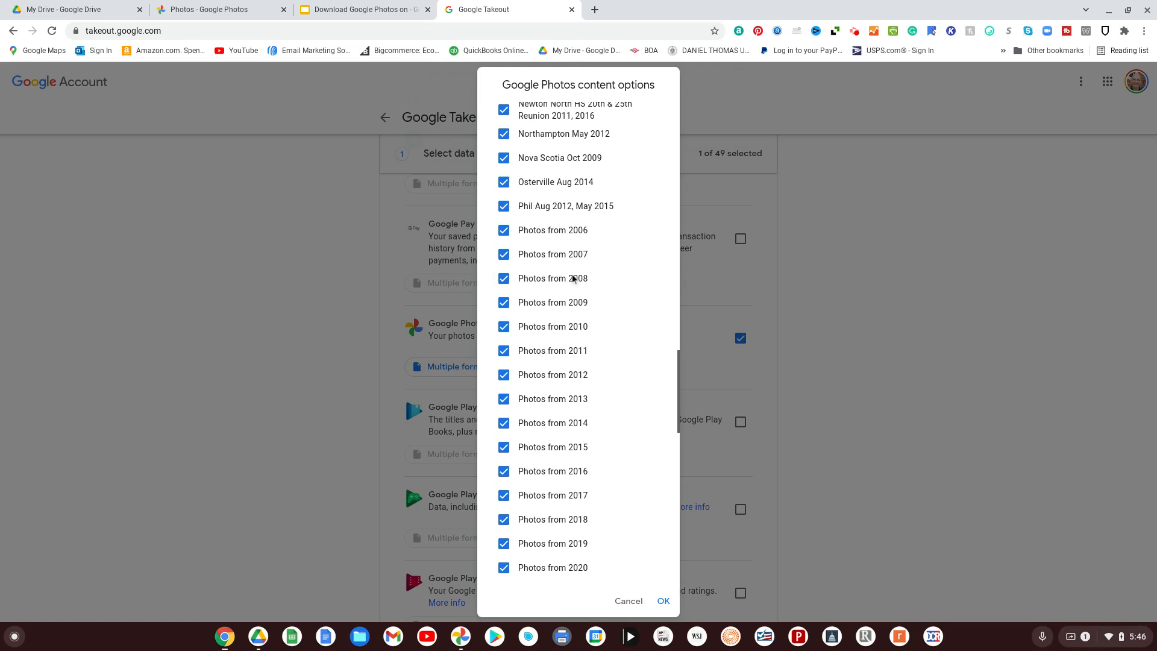
{"action": "mouse_move", "coordinate": [540, 318]}
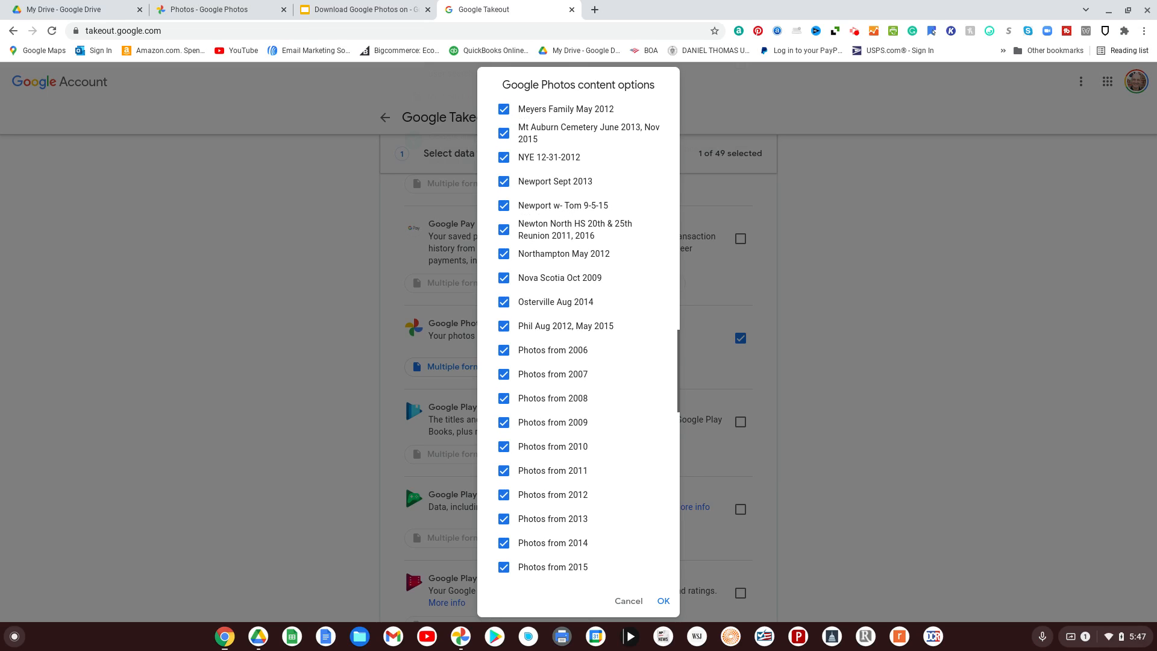
{"action": "scroll", "scroll_direction": "up", "scroll_amount": 3}
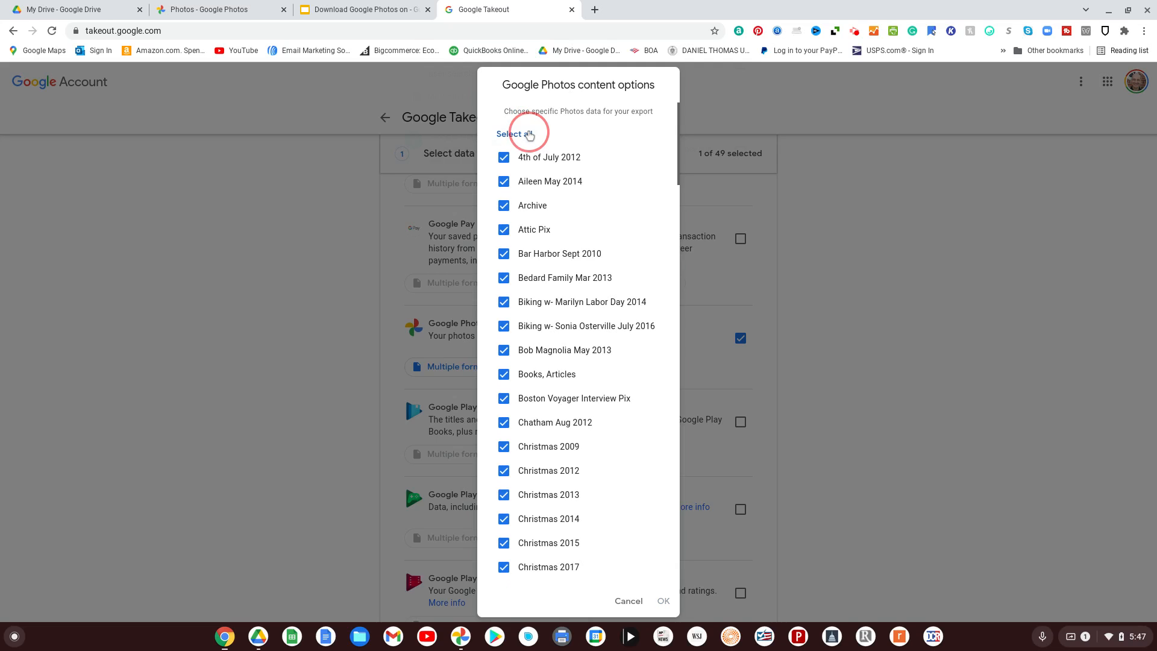
{"action": "left_click", "coordinate": [514, 134]}
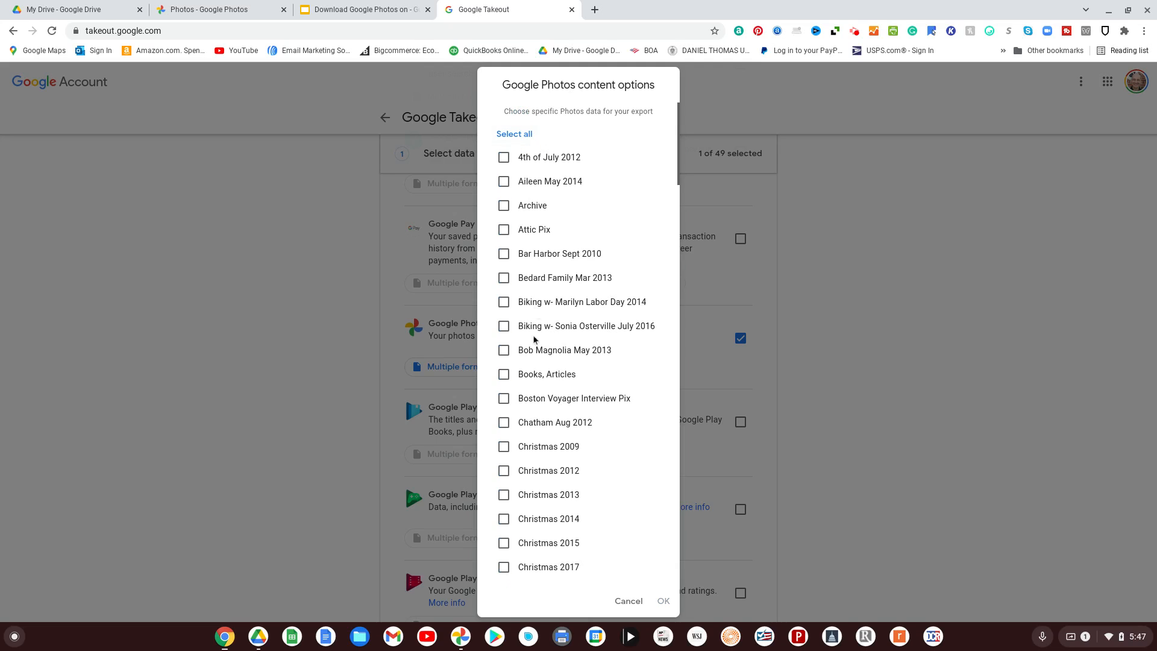
{"action": "left_click", "coordinate": [503, 422]}
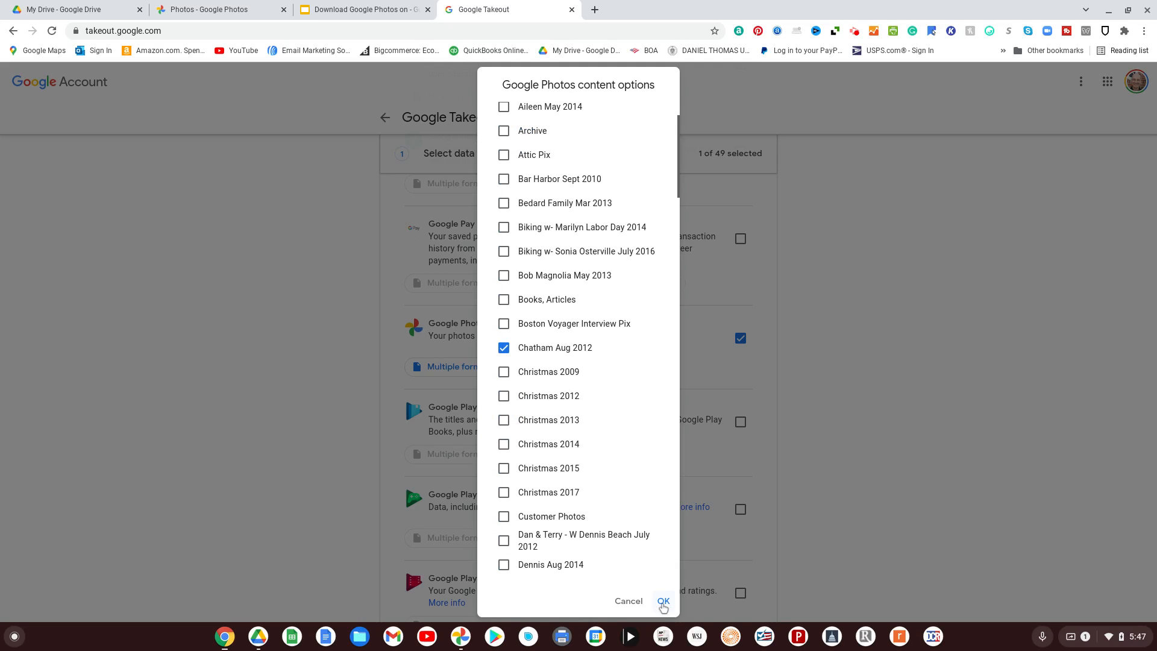
{"action": "left_click", "coordinate": [661, 603]}
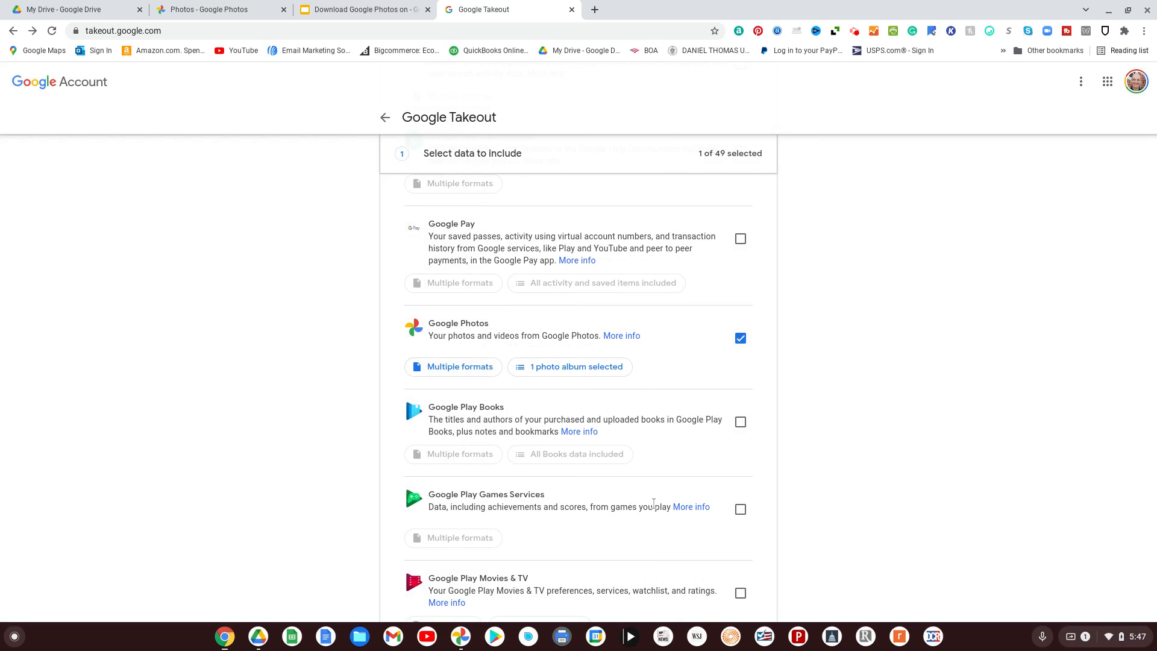
{"action": "scroll", "scroll_direction": "down", "scroll_amount": 3}
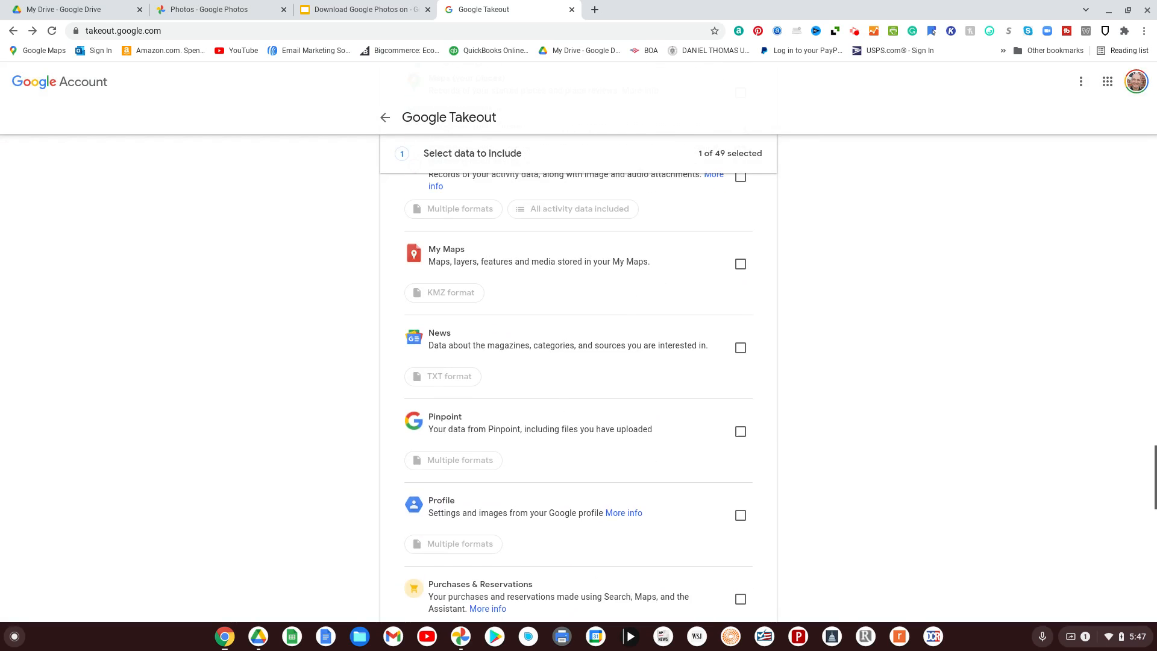
{"action": "scroll", "scroll_direction": "down", "scroll_amount": 3}
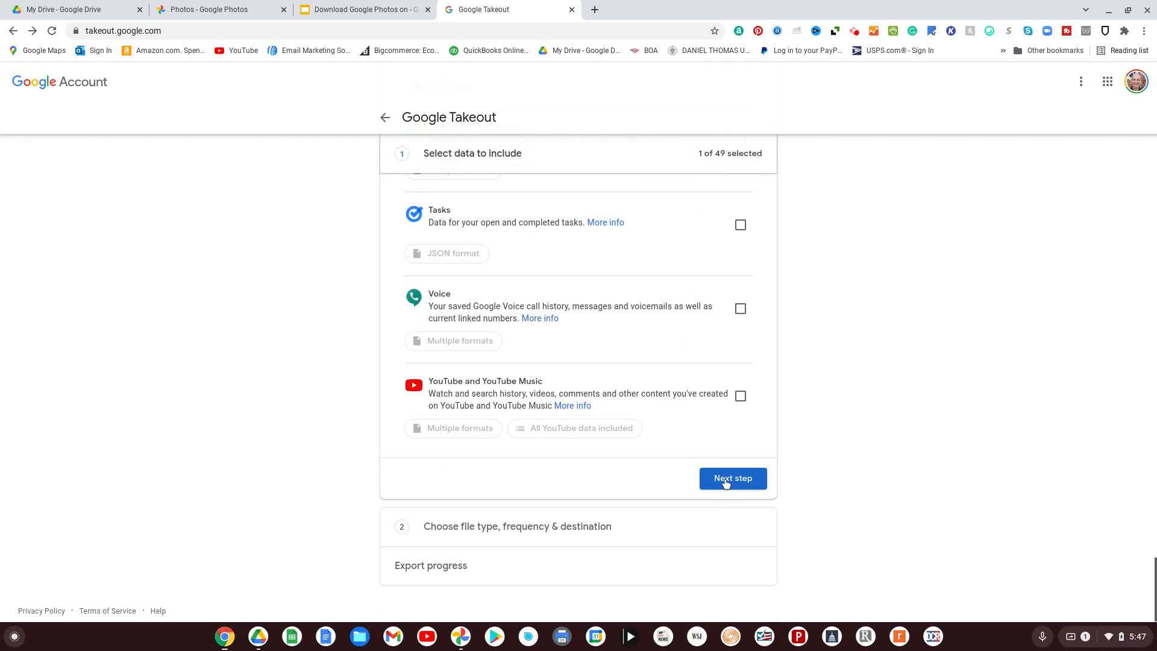
Move to the delivery step, keeping Send download link via email and Export once
{"action": "left_click", "coordinate": [732, 478]}
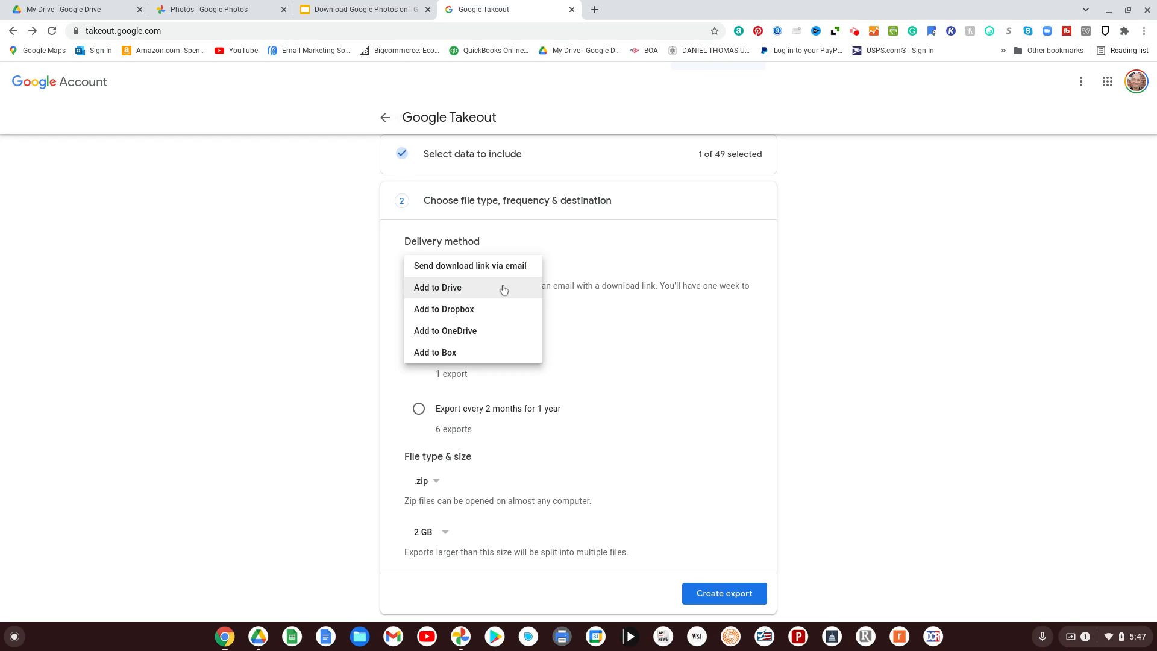
{"action": "mouse_move", "coordinate": [500, 332]}
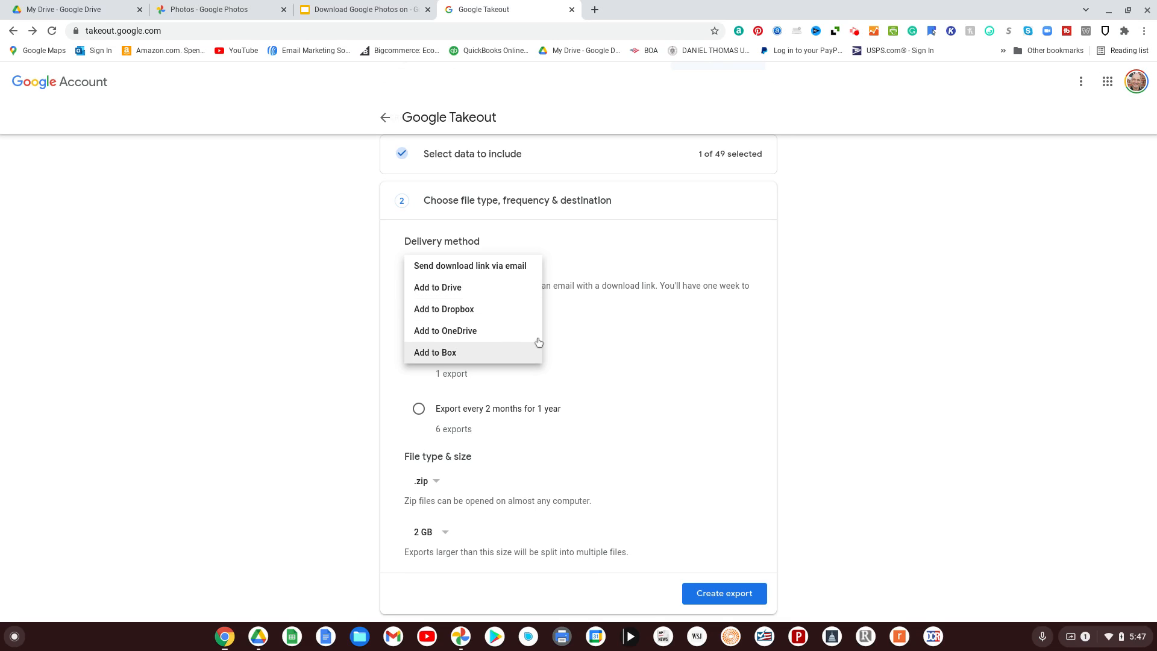
{"action": "left_click", "coordinate": [470, 265]}
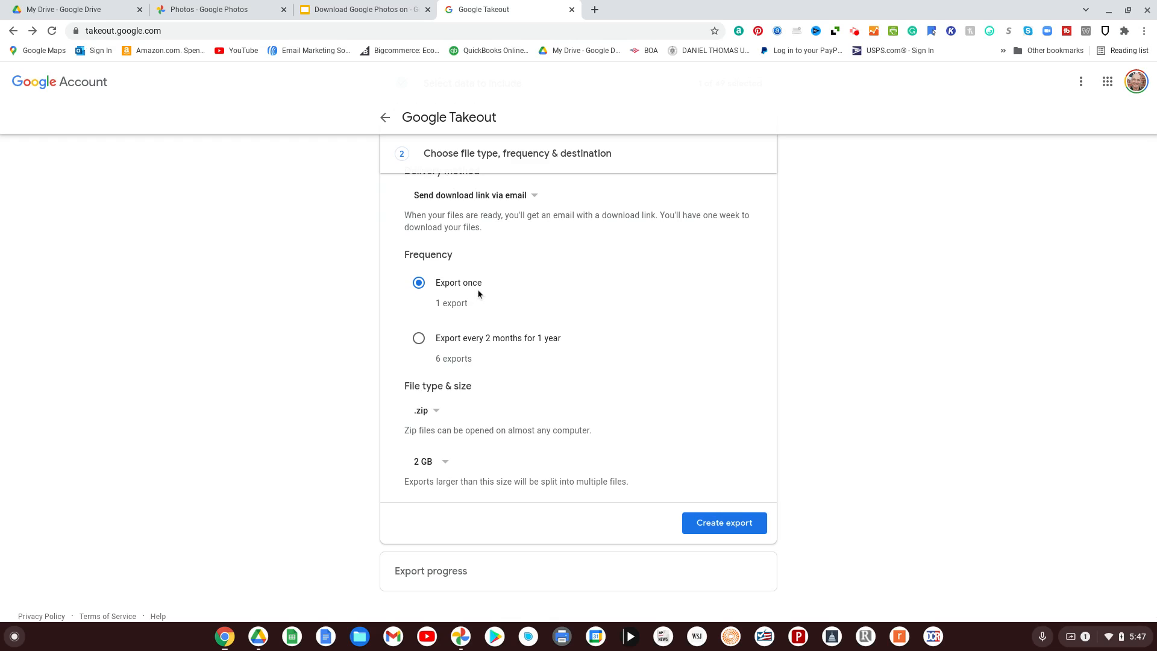
{"action": "mouse_move", "coordinate": [501, 354]}
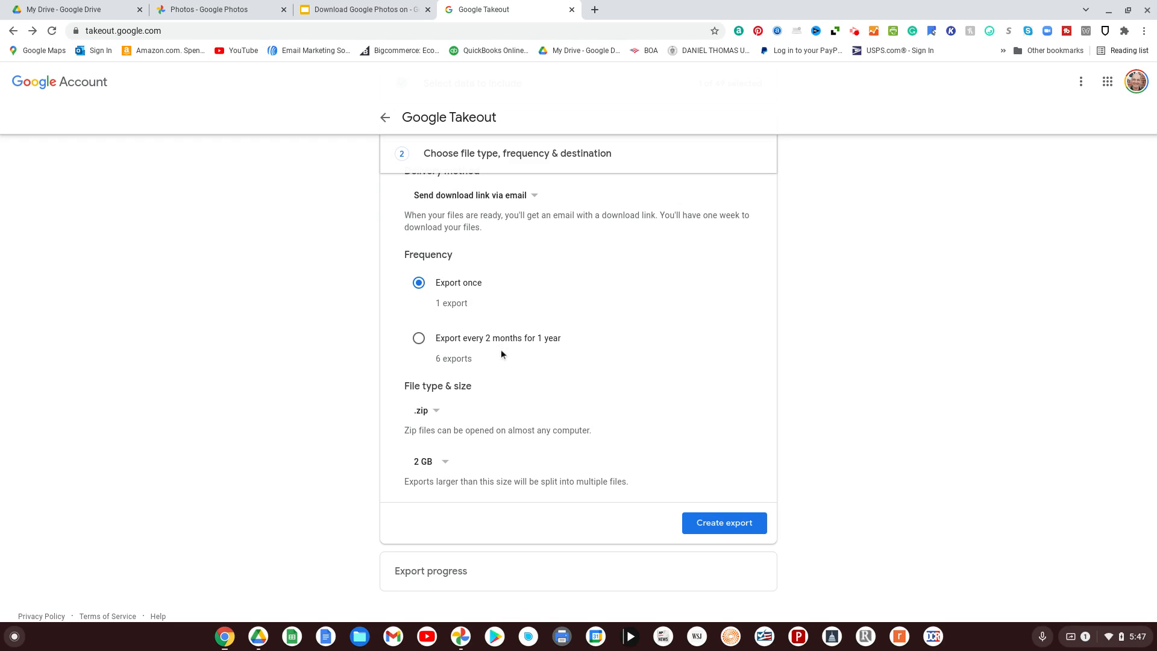
{"action": "mouse_move", "coordinate": [566, 385]}
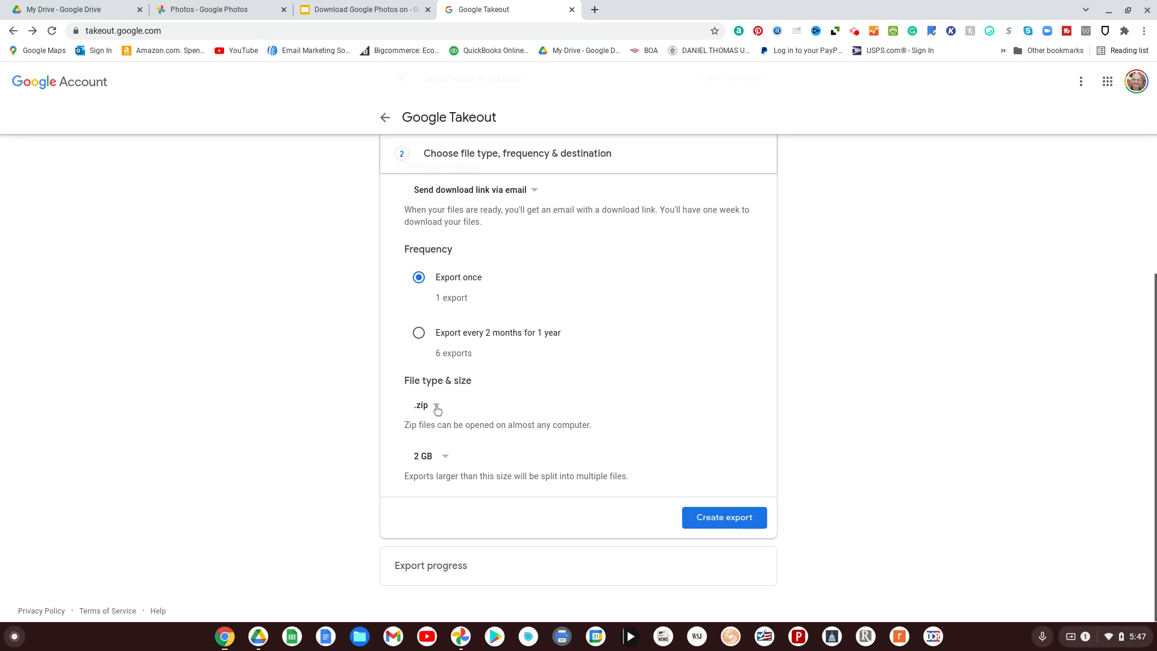
Keep the .zip file type and 2 GB split size, and create the export
{"action": "left_click", "coordinate": [426, 405]}
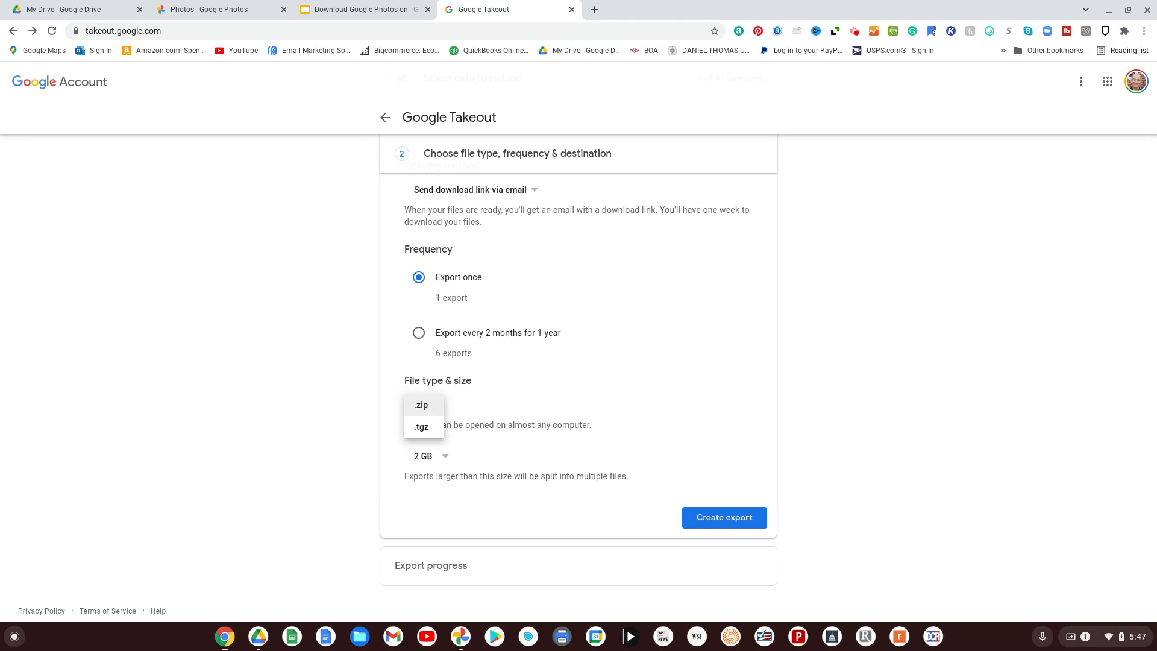
{"action": "mouse_move", "coordinate": [498, 404]}
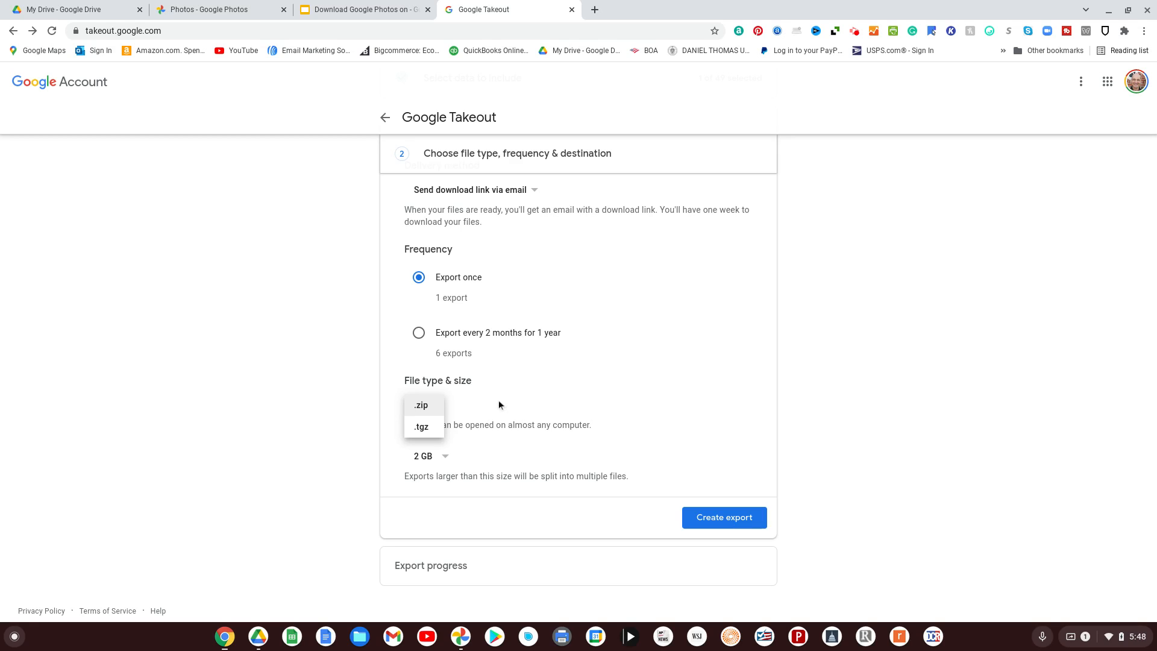
{"action": "left_click", "coordinate": [421, 405]}
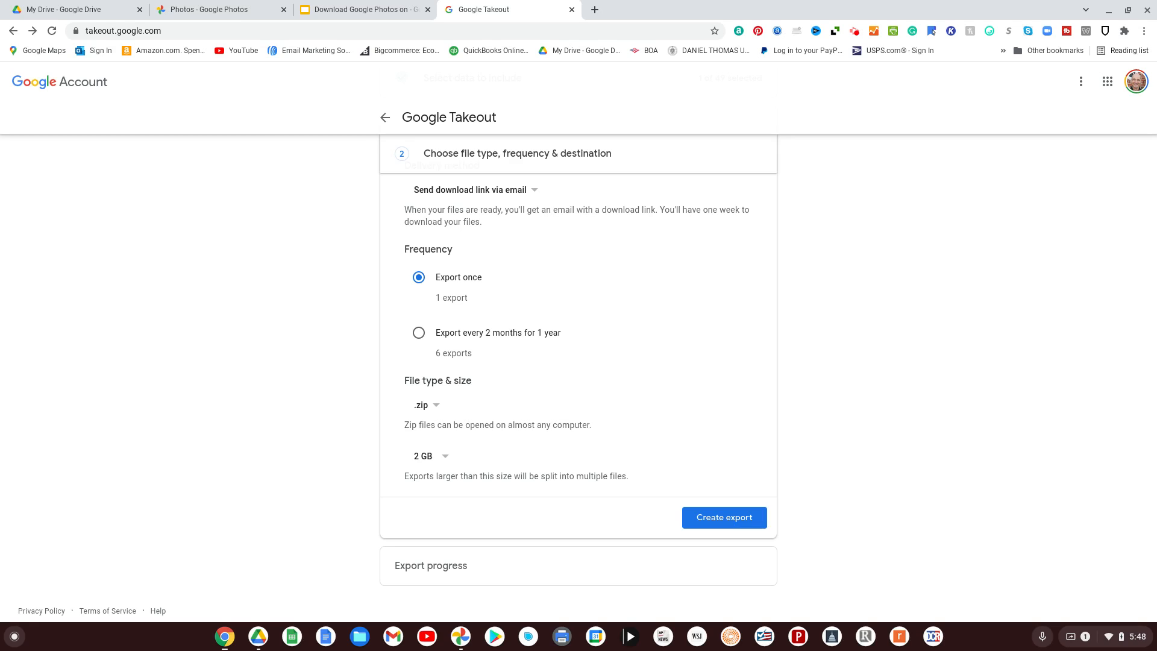
{"action": "left_click", "coordinate": [430, 455]}
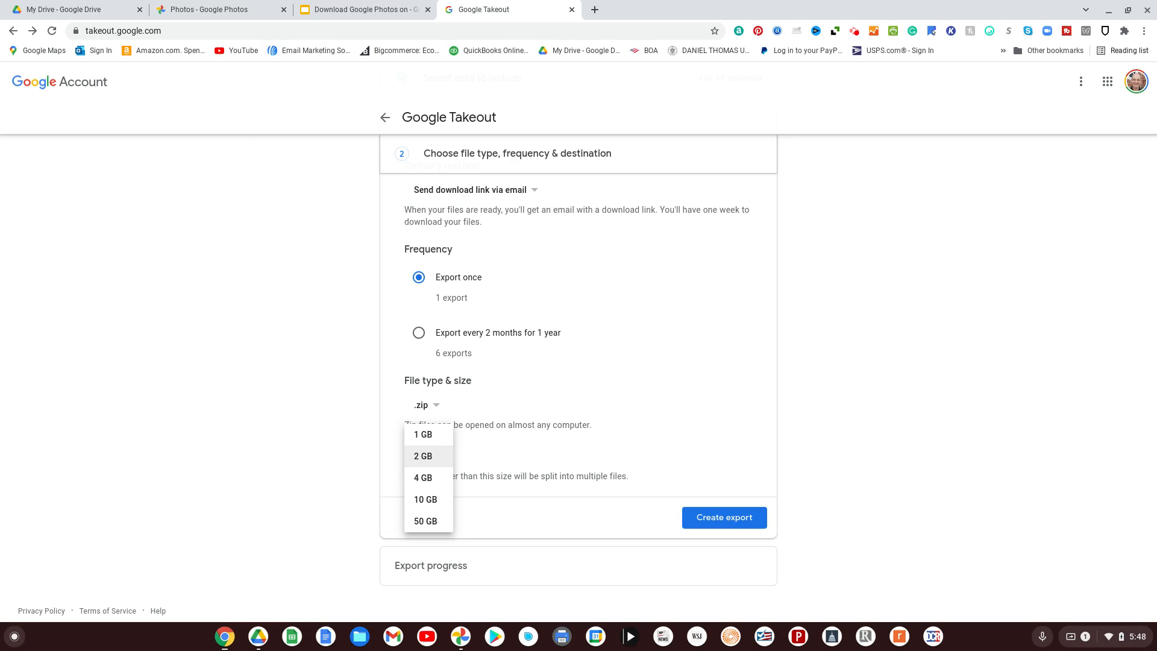
{"action": "left_click", "coordinate": [421, 455]}
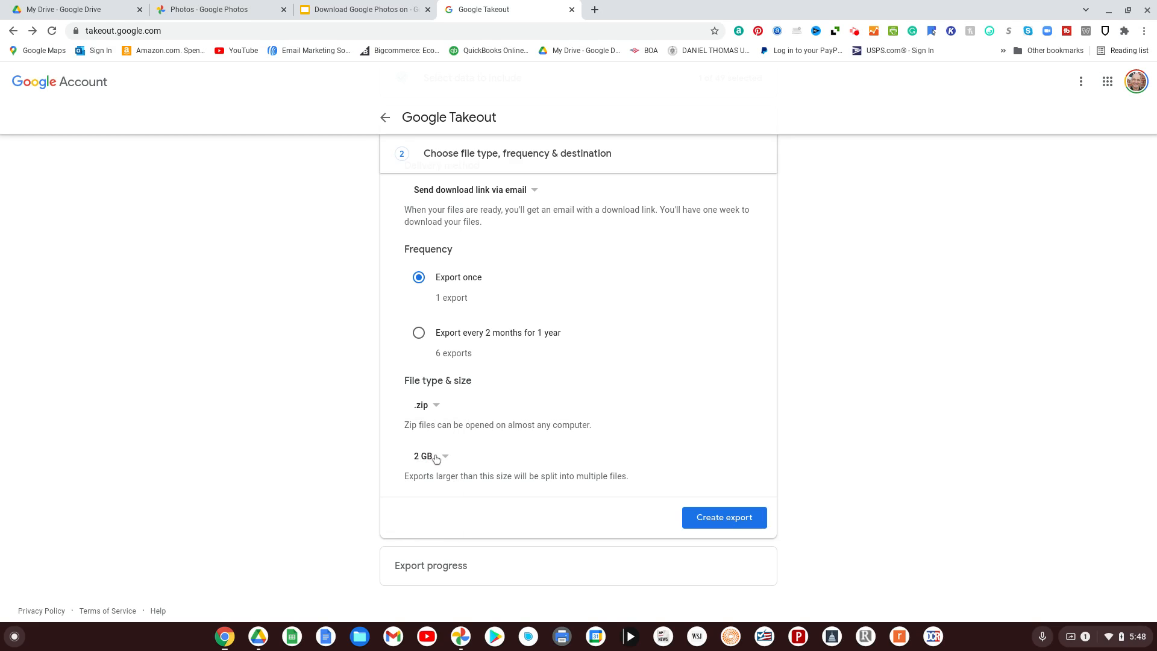
{"action": "mouse_move", "coordinate": [724, 517]}
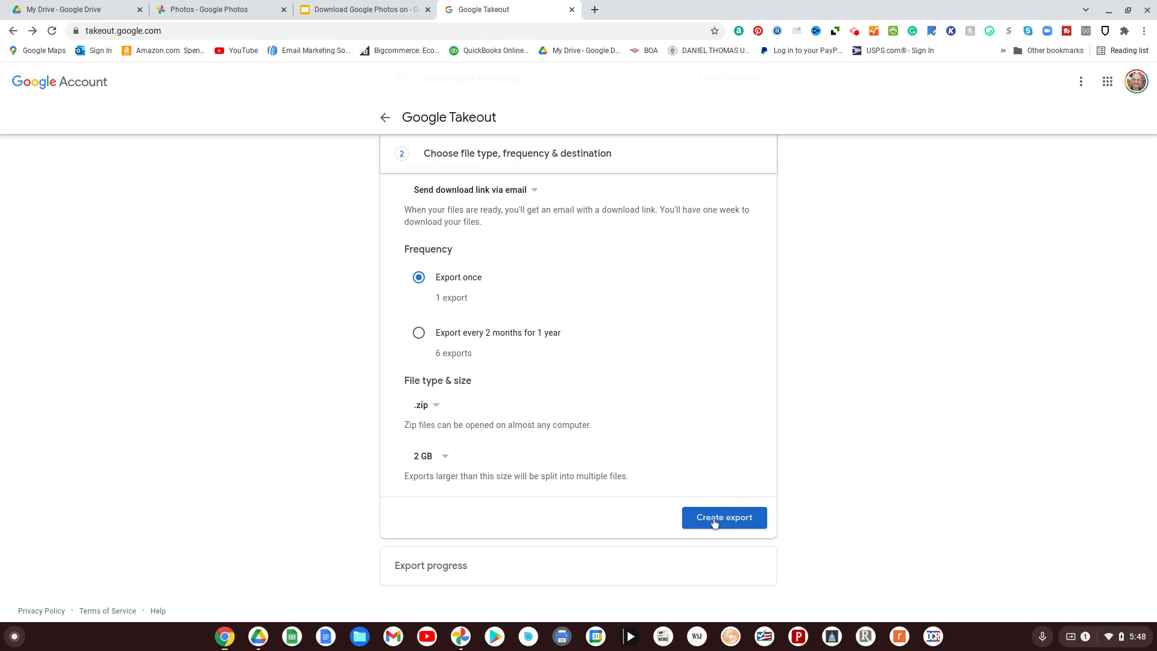
{"action": "left_click", "coordinate": [723, 516]}
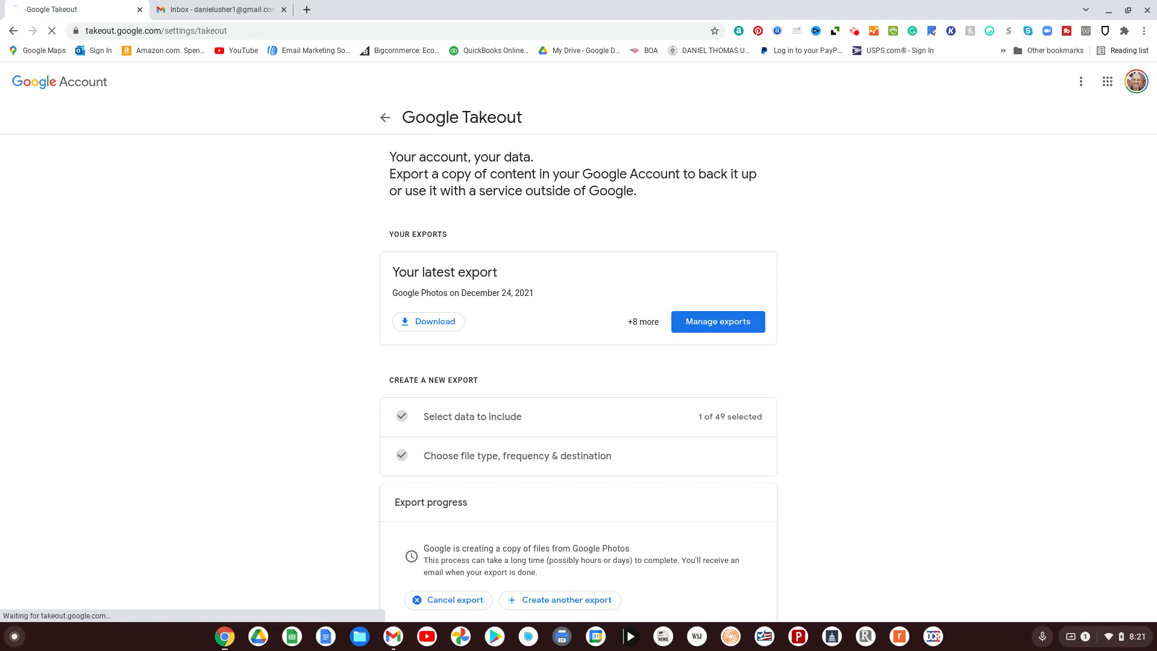
Check Gmail for the export-ready email and download the top 15.7 MB Photos export
{"action": "left_click", "coordinate": [717, 321]}
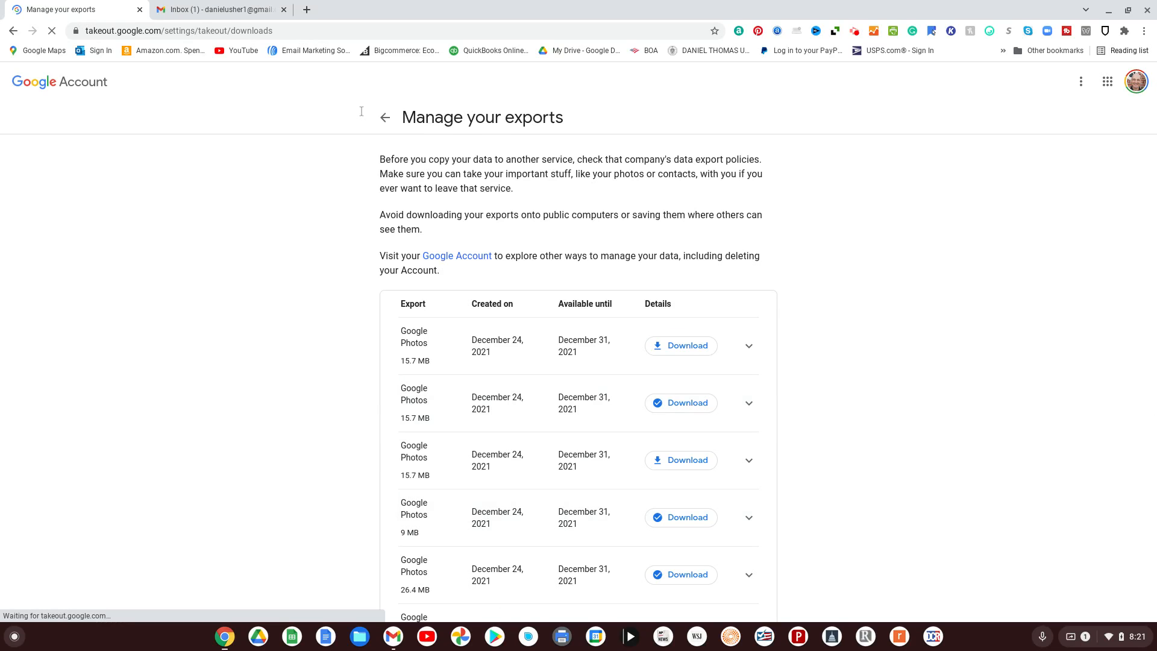
{"action": "left_click", "coordinate": [218, 9]}
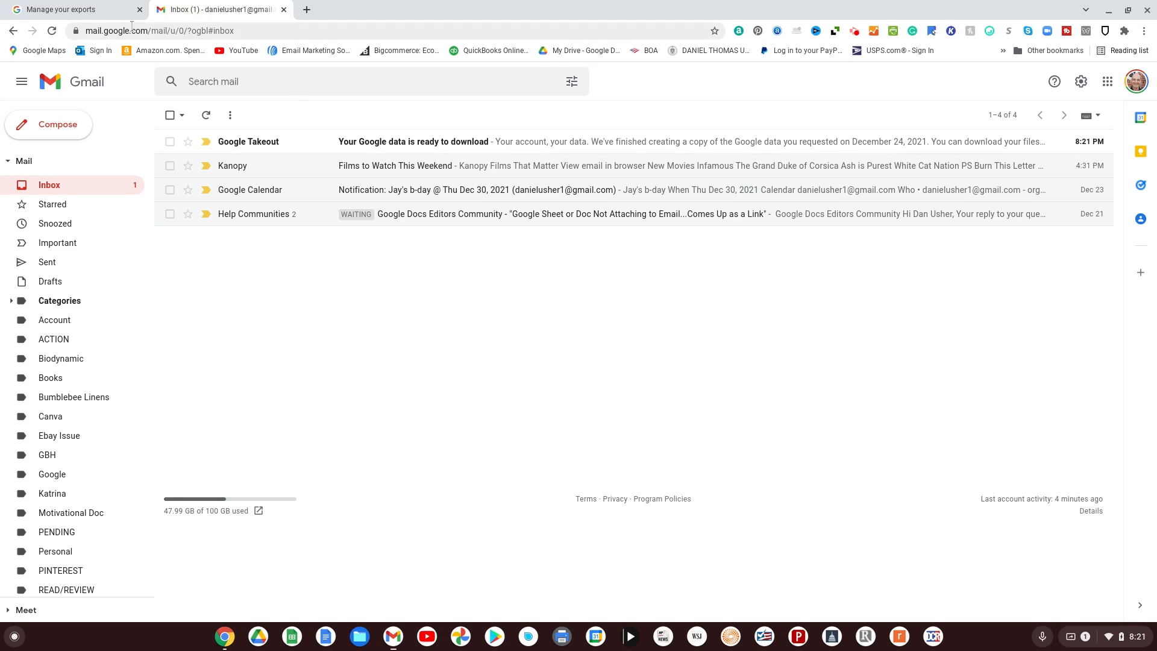
{"action": "left_click", "coordinate": [69, 9]}
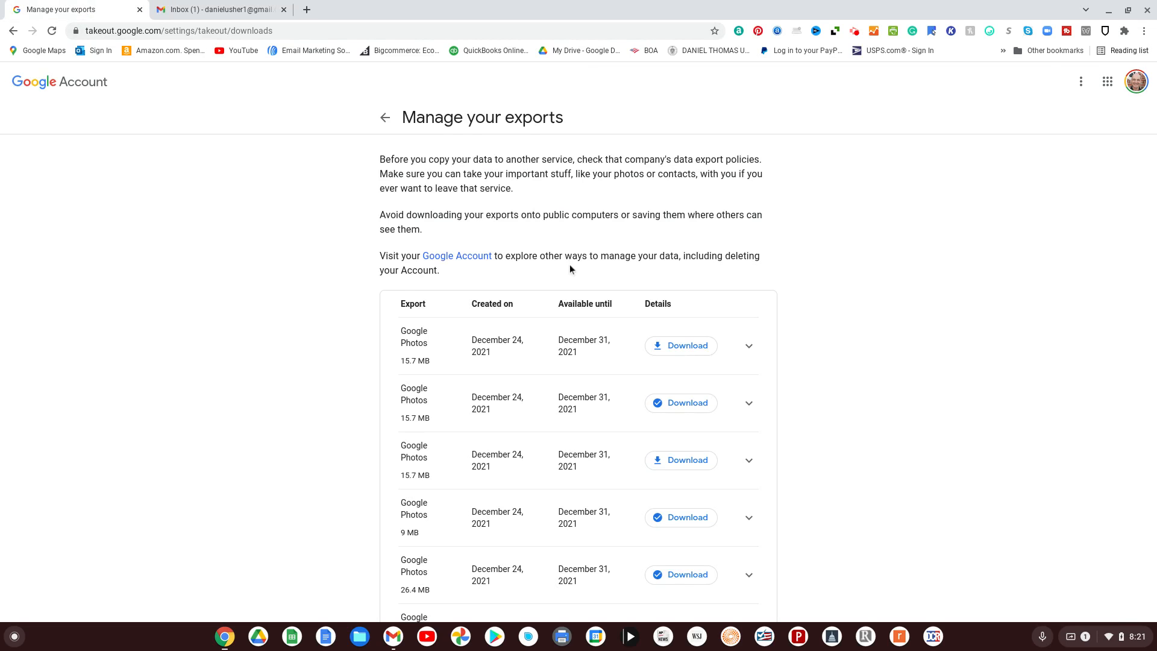
{"action": "left_click", "coordinate": [681, 345]}
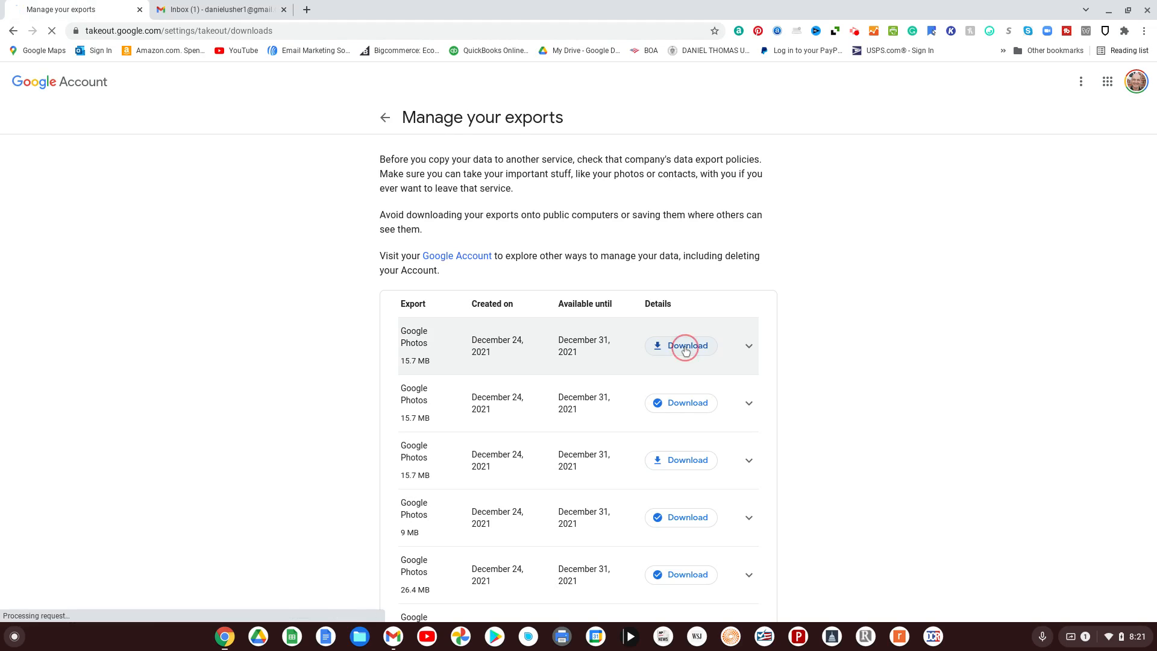
{"action": "left_click", "coordinate": [681, 345]}
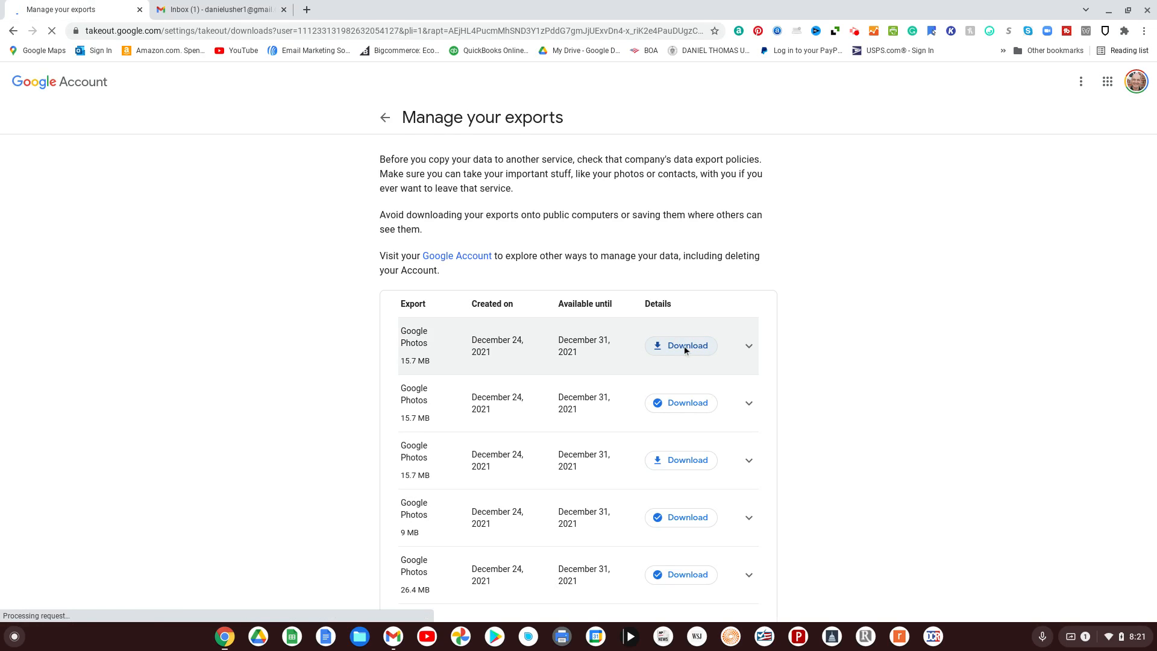
{"action": "left_click", "coordinate": [680, 345]}
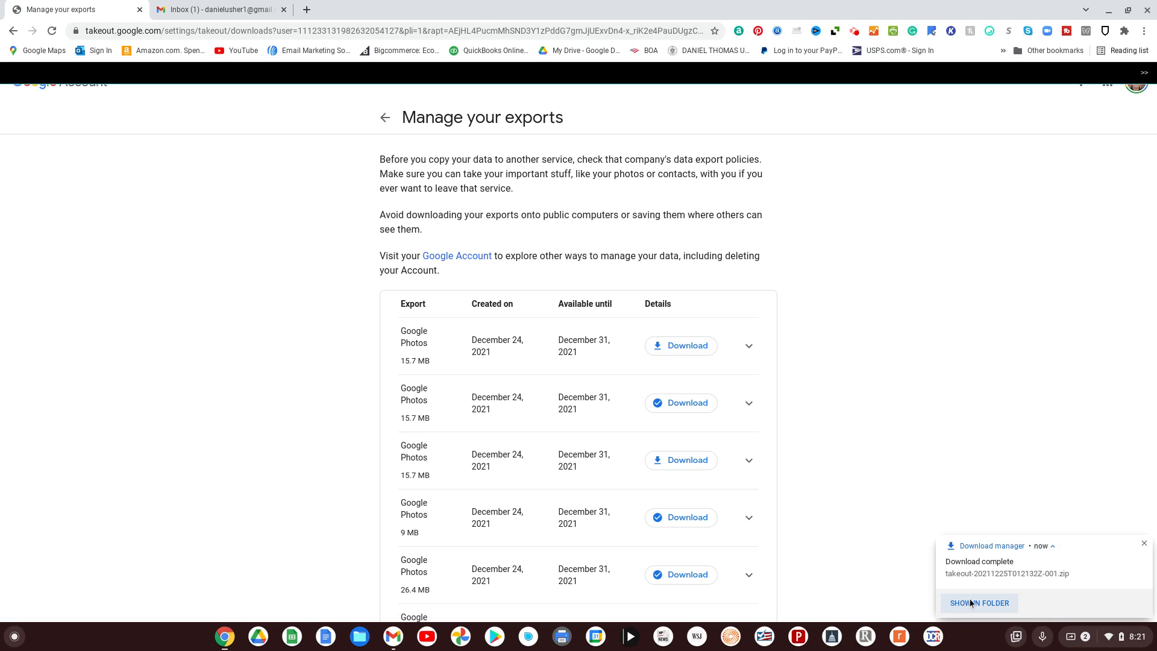
{"action": "left_click", "coordinate": [978, 603]}
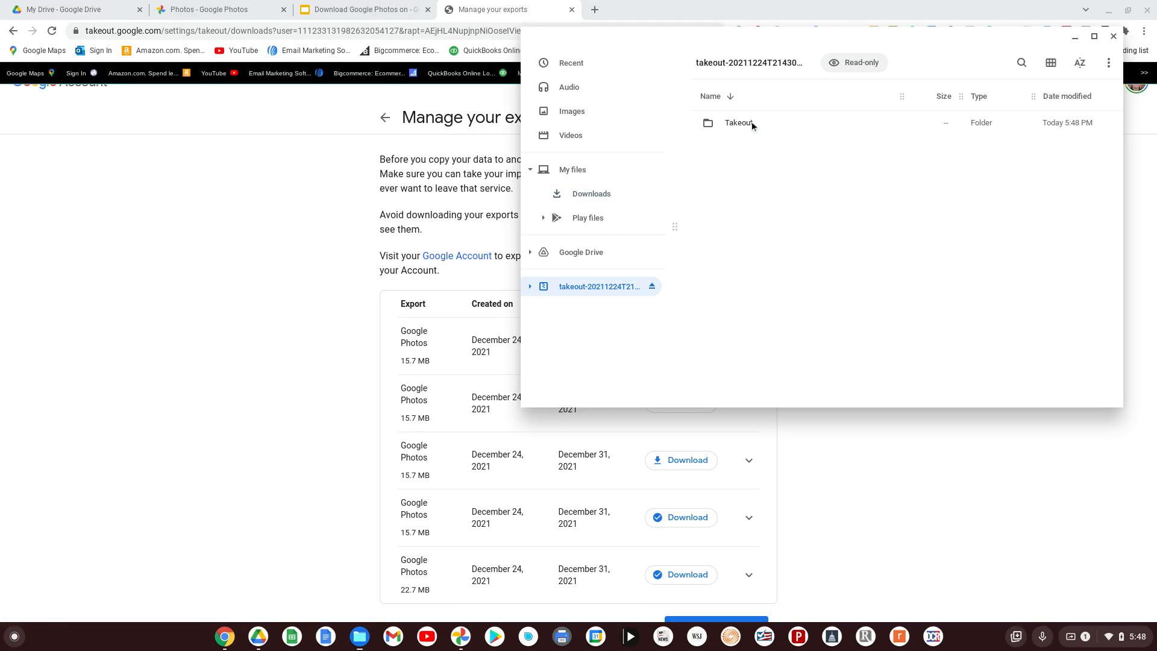
{"action": "double_click", "coordinate": [738, 122]}
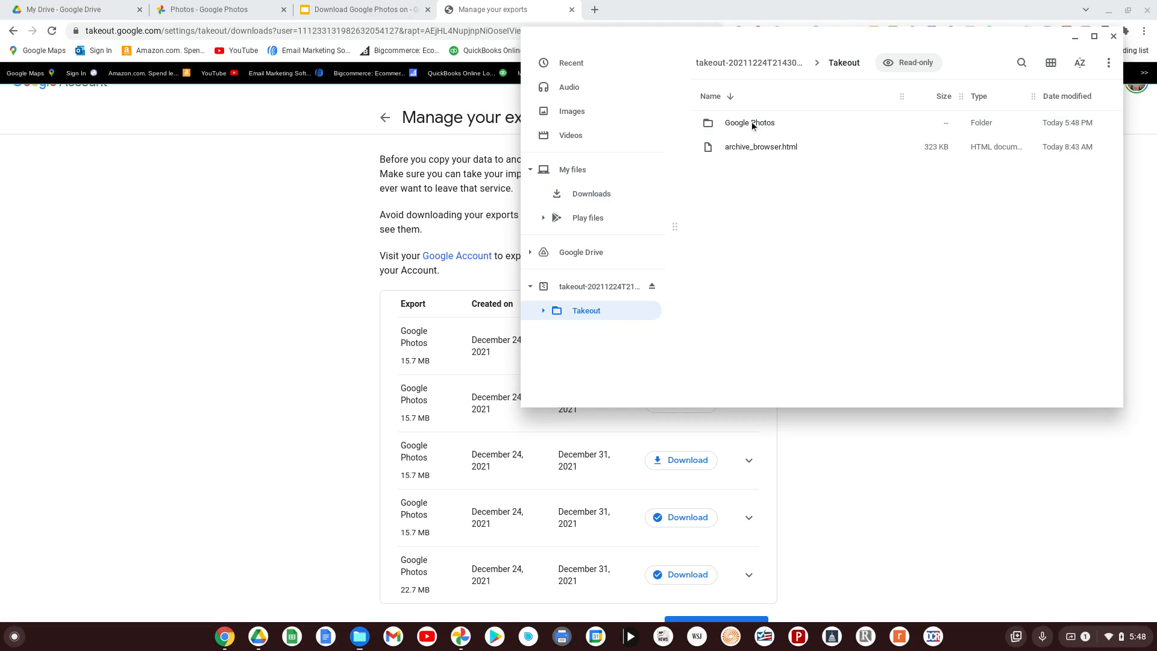
{"action": "double_click", "coordinate": [749, 122]}
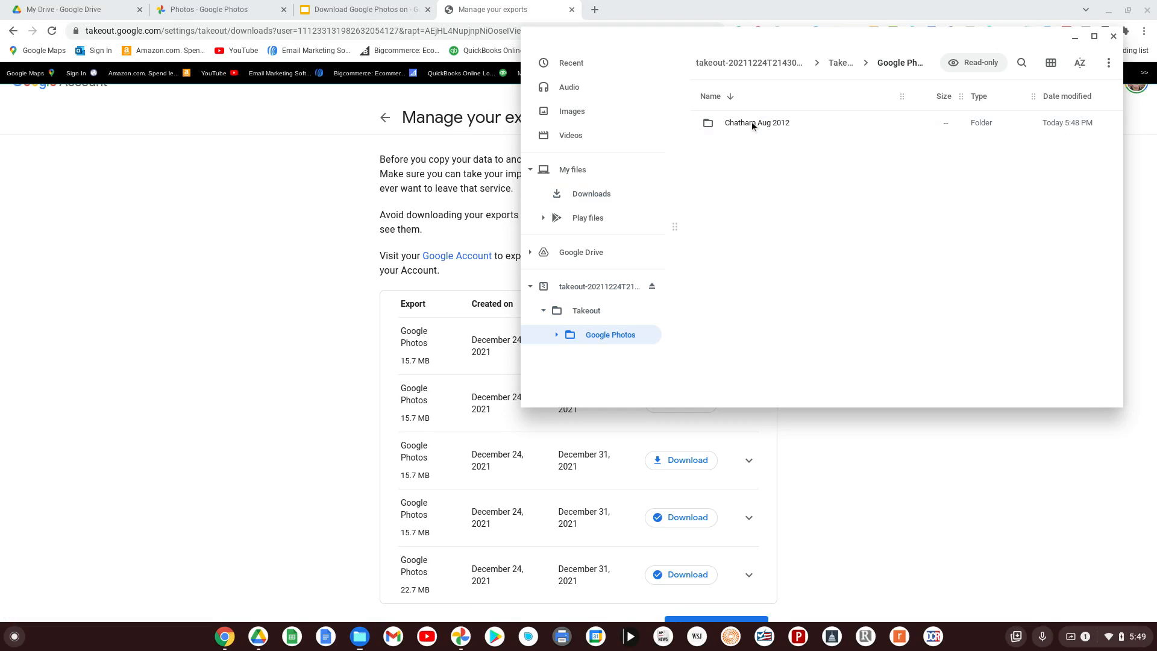
{"action": "double_click", "coordinate": [755, 122]}
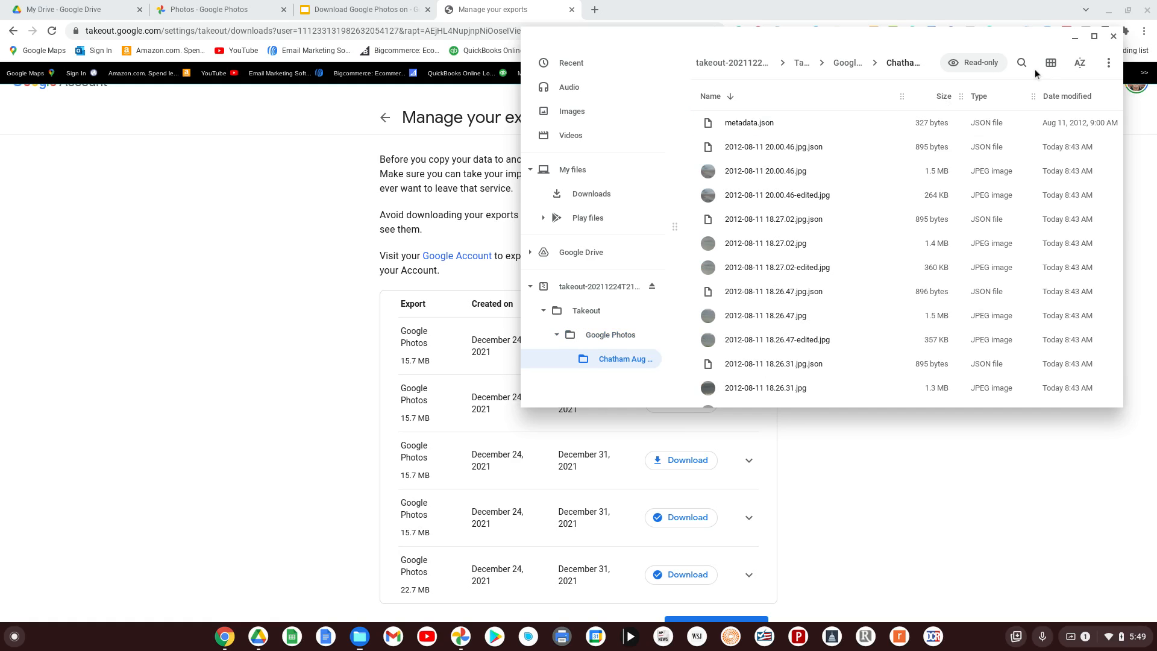
{"action": "mouse_move", "coordinate": [1051, 63]}
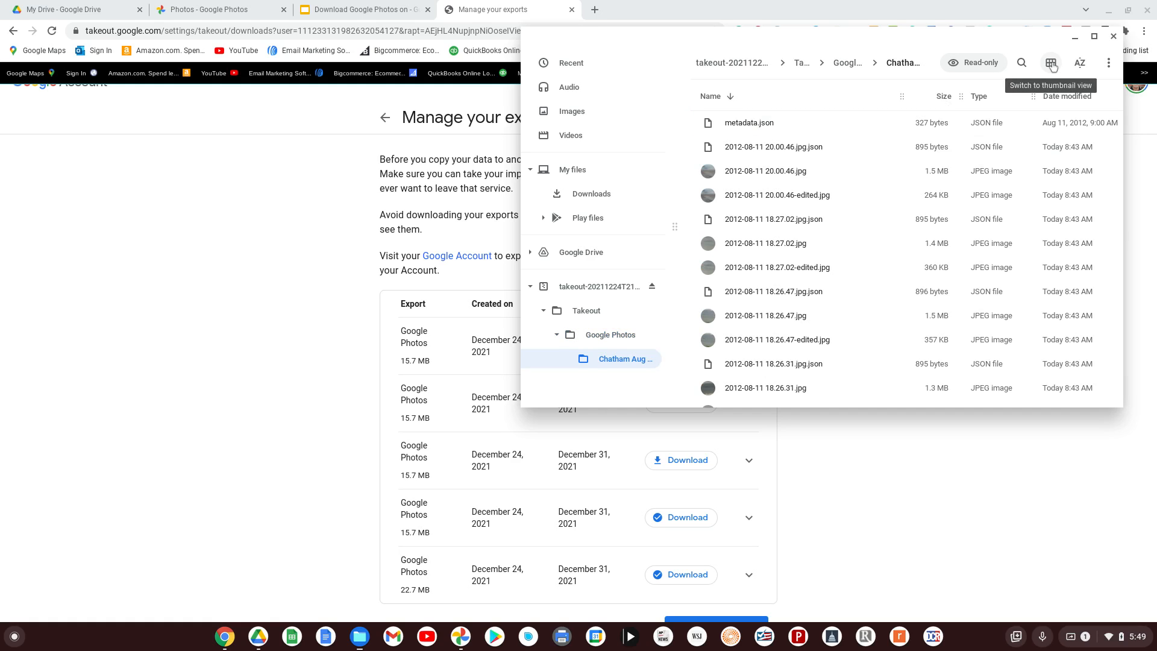
{"action": "left_click", "coordinate": [1051, 63]}
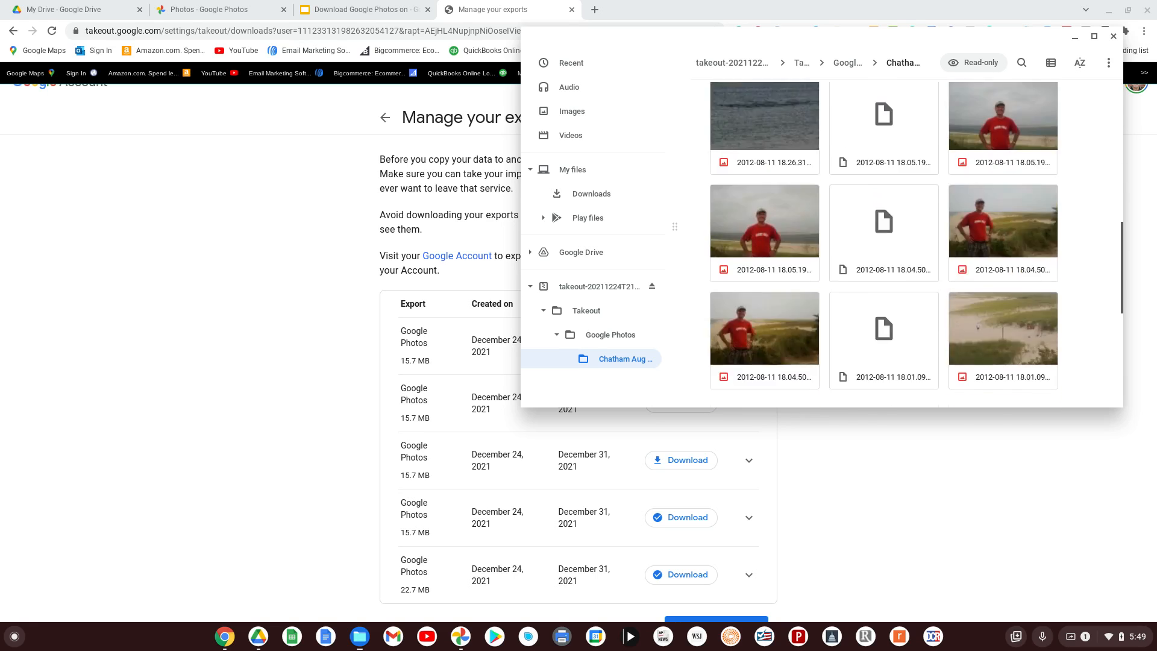
{"action": "scroll", "scroll_direction": "down", "scroll_amount": 3}
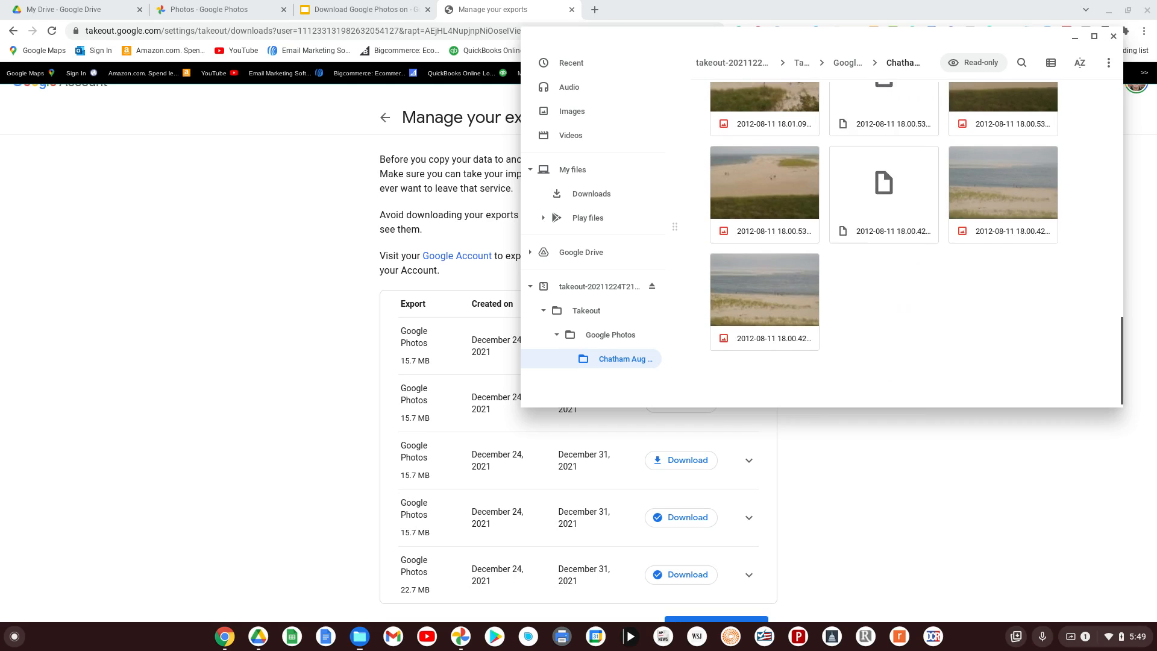
{"action": "scroll", "scroll_direction": "down", "scroll_amount": 3}
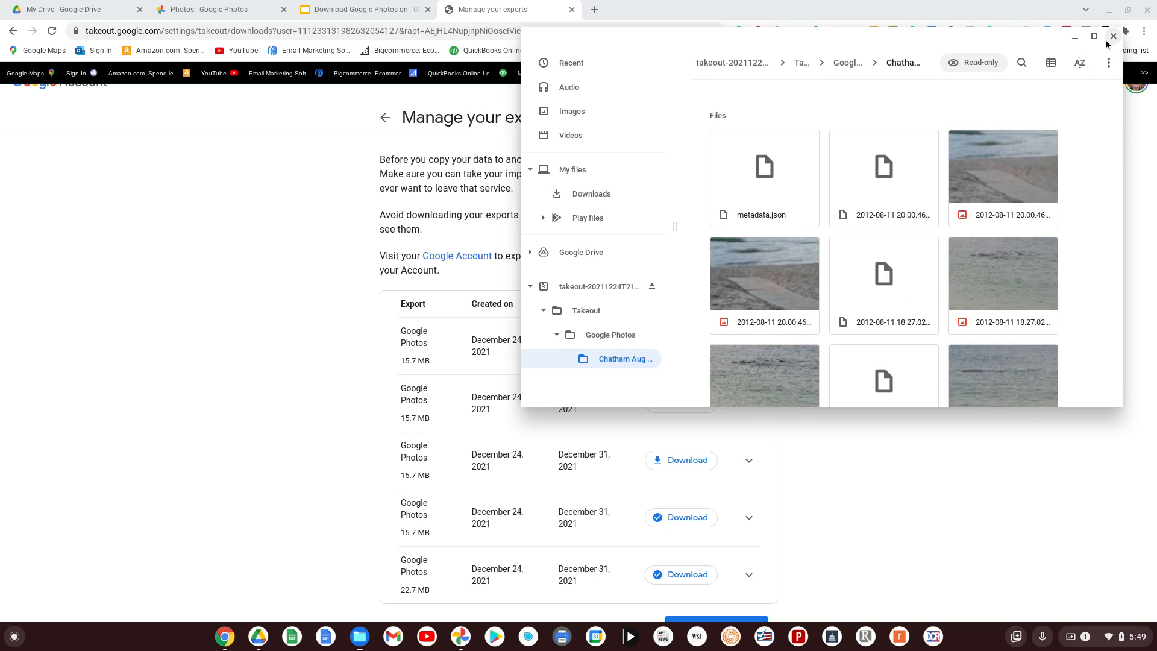
{"action": "left_click", "coordinate": [1112, 36]}
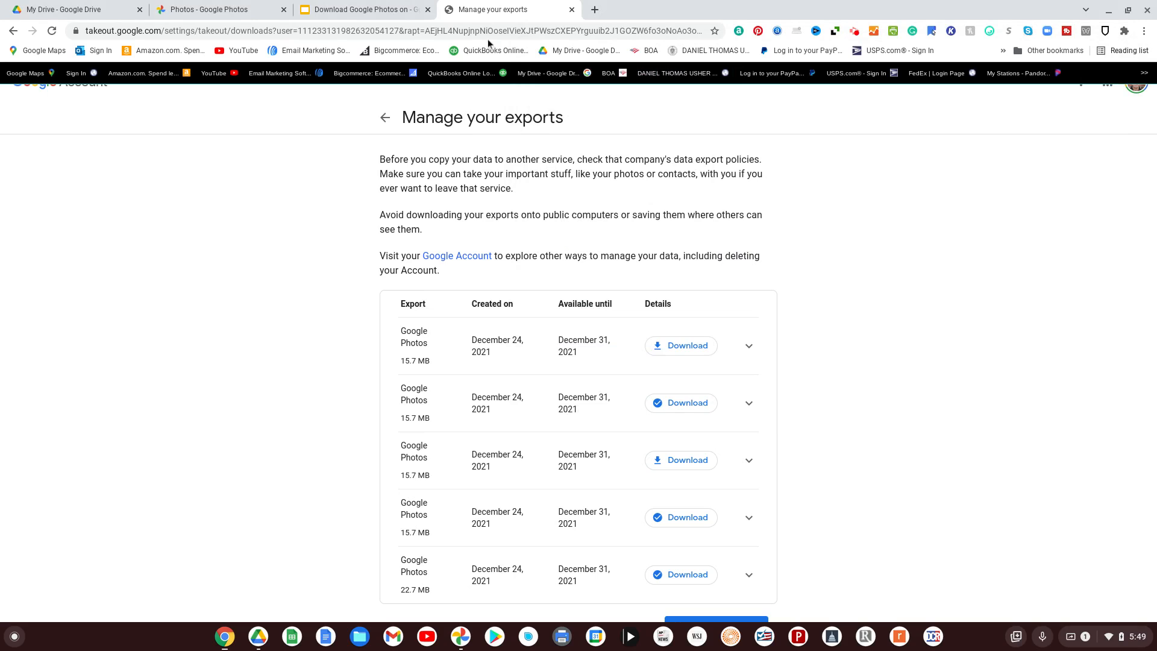
Switch to Google Drive and expand Google Photos to show its 2006–2019 year folders
{"action": "left_click", "coordinate": [70, 9]}
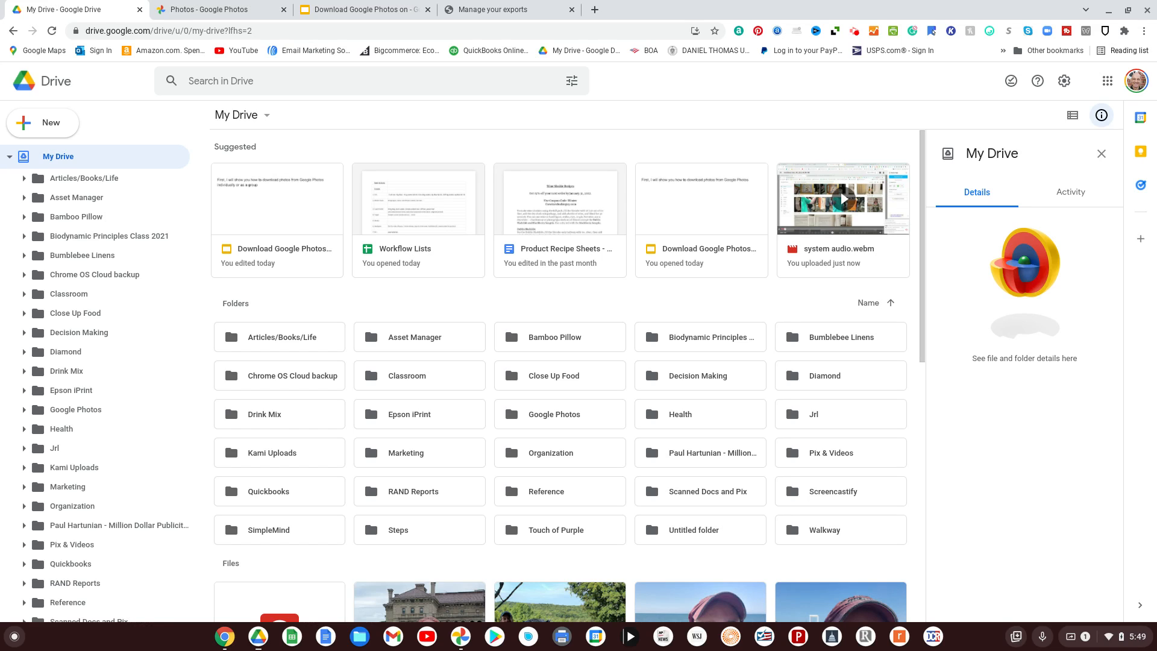
{"action": "mouse_move", "coordinate": [59, 157]}
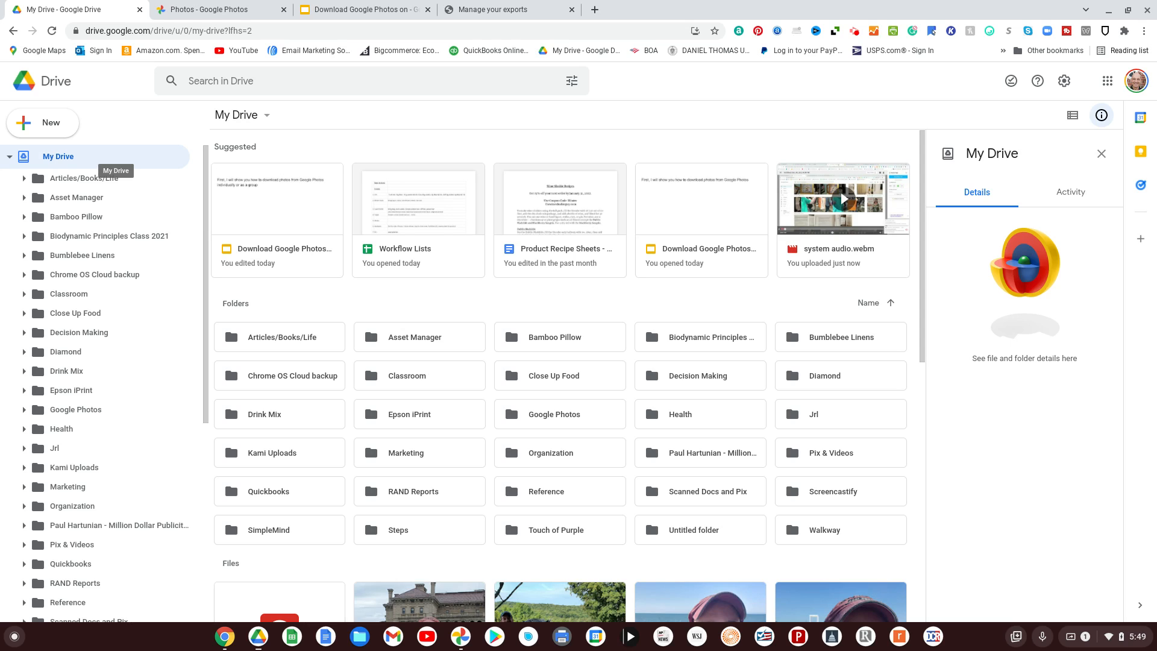
{"action": "scroll", "scroll_direction": "down", "scroll_amount": 3}
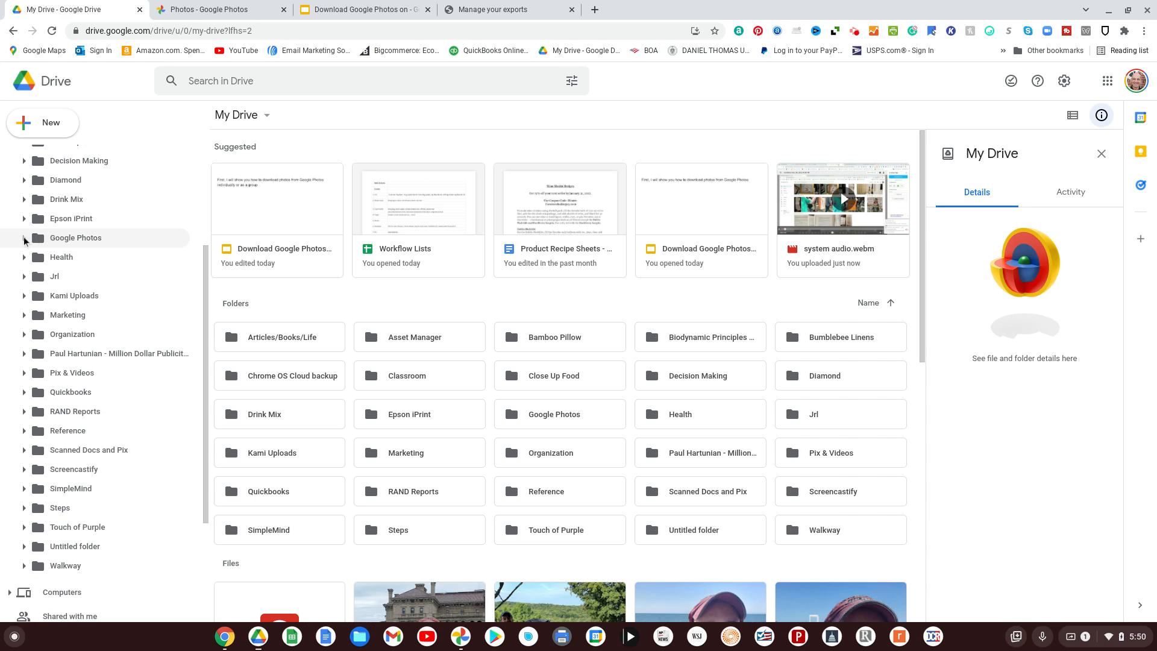
{"action": "left_click", "coordinate": [24, 236]}
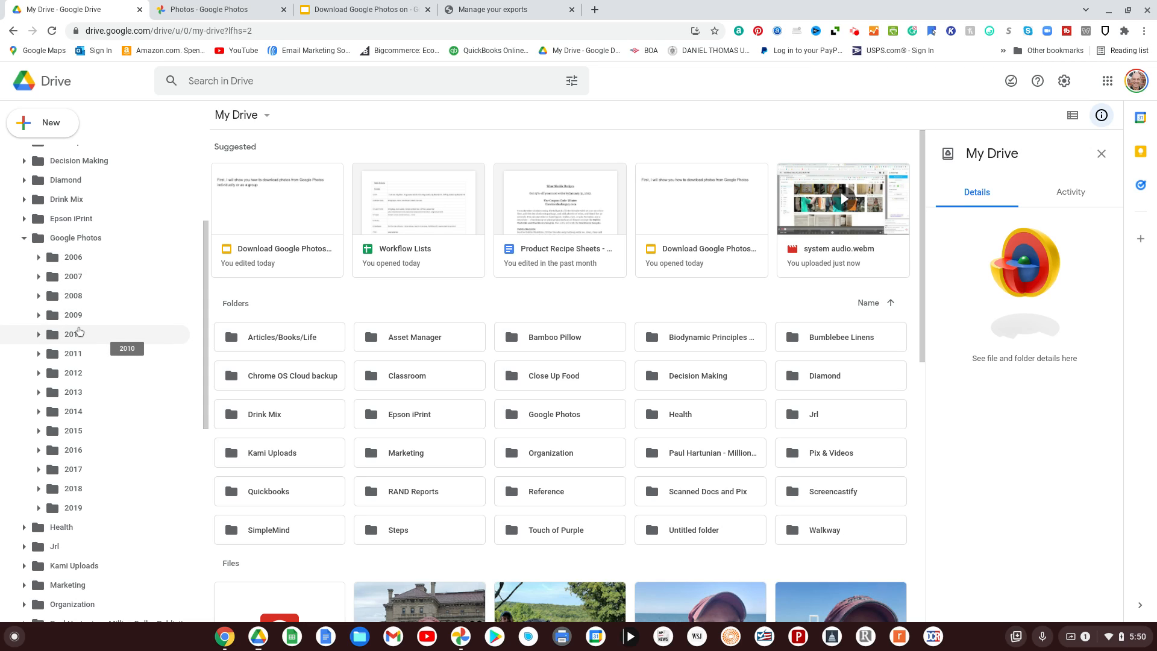
{"action": "mouse_move", "coordinate": [73, 468]}
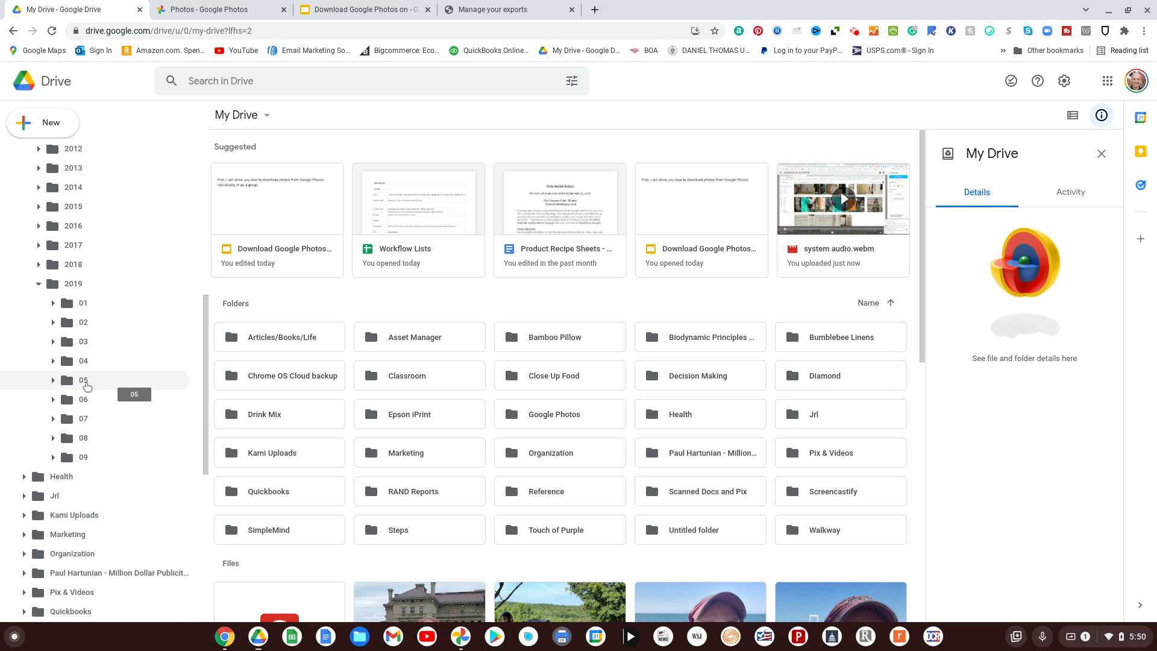
{"action": "mouse_move", "coordinate": [82, 361]}
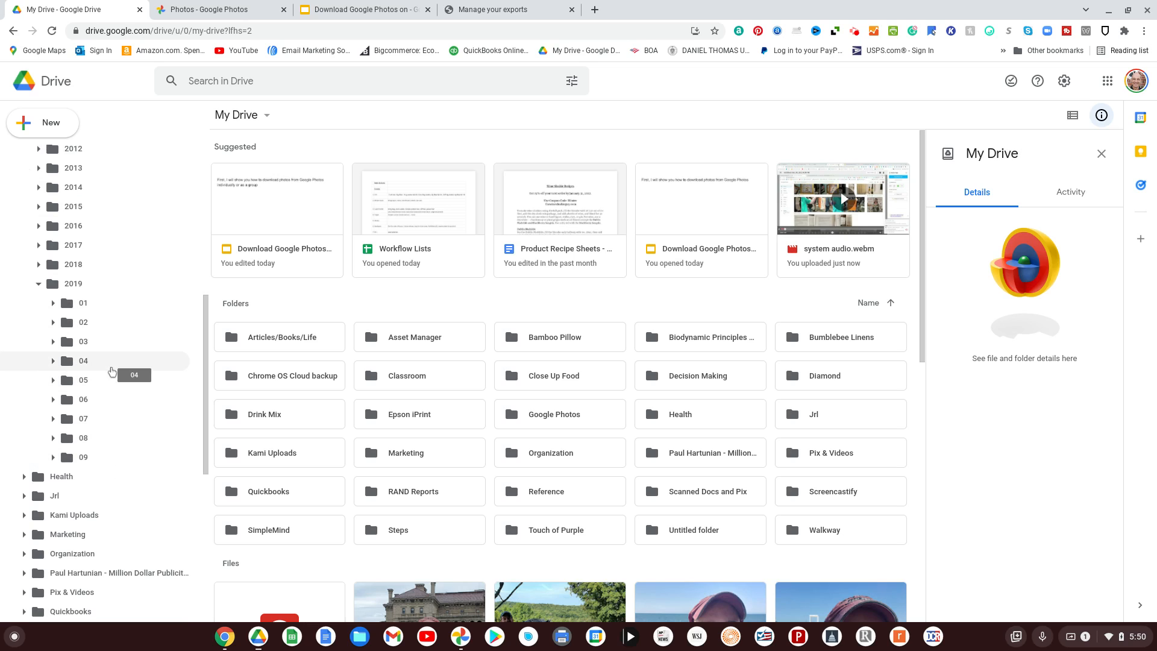
{"action": "mouse_move", "coordinate": [78, 287]}
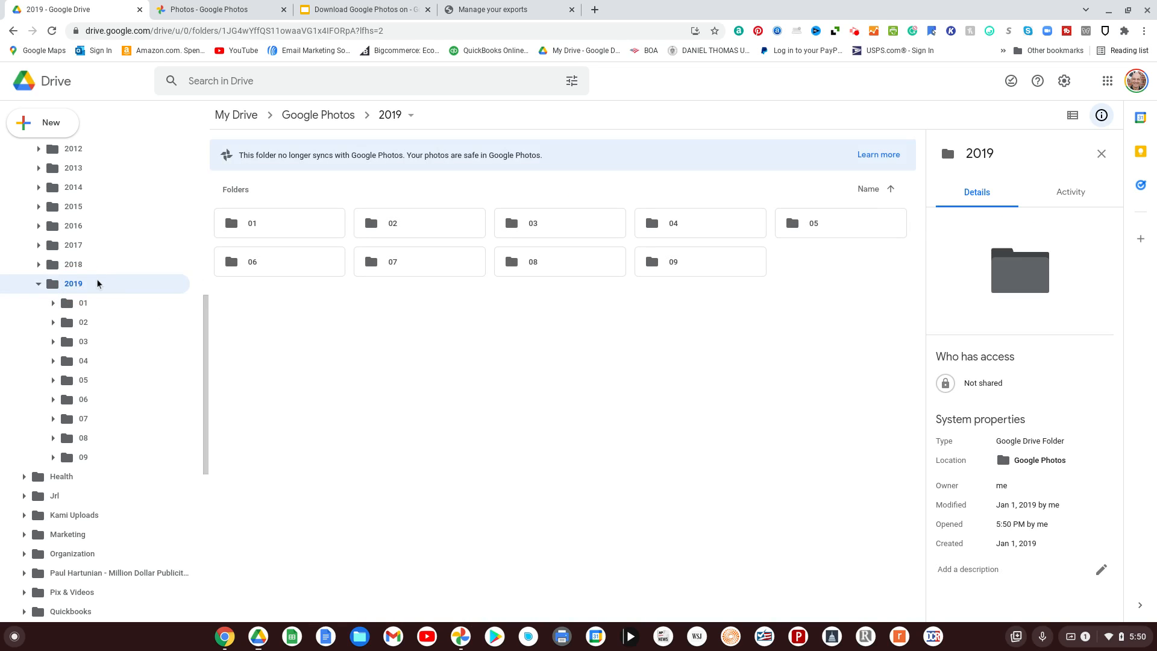
Create a folder named '10' inside 2019 from the sidebar's right-click menu
{"action": "right_click", "coordinate": [73, 283]}
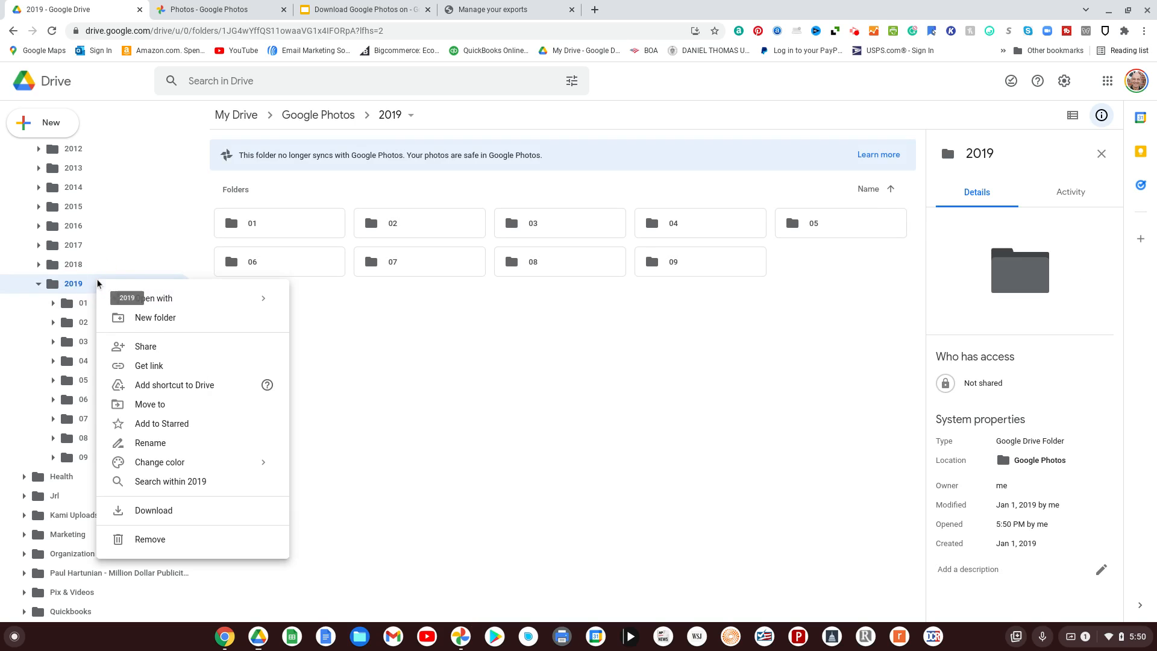
{"action": "left_click", "coordinate": [154, 317]}
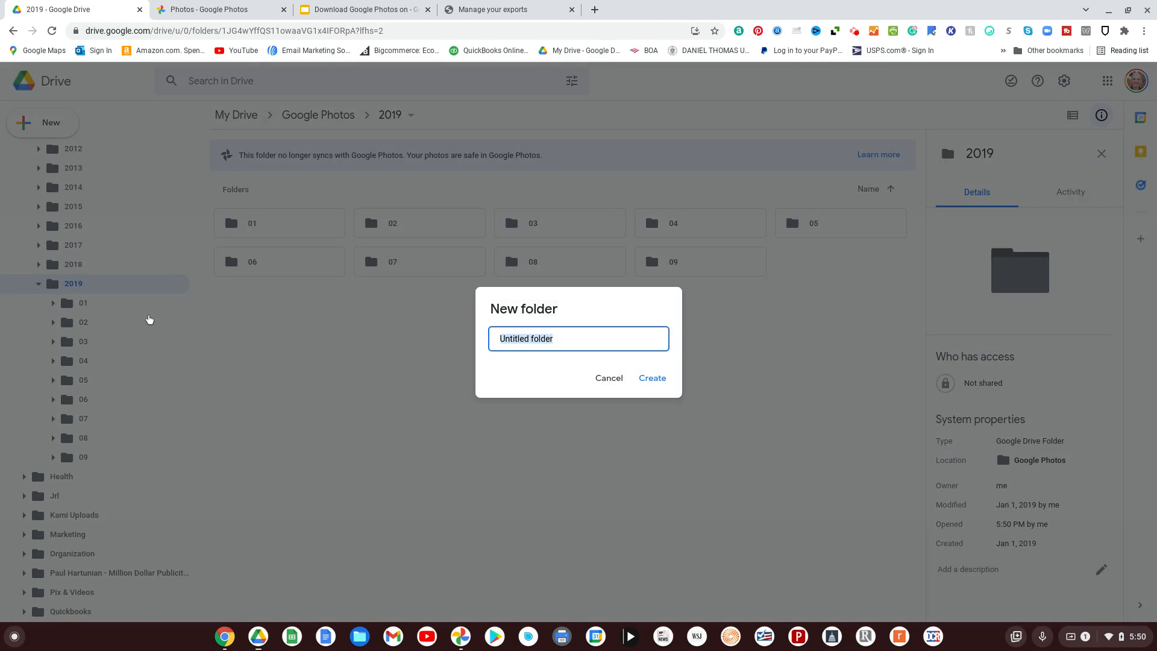
{"action": "type", "text": "10"}
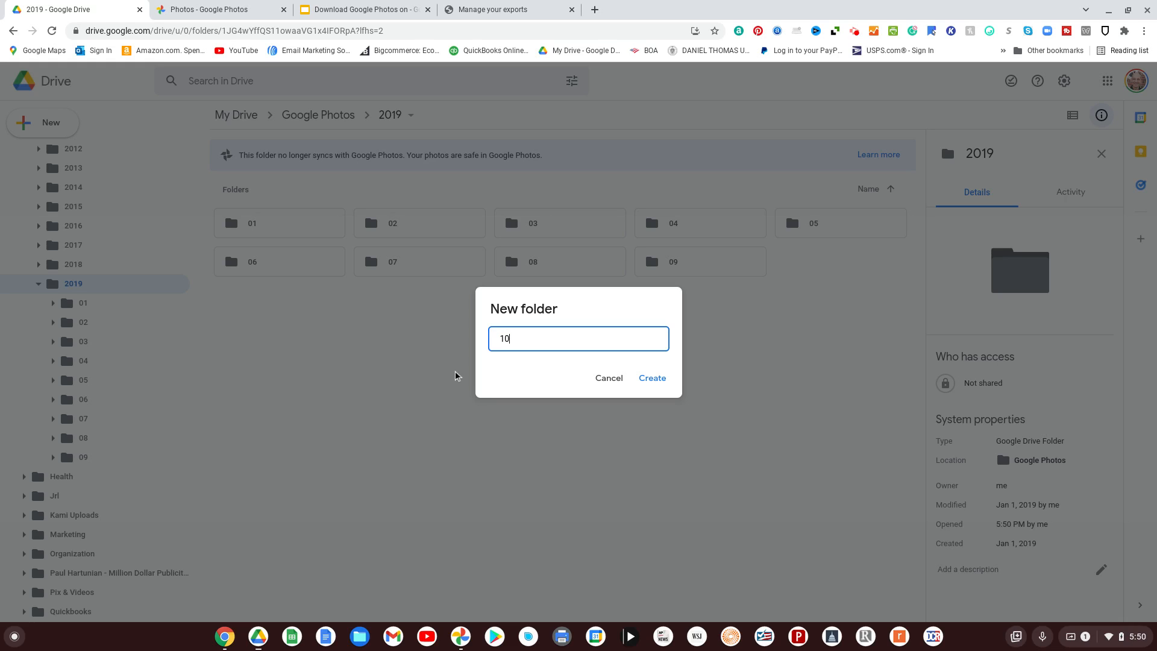
{"action": "left_click", "coordinate": [651, 378]}
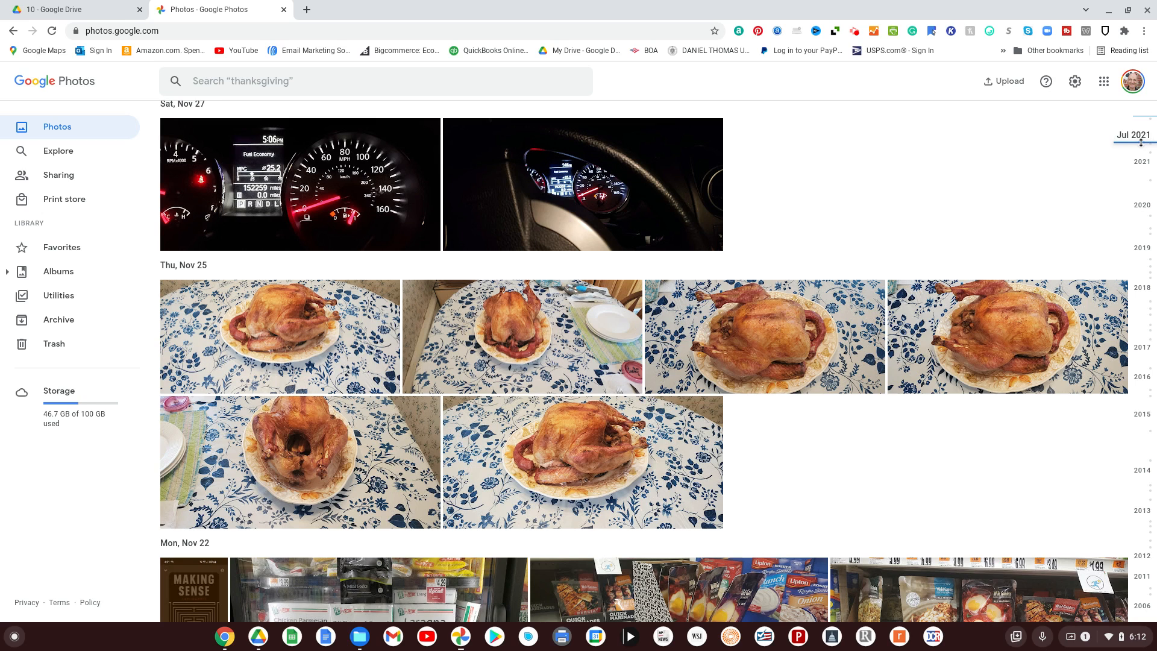
Drag the Photos timeline scrubber down past 2020 to reach October 2019
{"action": "left_click_drag", "start_coordinate": [1142, 135], "coordinate": [1141, 152]}
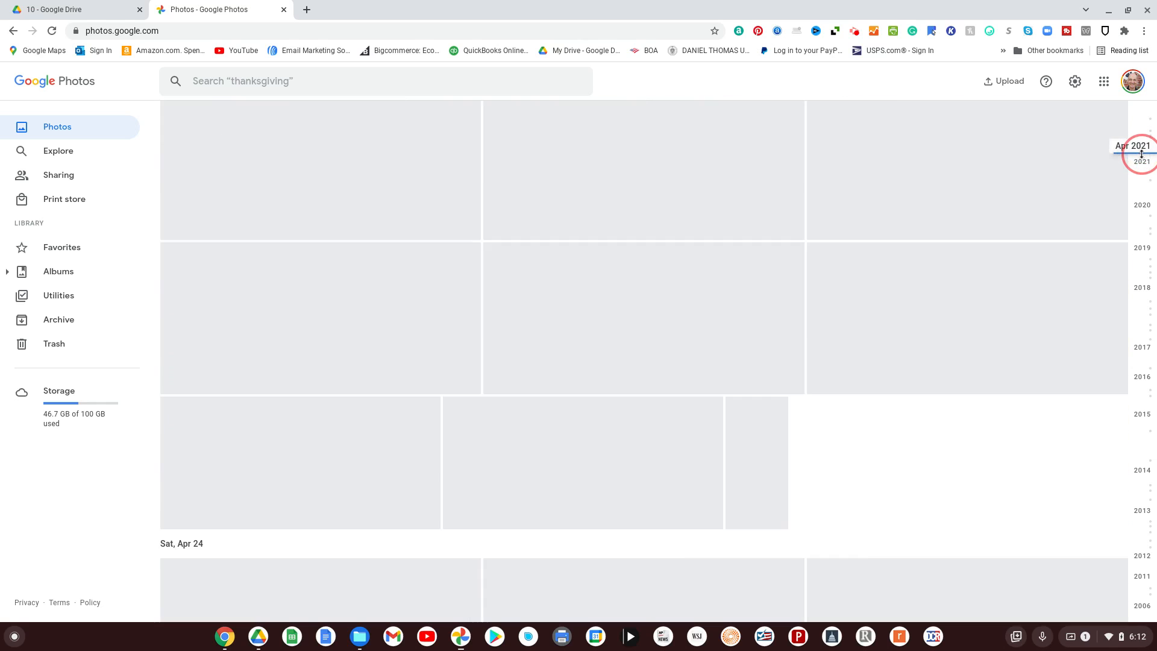
{"action": "left_click_drag", "start_coordinate": [1140, 154], "coordinate": [1140, 170]}
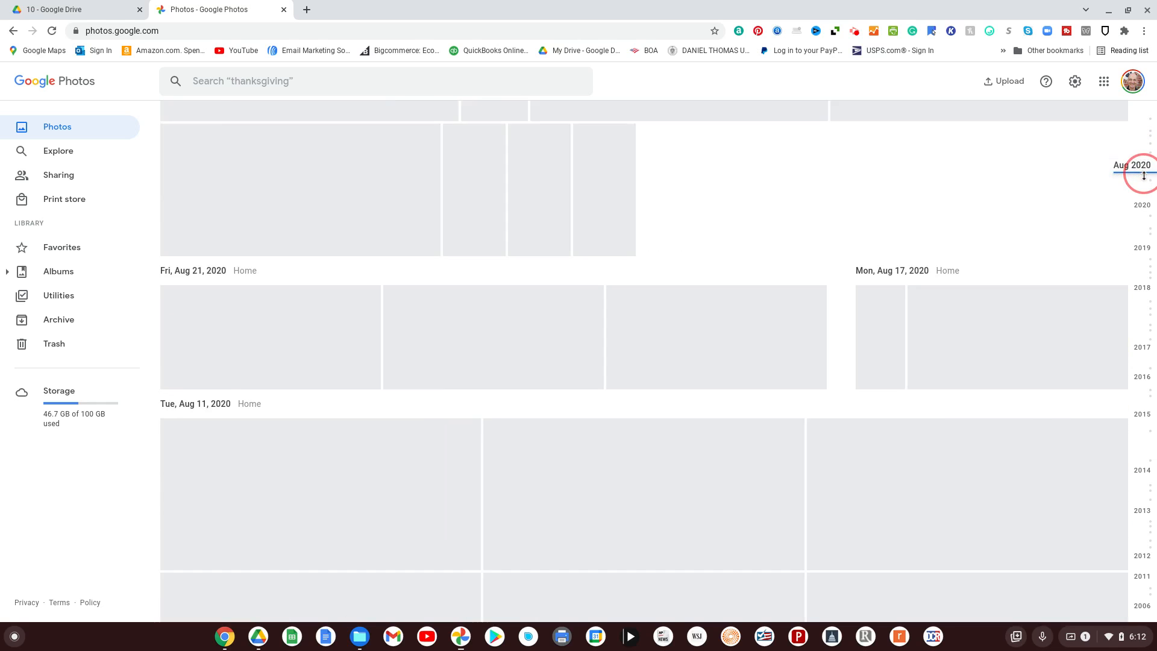
{"action": "left_click_drag", "start_coordinate": [1143, 175], "coordinate": [1143, 209]}
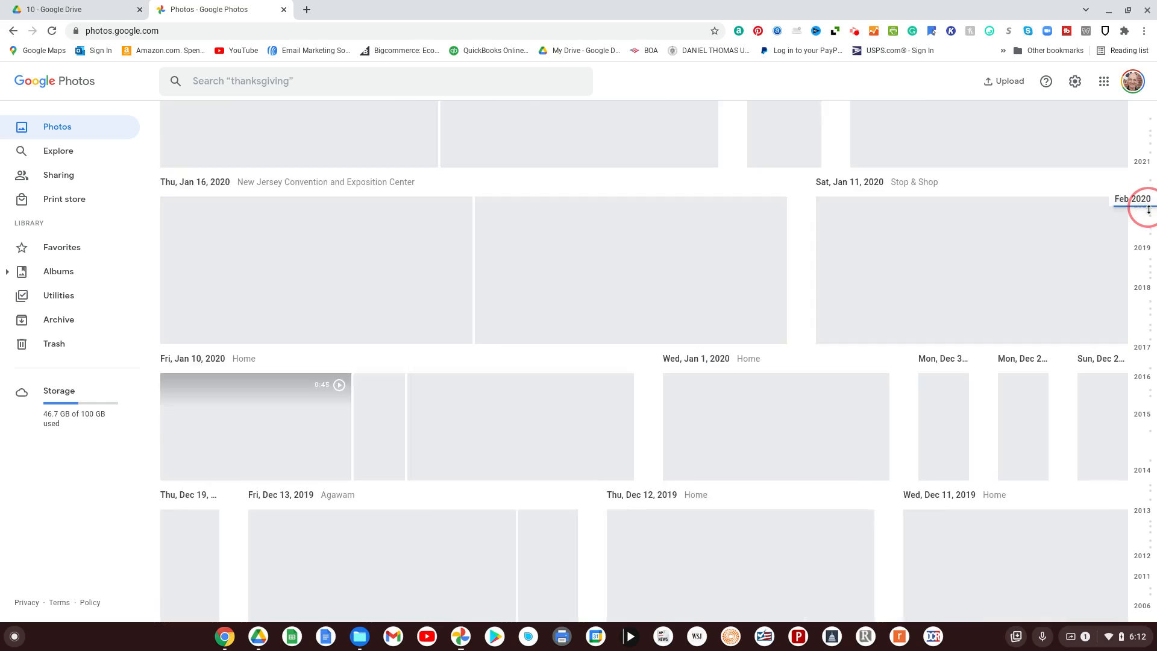
{"action": "left_click_drag", "start_coordinate": [1142, 208], "coordinate": [1142, 204]}
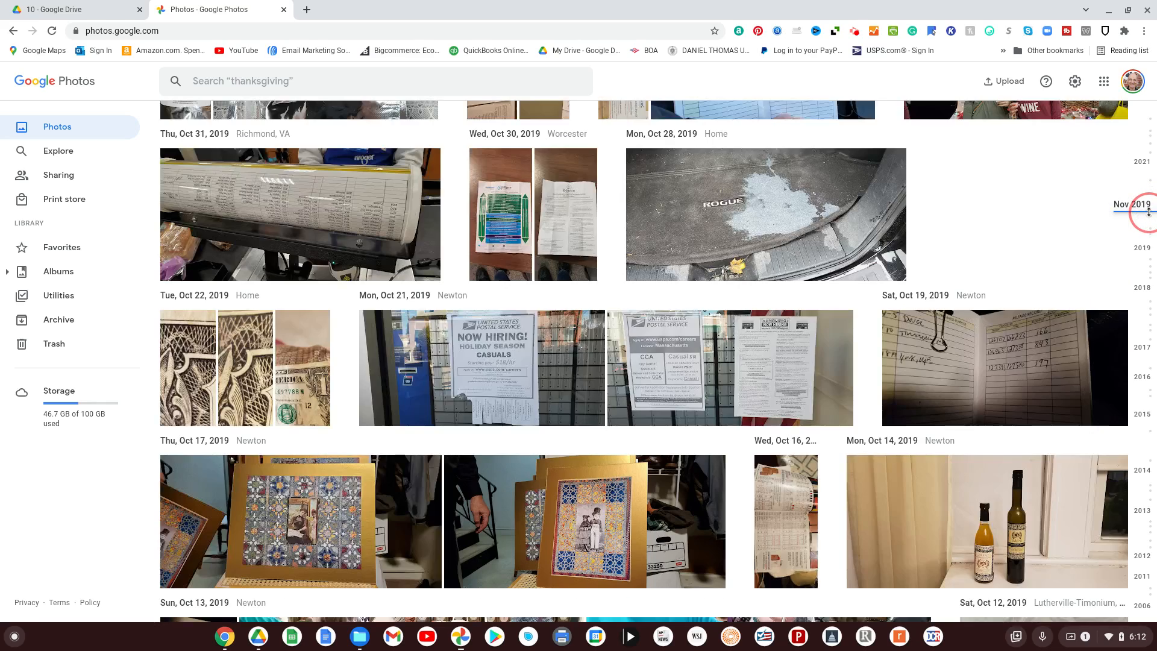
{"action": "scroll", "scroll_direction": "down", "scroll_amount": 3}
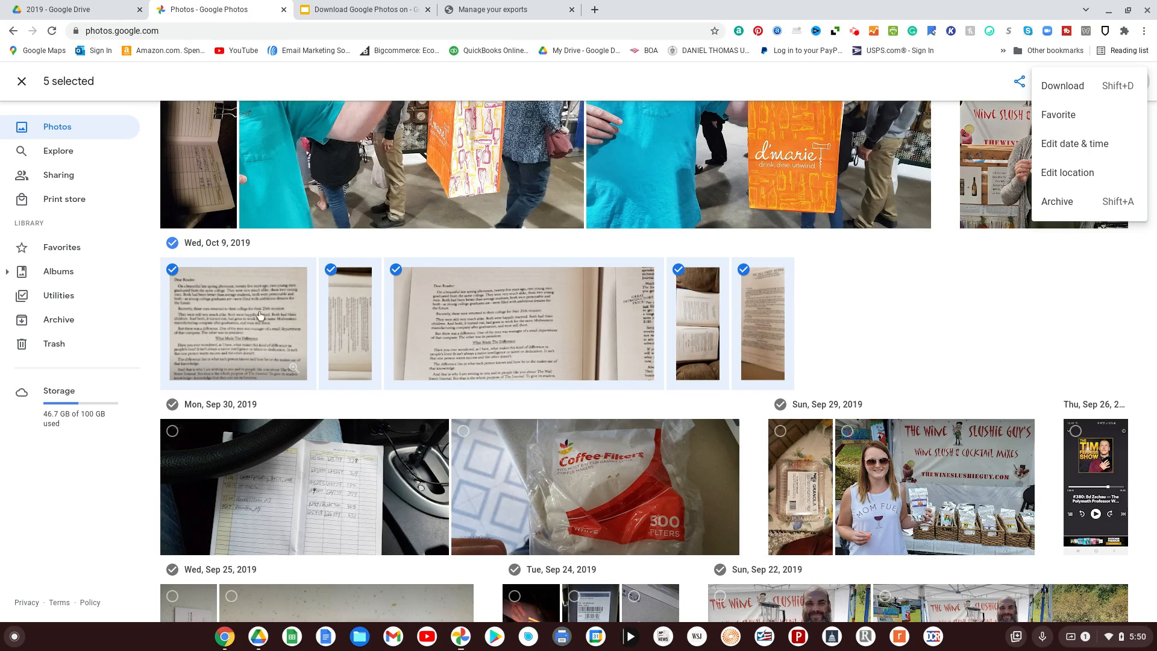
Dismiss the options menu, browse the October 2019 photos, and open More options for the selection
{"action": "left_click", "coordinate": [1062, 86]}
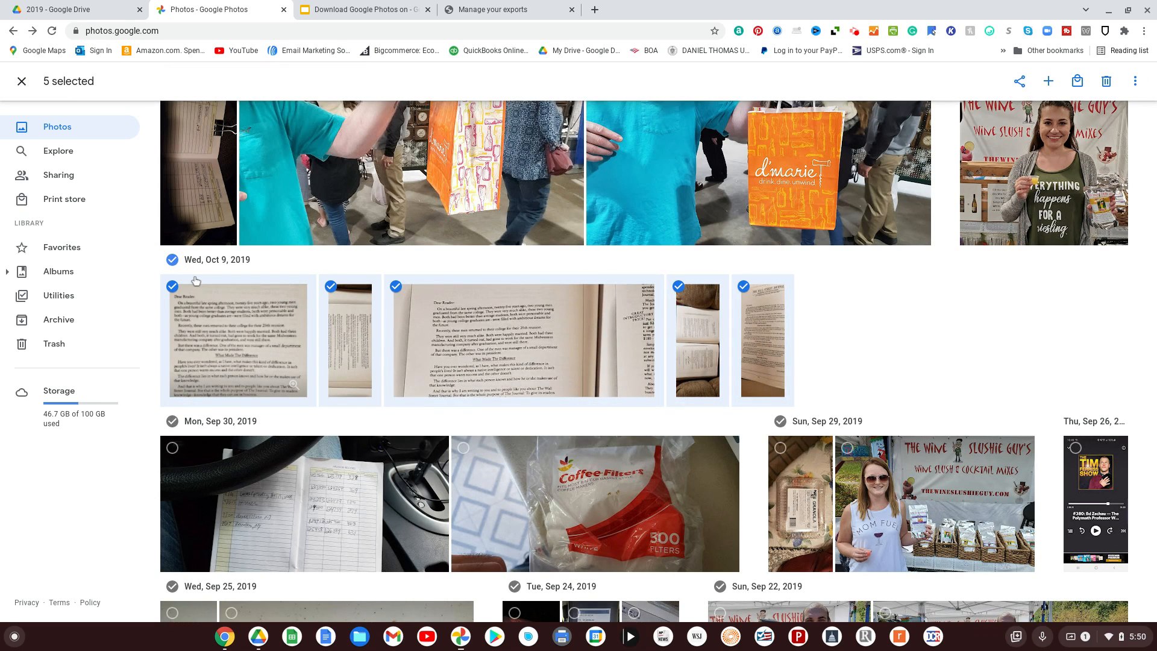
{"action": "scroll", "scroll_direction": "down", "scroll_amount": 3}
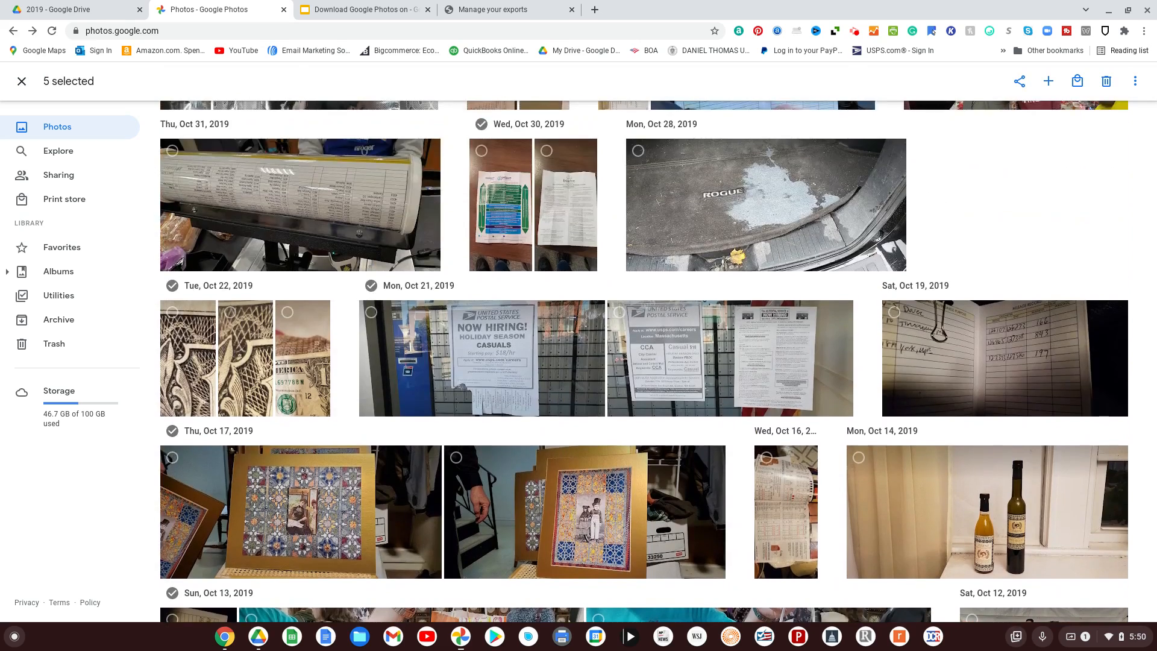
{"action": "scroll", "scroll_direction": "up", "scroll_amount": 3}
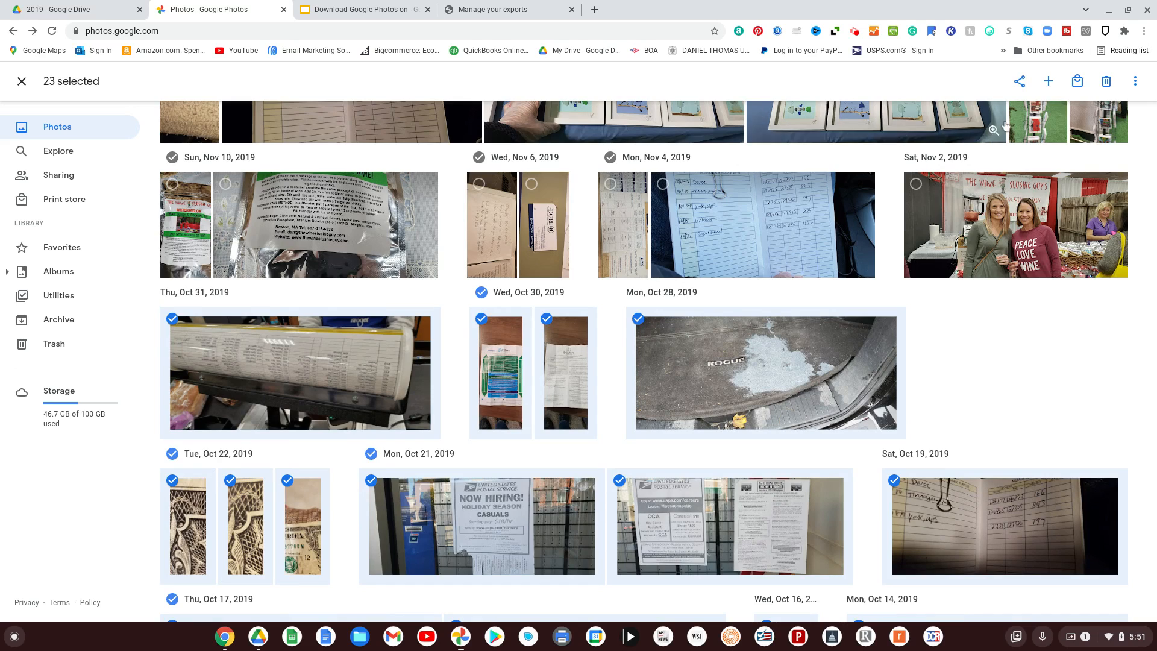
{"action": "mouse_move", "coordinate": [1135, 81]}
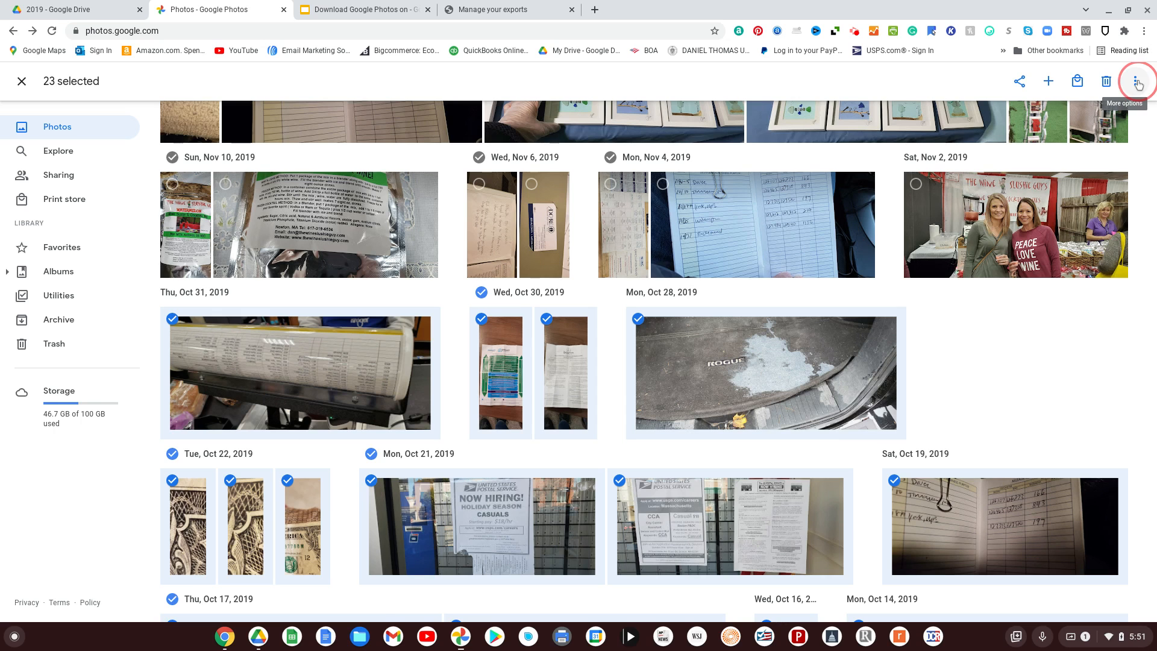
{"action": "left_click", "coordinate": [21, 81]}
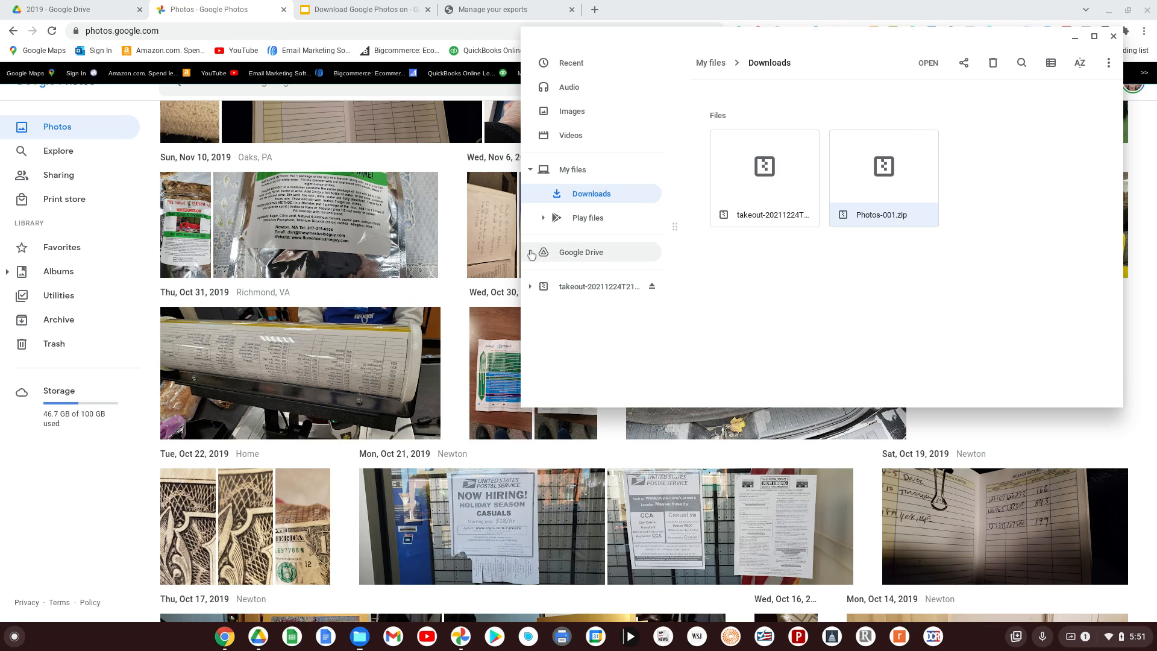
Expand Google Drive and Google Photos in the sidebar to show 2019's folders 02 through 10
{"action": "left_click", "coordinate": [543, 252]}
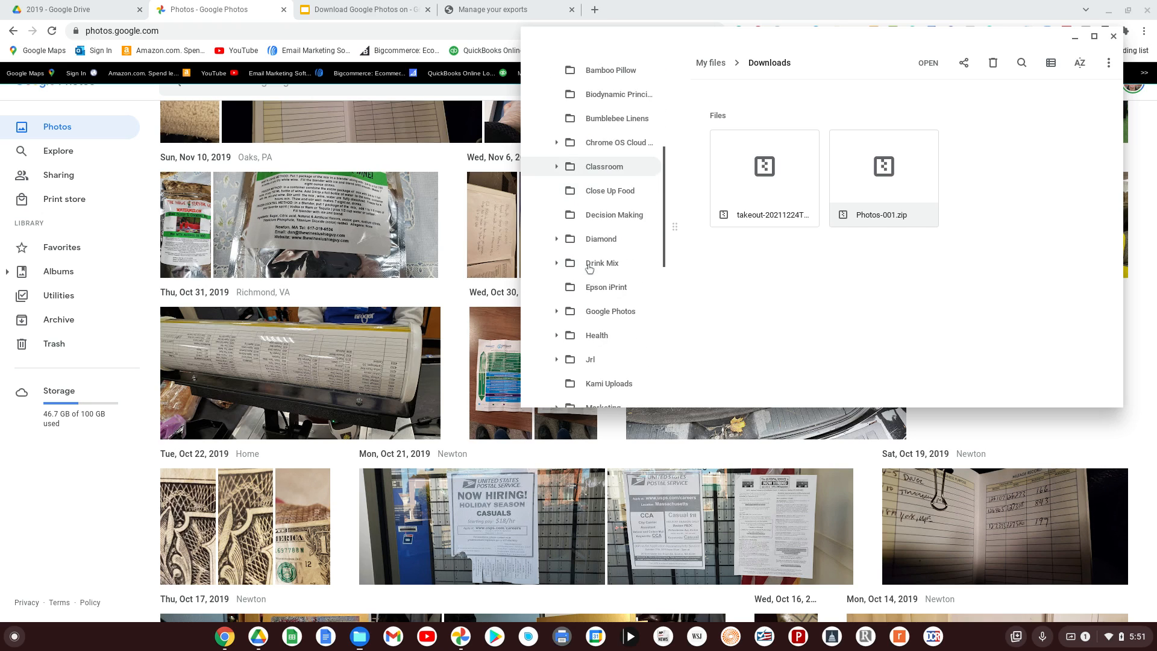
{"action": "scroll", "scroll_direction": "down", "scroll_amount": 3}
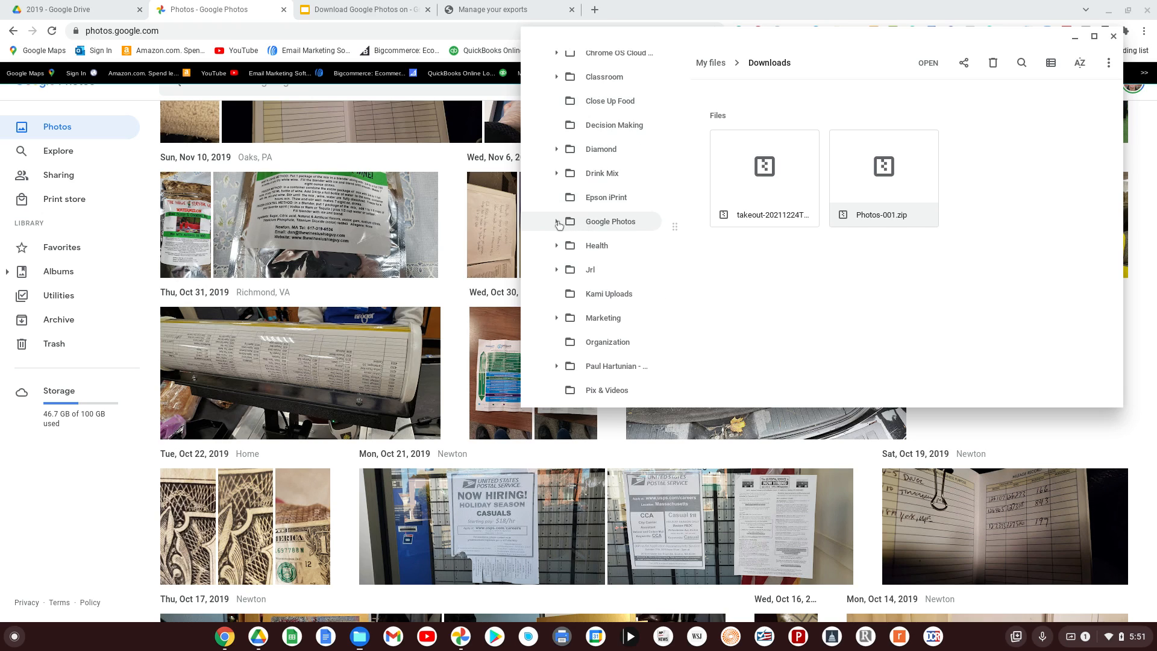
{"action": "left_click", "coordinate": [556, 221]}
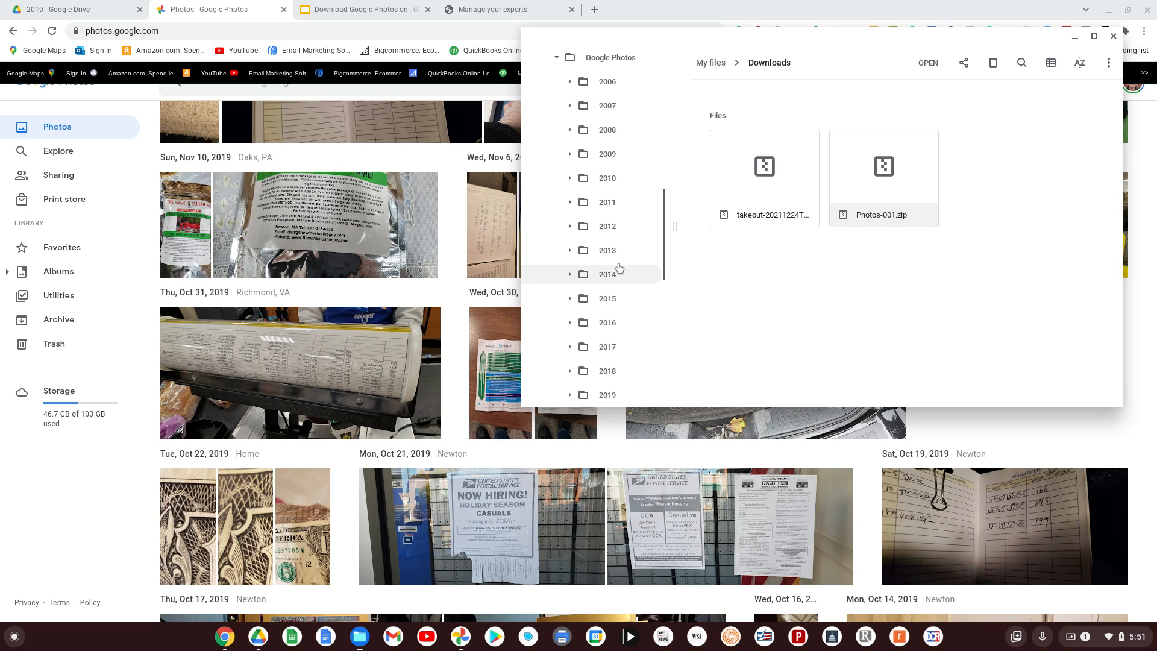
{"action": "scroll", "scroll_direction": "down", "scroll_amount": 3}
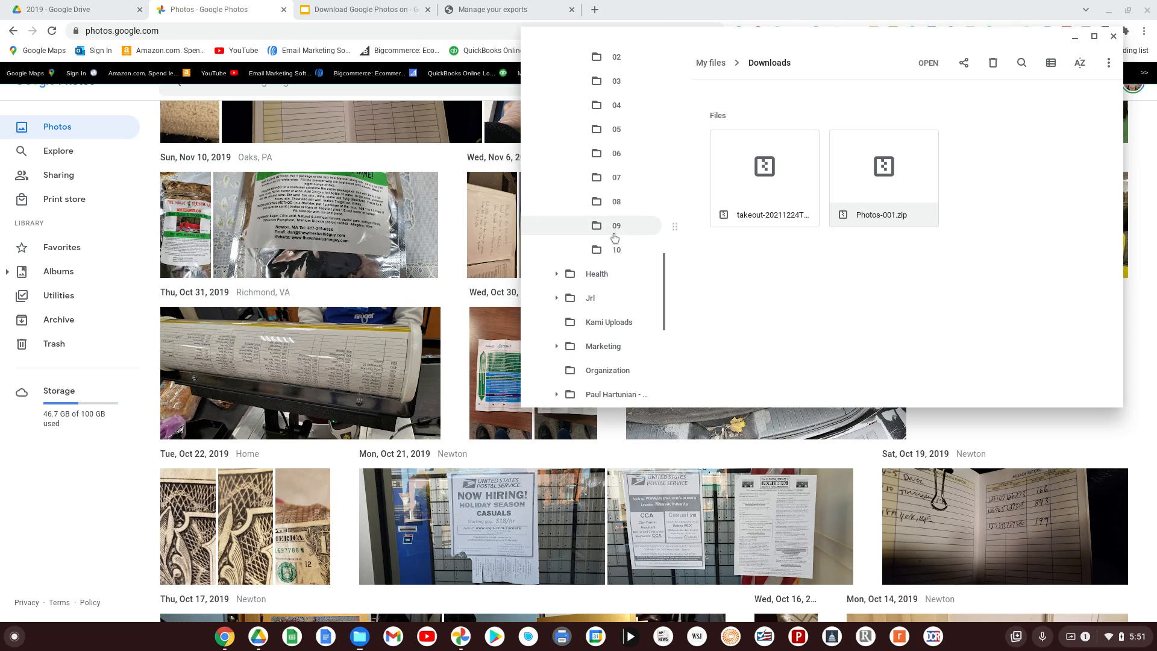
{"action": "mouse_move", "coordinate": [883, 178]}
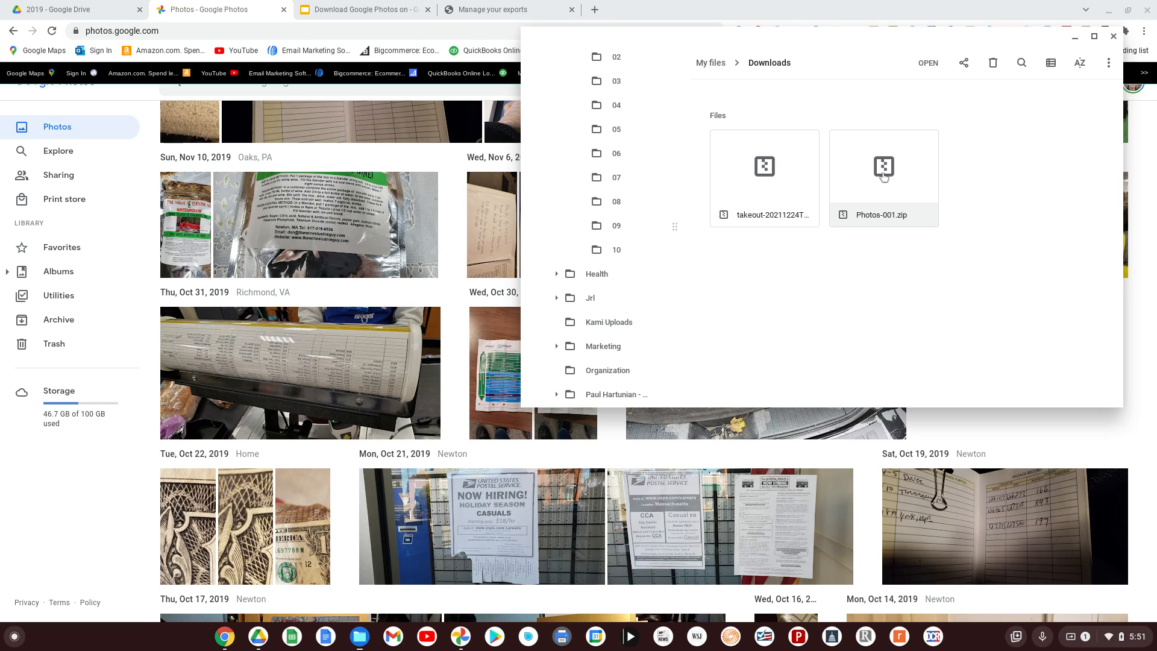
Open Photos-001.zip in list view and select all 23 JPEGs from 20191031_214021.jpg to the last
{"action": "double_click", "coordinate": [883, 166]}
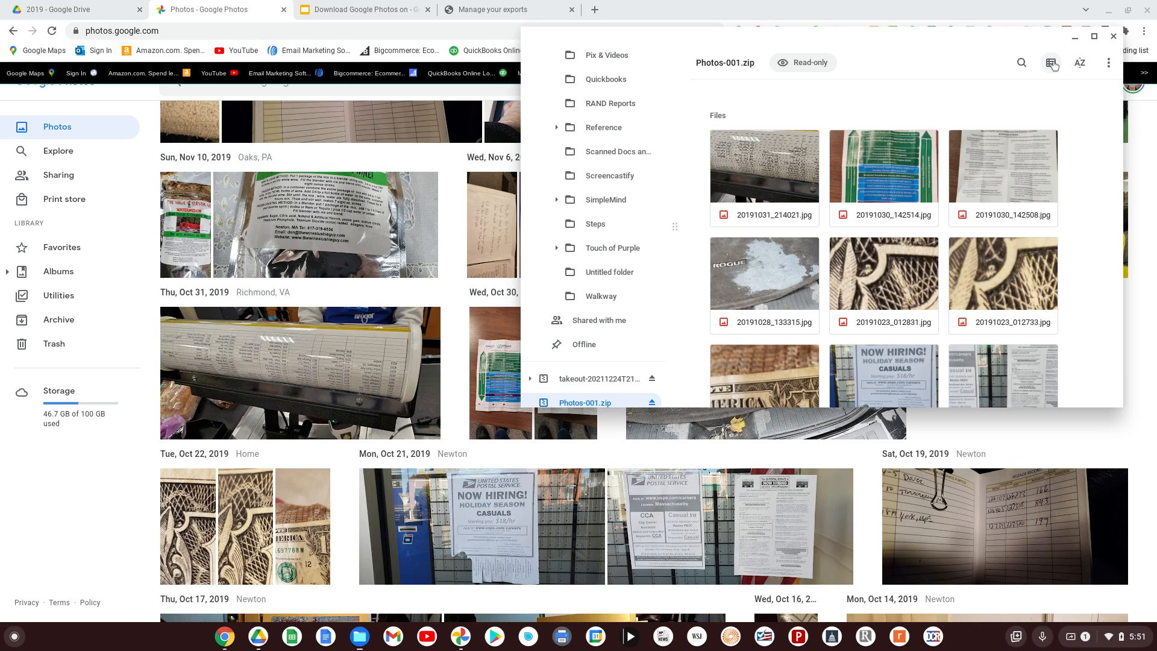
{"action": "left_click", "coordinate": [1051, 63]}
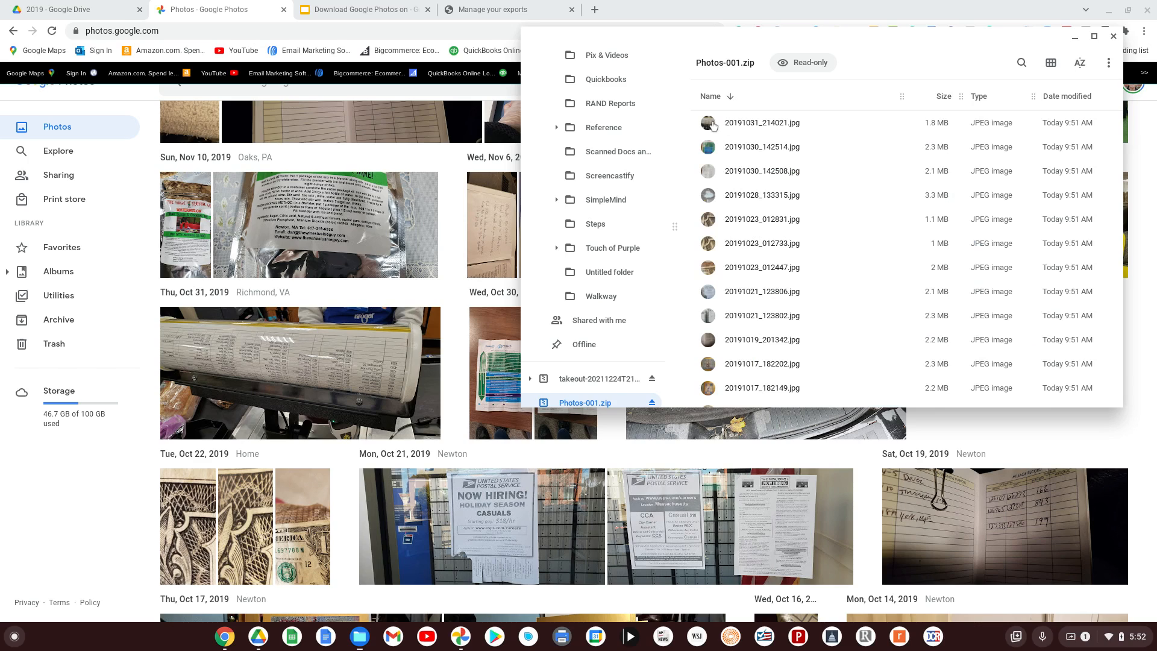
{"action": "left_click", "coordinate": [762, 122]}
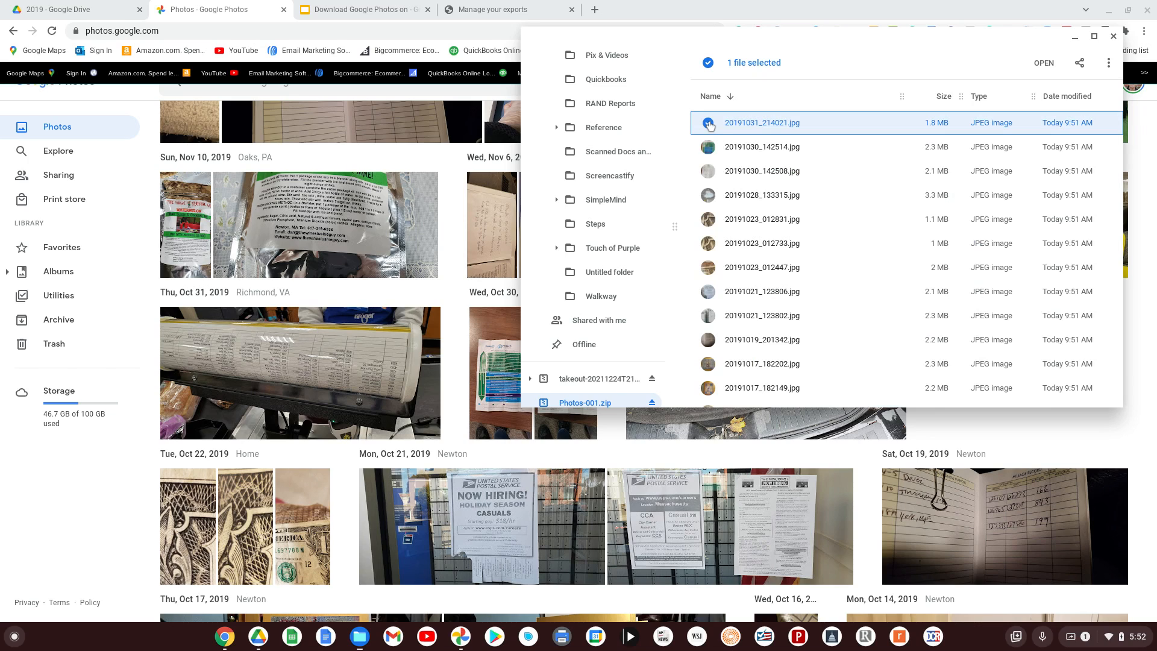
{"action": "scroll", "scroll_direction": "down", "scroll_amount": 3}
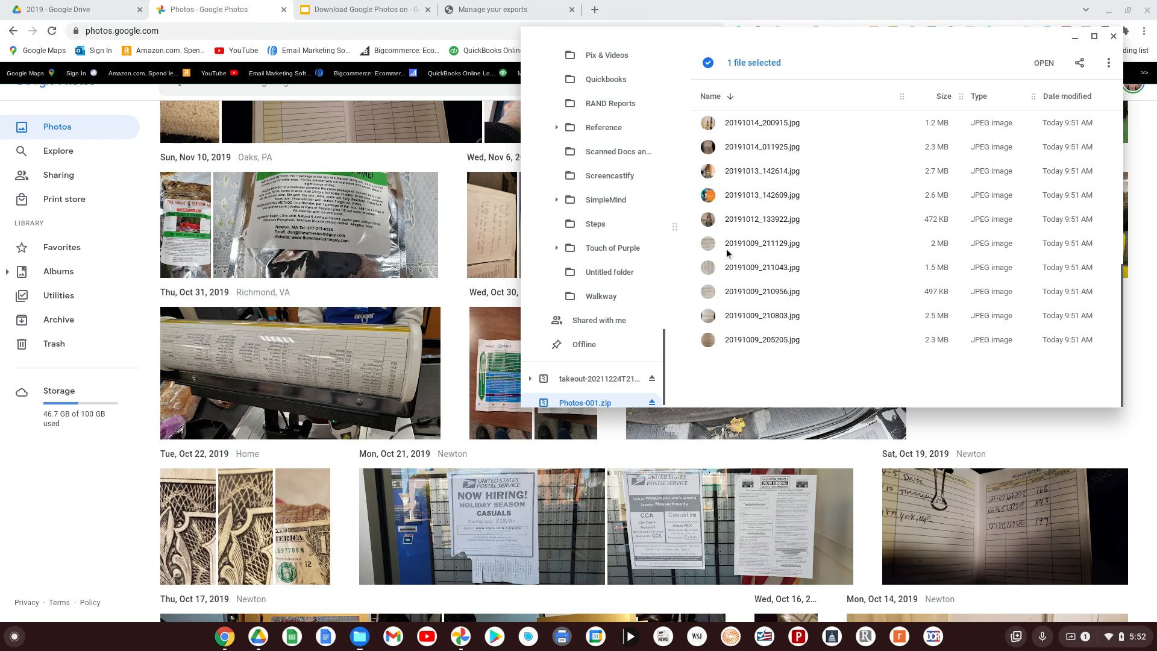
{"action": "left_click", "coordinate": [762, 339]}
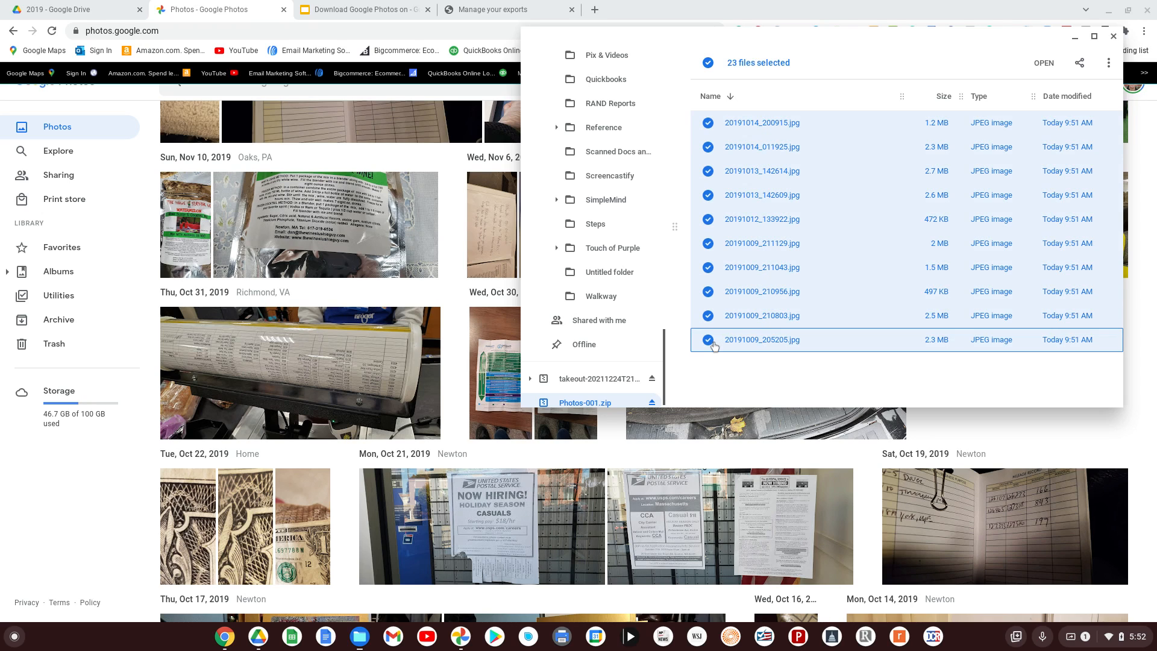
{"action": "mouse_move", "coordinate": [610, 247]}
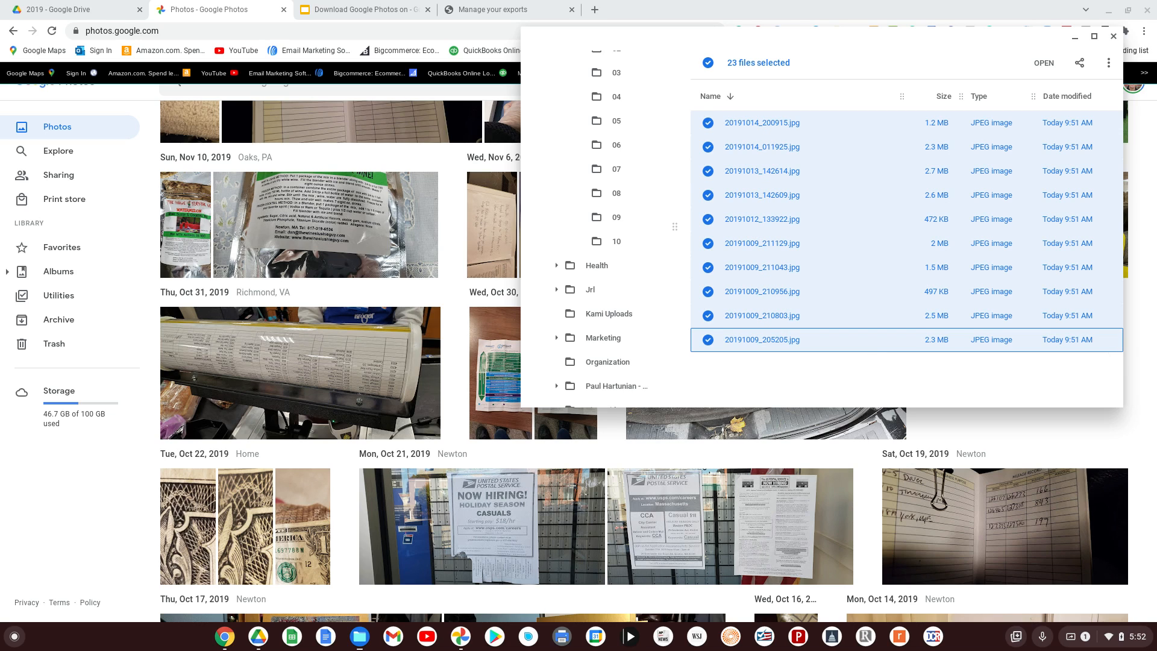
{"action": "mouse_move", "coordinate": [807, 164]}
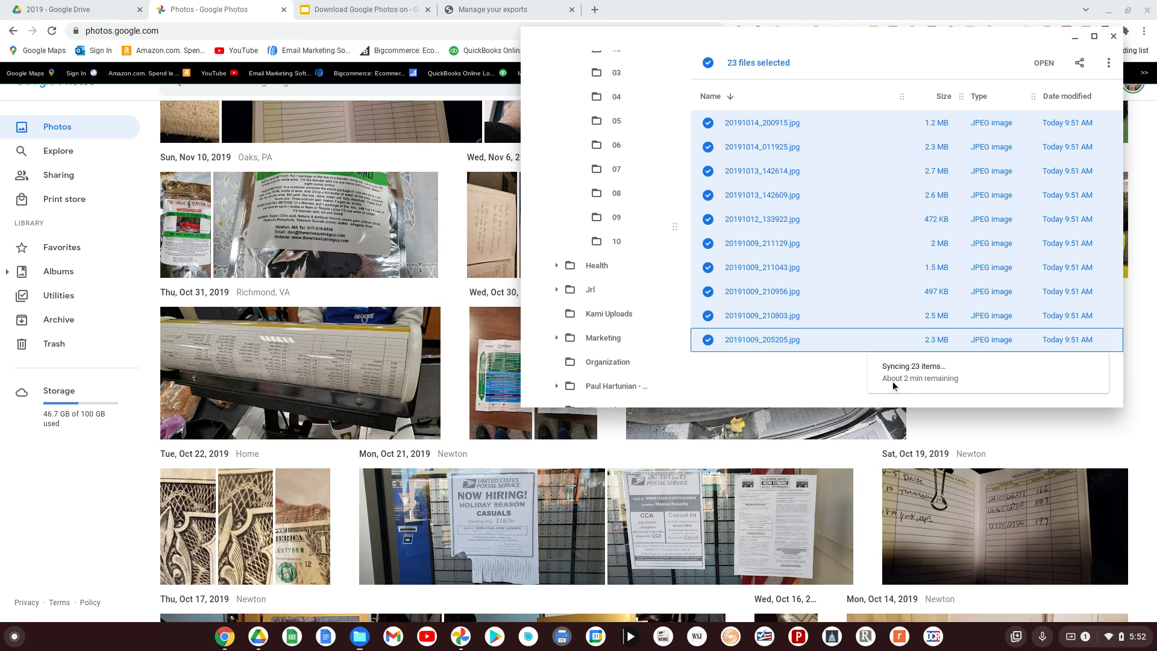
{"action": "mouse_move", "coordinate": [802, 355]}
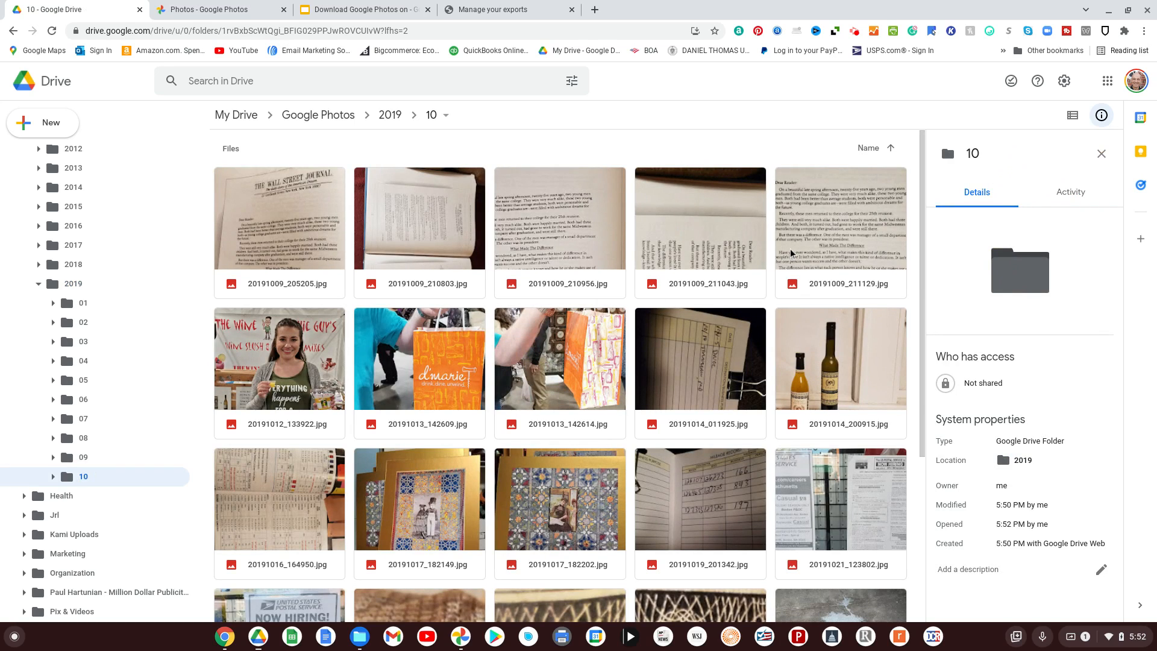
Scroll the Drive 2019/10 folder to view the copied October photos
{"action": "scroll", "scroll_direction": "down", "scroll_amount": 3}
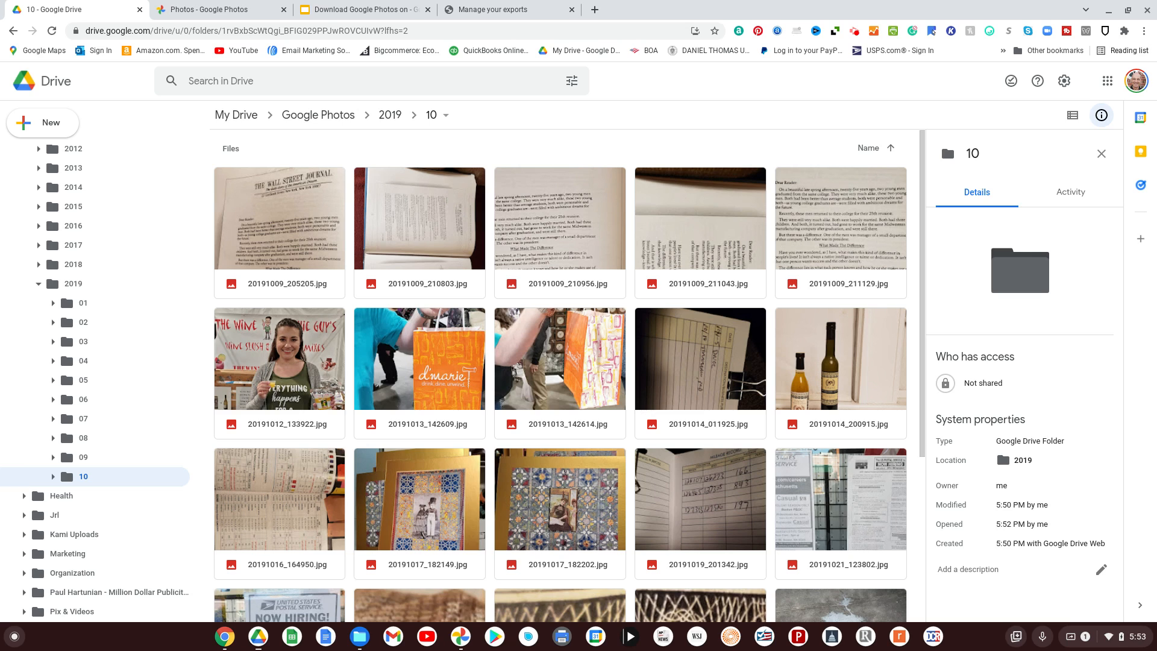
{"action": "mouse_move", "coordinate": [853, 13]}
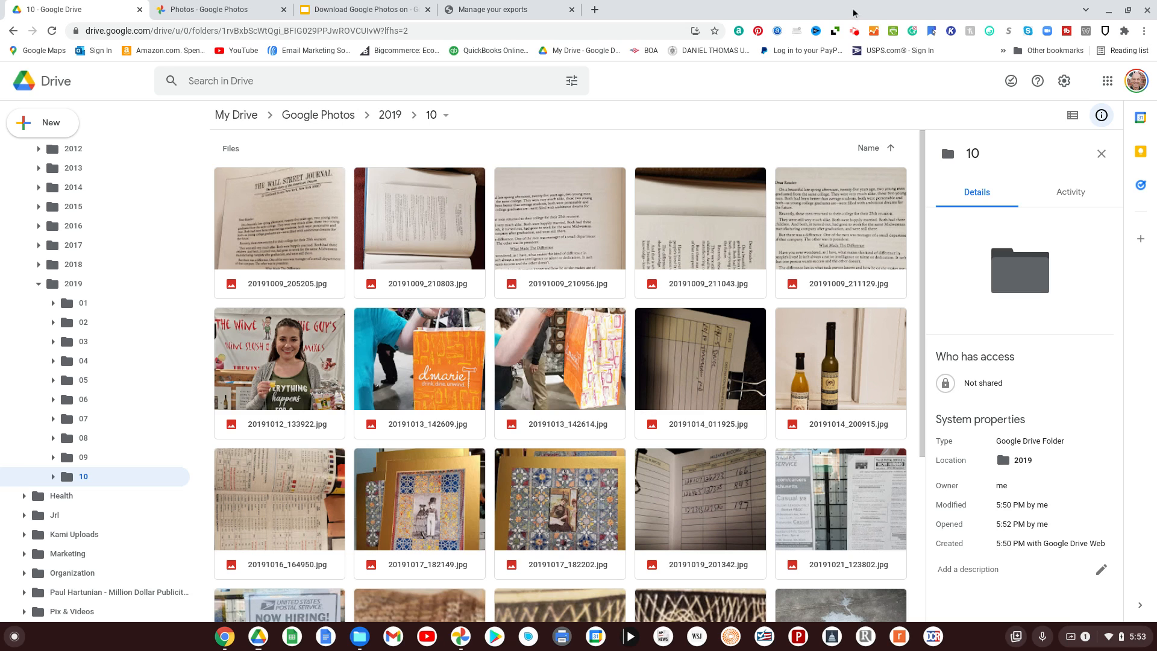